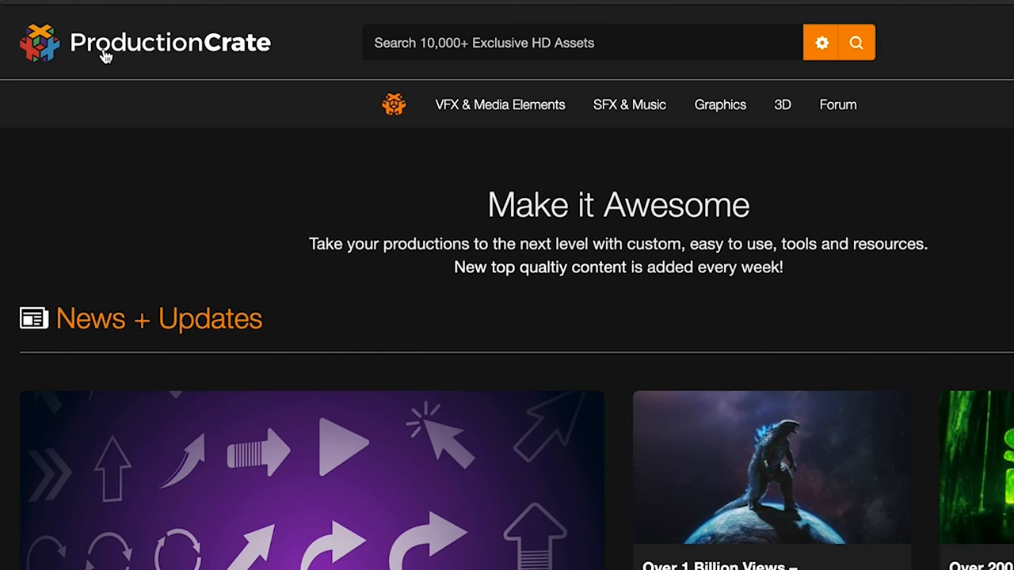
# Step: Scroll ProductionCrate's home page and browse the HD visual effects archives
pyautogui.scroll(-3)
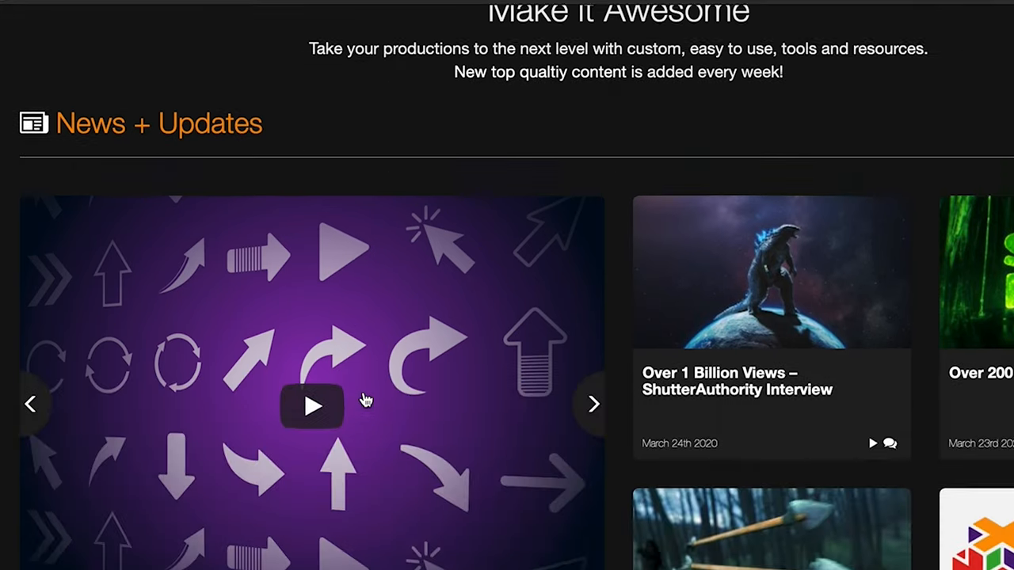
pyautogui.scroll(-3)
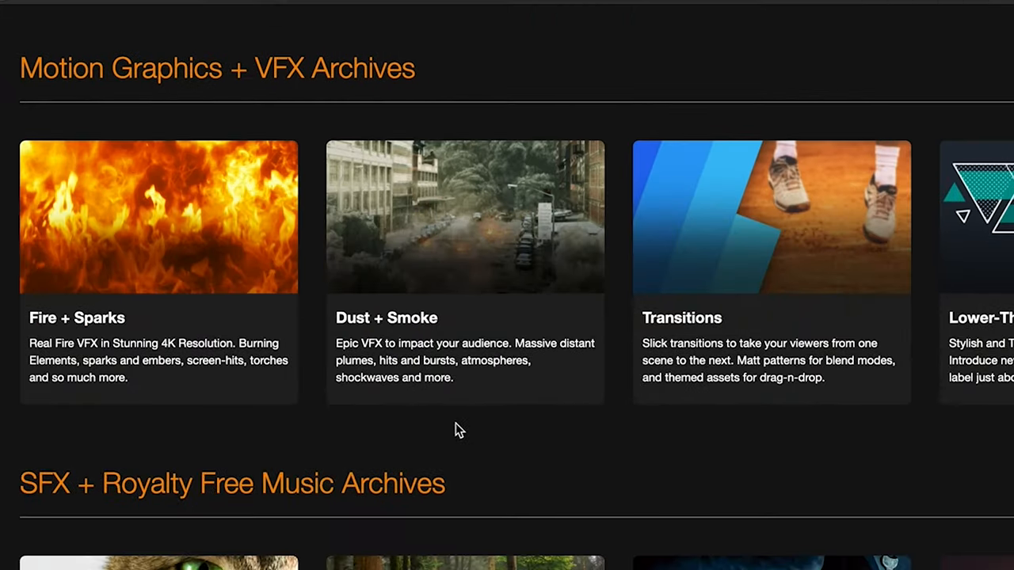
pyautogui.scroll(3)
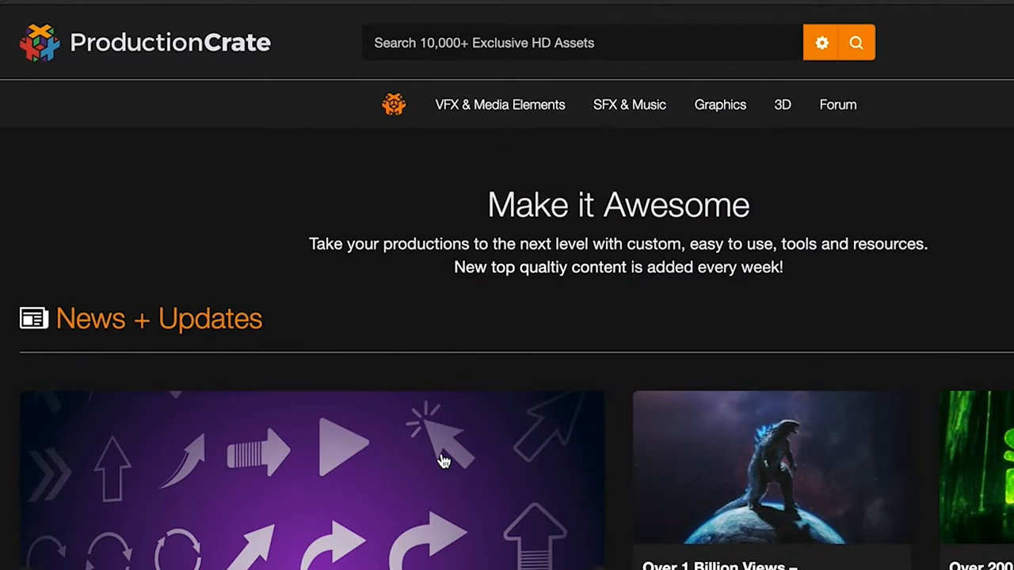
pyautogui.click(499, 104)
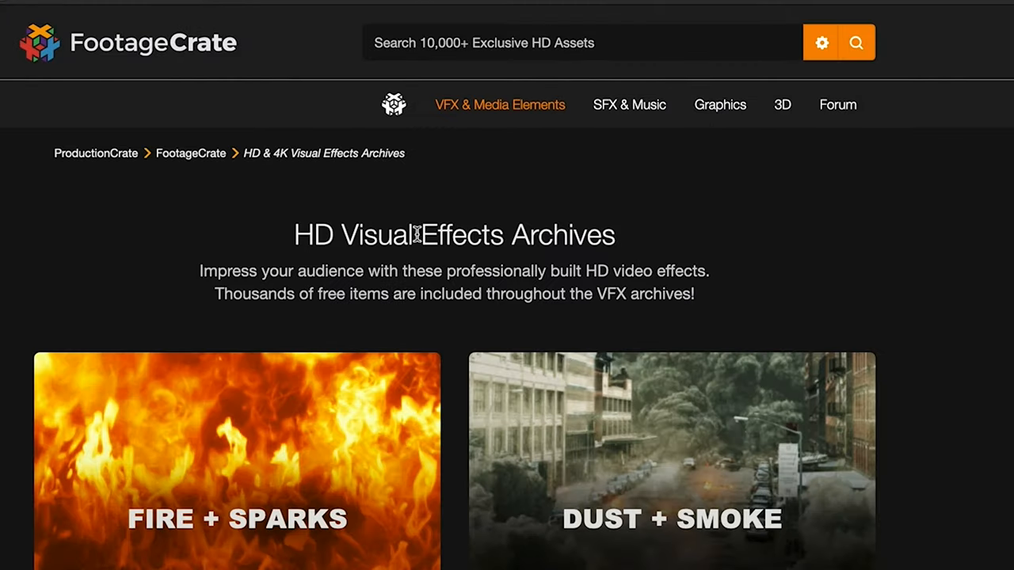
pyautogui.scroll(-3)
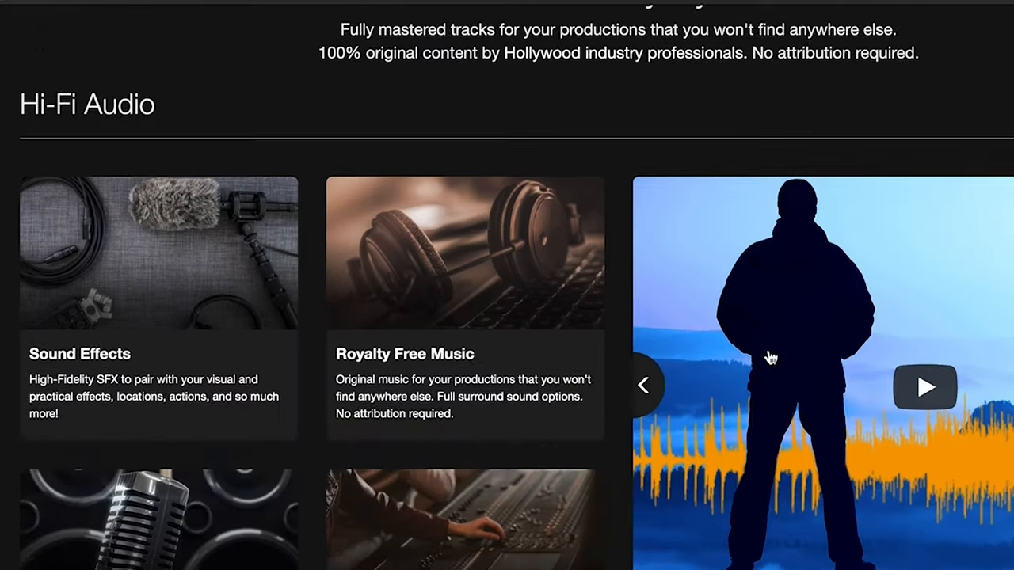
pyautogui.scroll(-3)
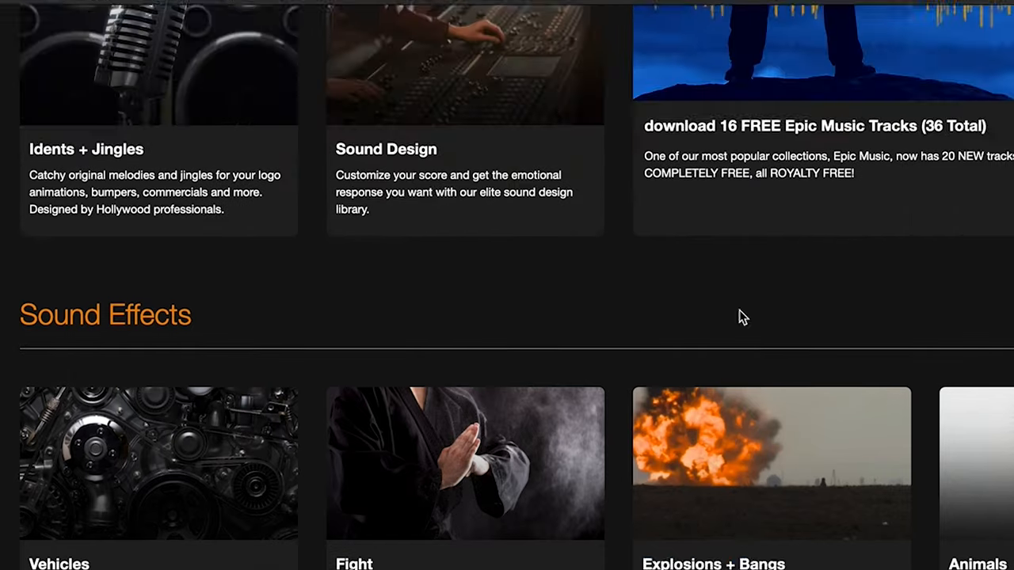
# Step: Browse the Graphics asset section, then move on to the 3D models section
pyautogui.click(720, 104)
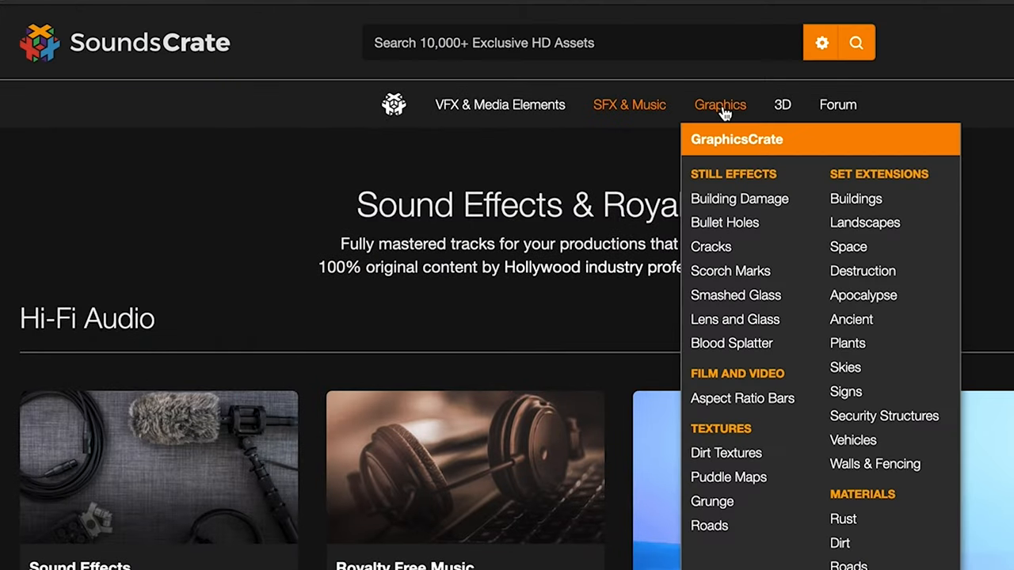
pyautogui.scroll(-3)
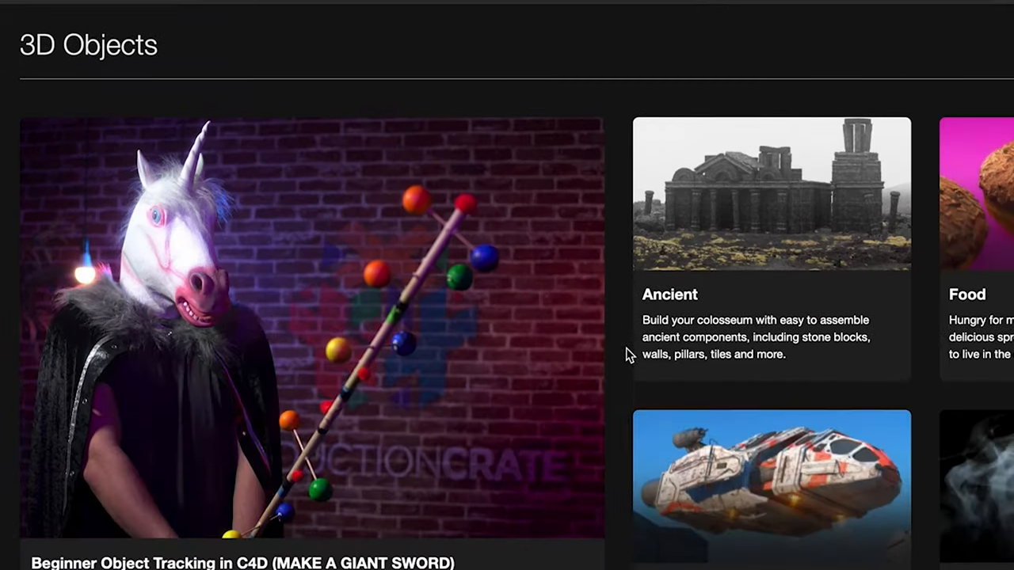
pyautogui.scroll(3)
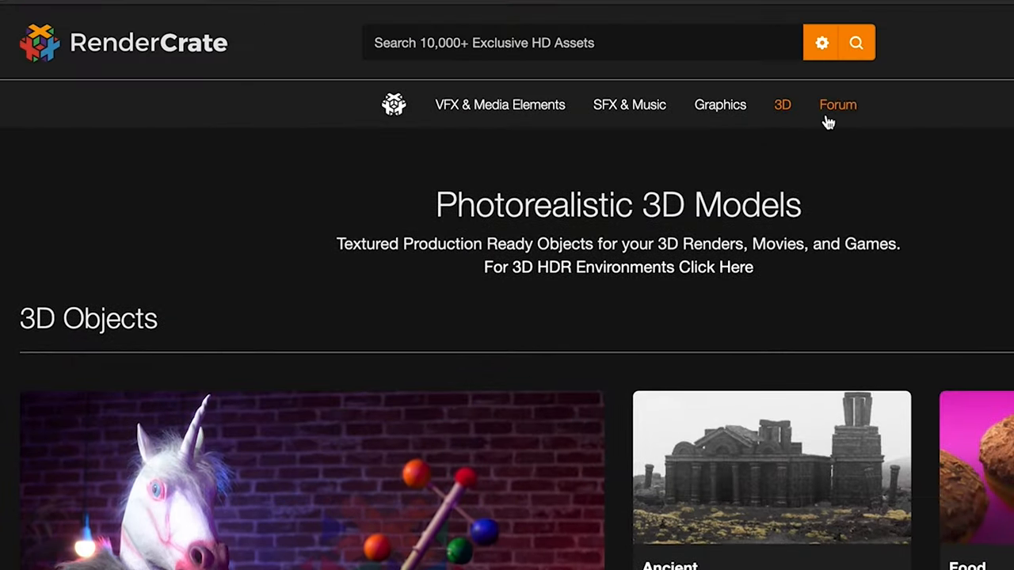
pyautogui.click(837, 105)
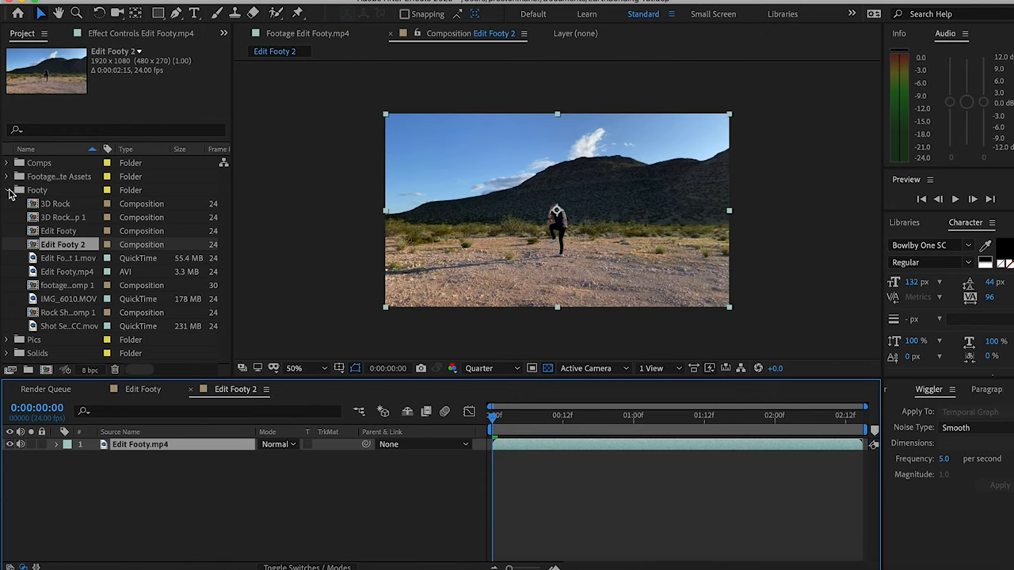
# Step: Collapse the Footy folder, preview a later kick frame, and bring up EARTHBEND_TUT
pyautogui.click(7, 190)
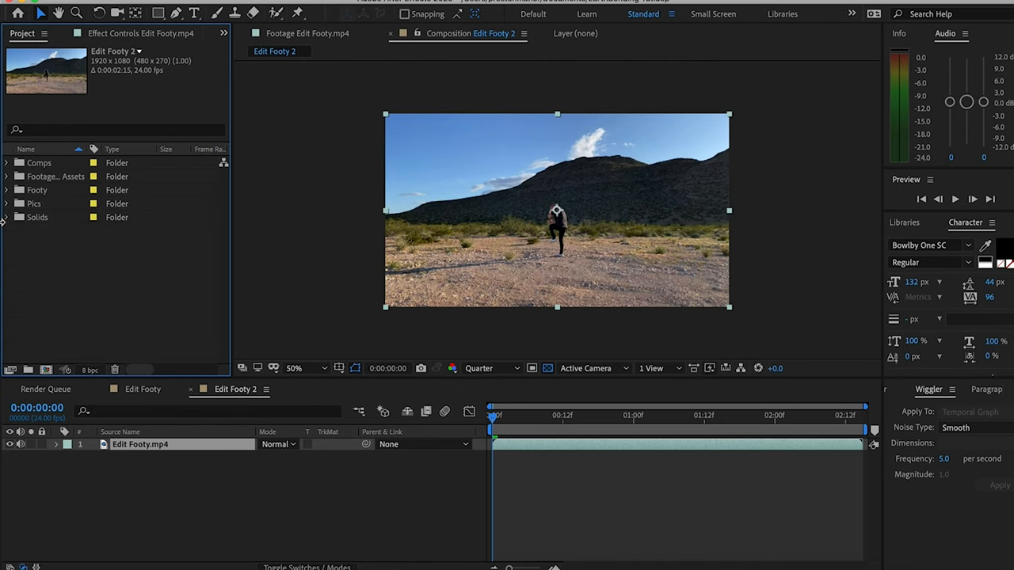
pyautogui.moveTo(77, 344)
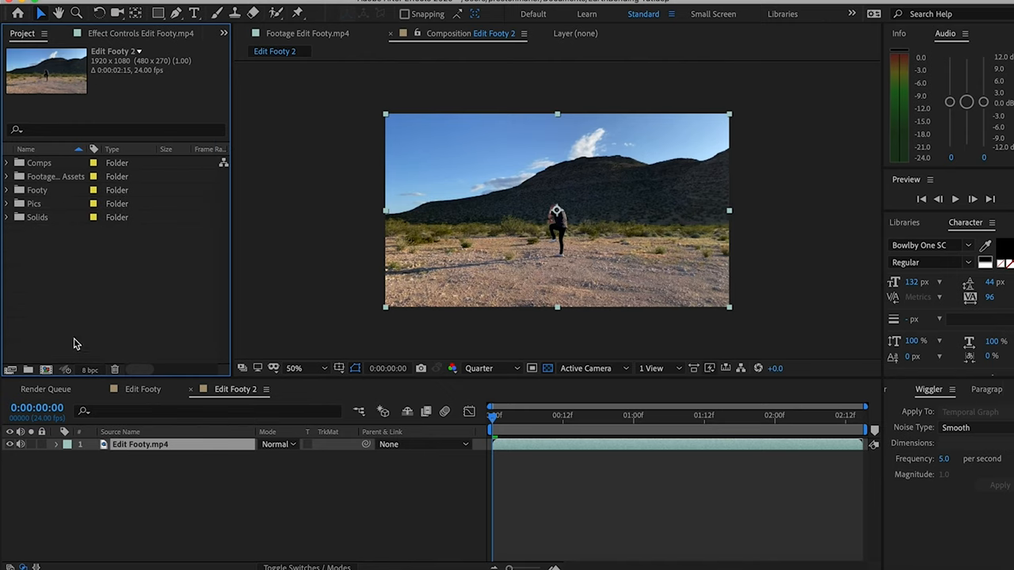
pyautogui.moveTo(521, 287)
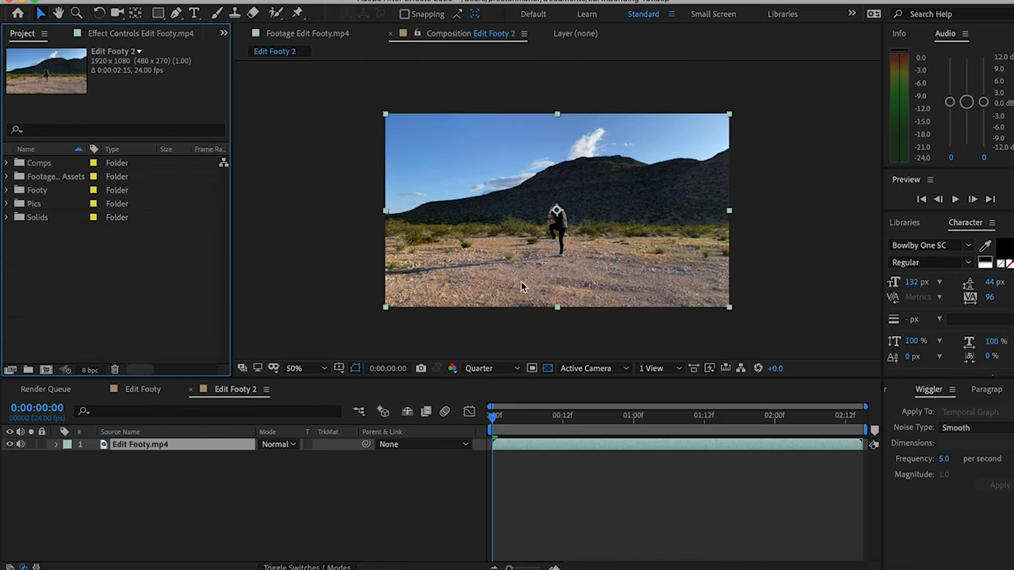
pyautogui.moveTo(547, 455)
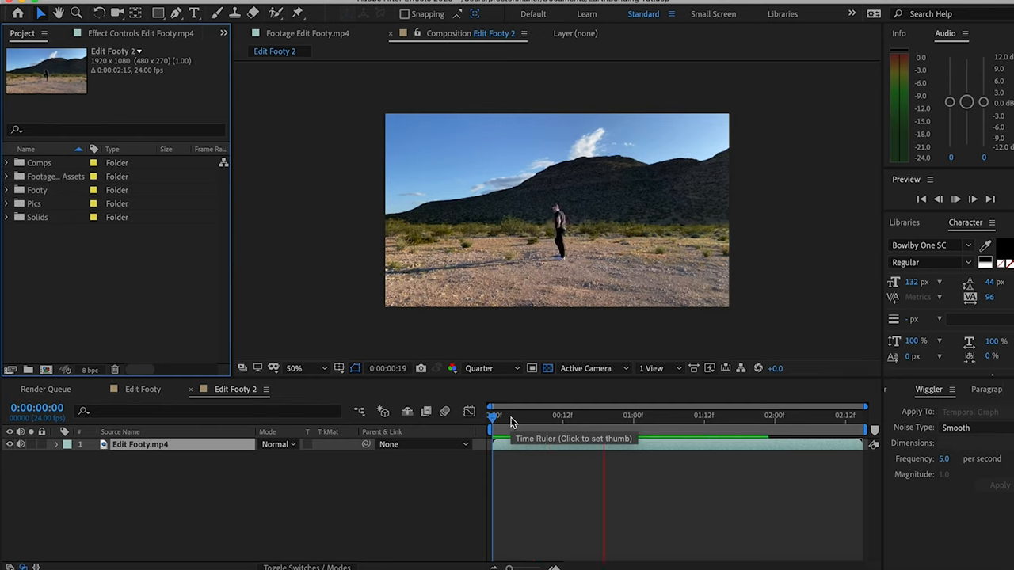
pyautogui.click(954, 198)
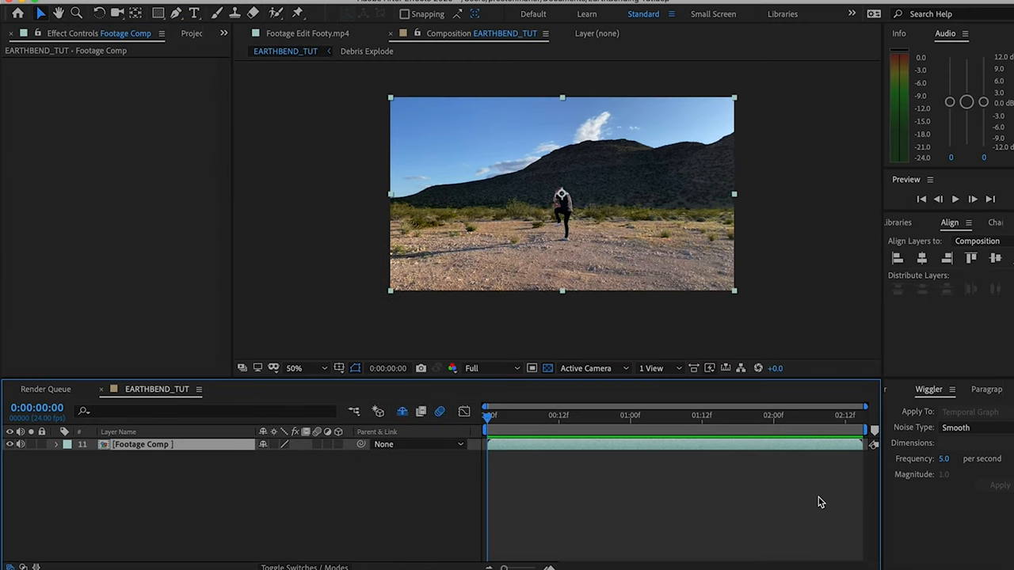
pyautogui.click(634, 415)
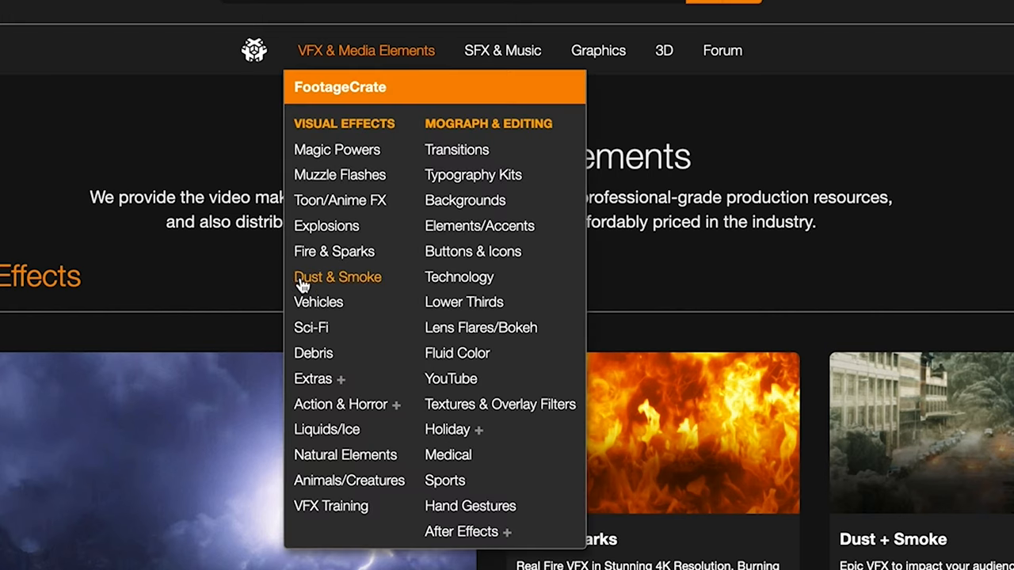
# Step: Browse Debris > Dirt + Debris results and open Ground Debris Explosion 12
pyautogui.click(313, 353)
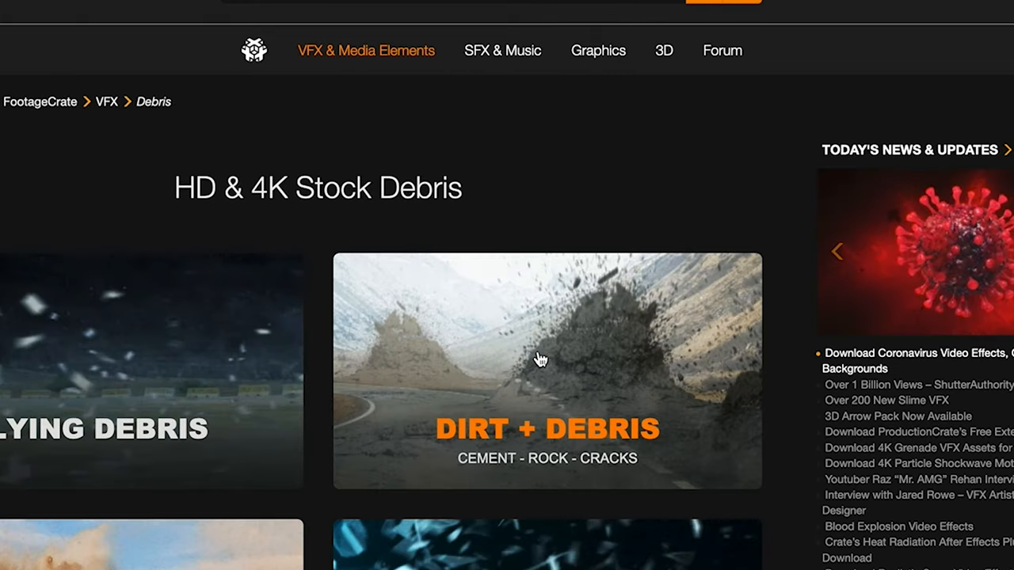
pyautogui.click(546, 372)
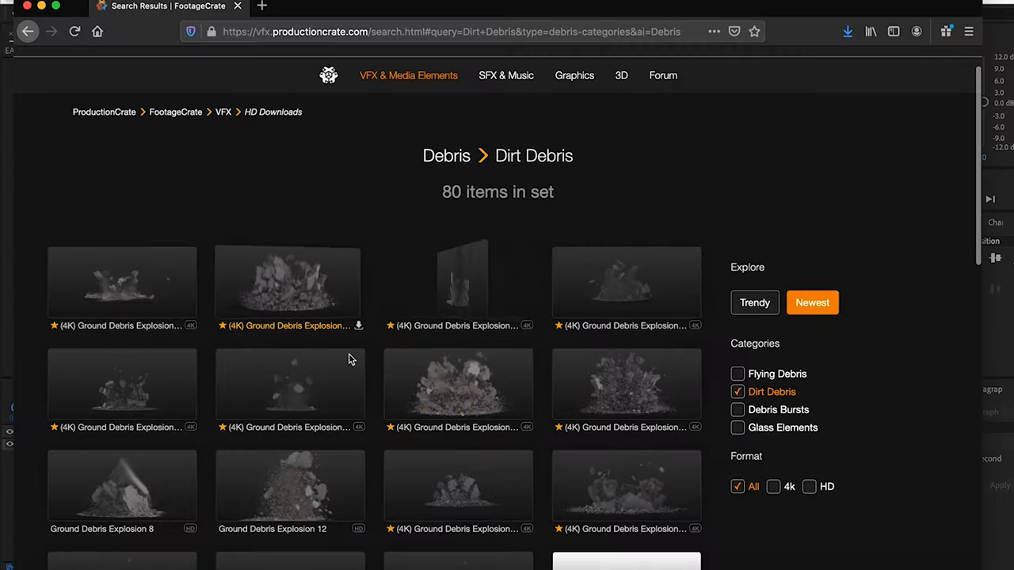
pyautogui.scroll(-3)
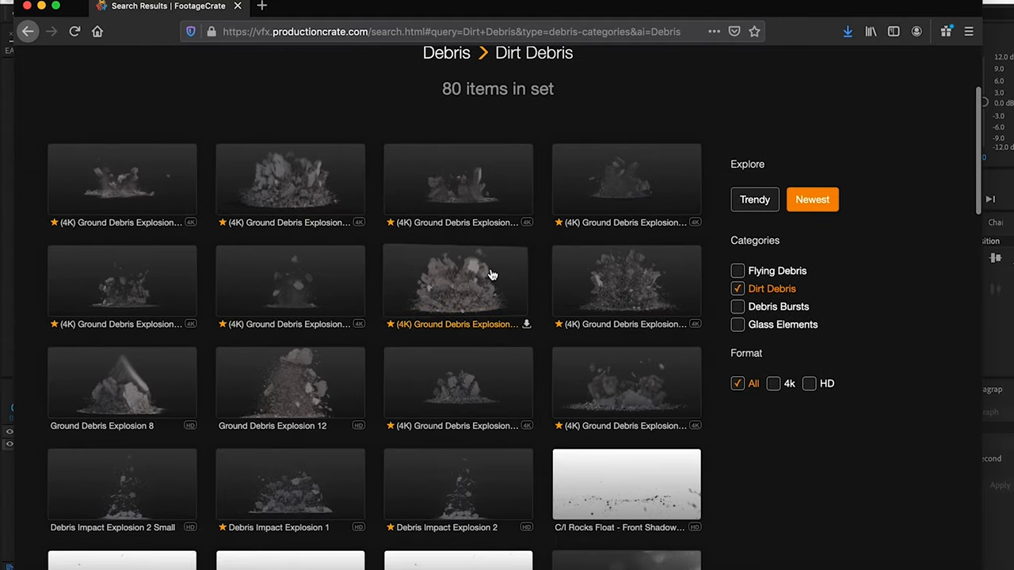
pyautogui.scroll(-3)
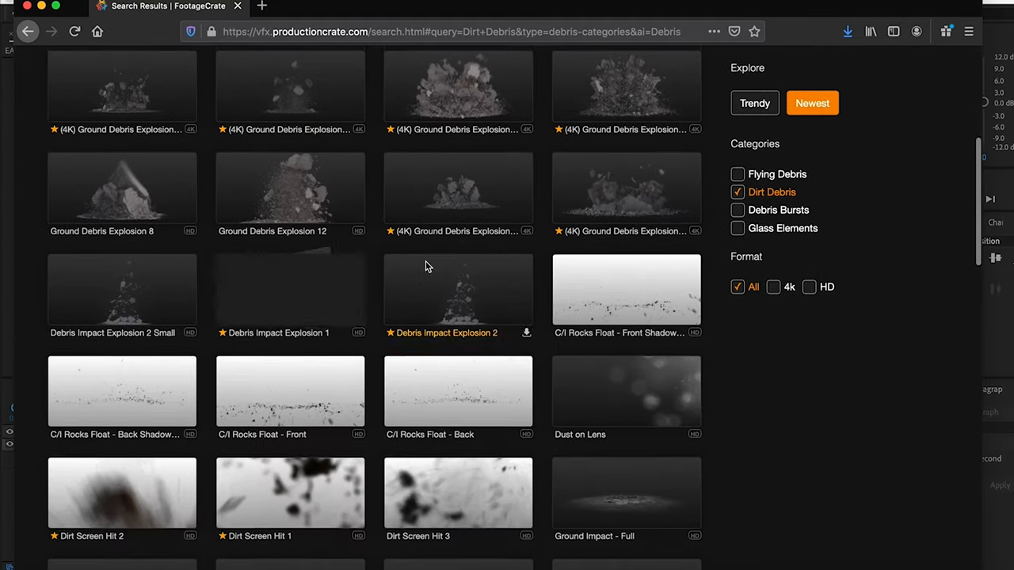
pyautogui.scroll(-3)
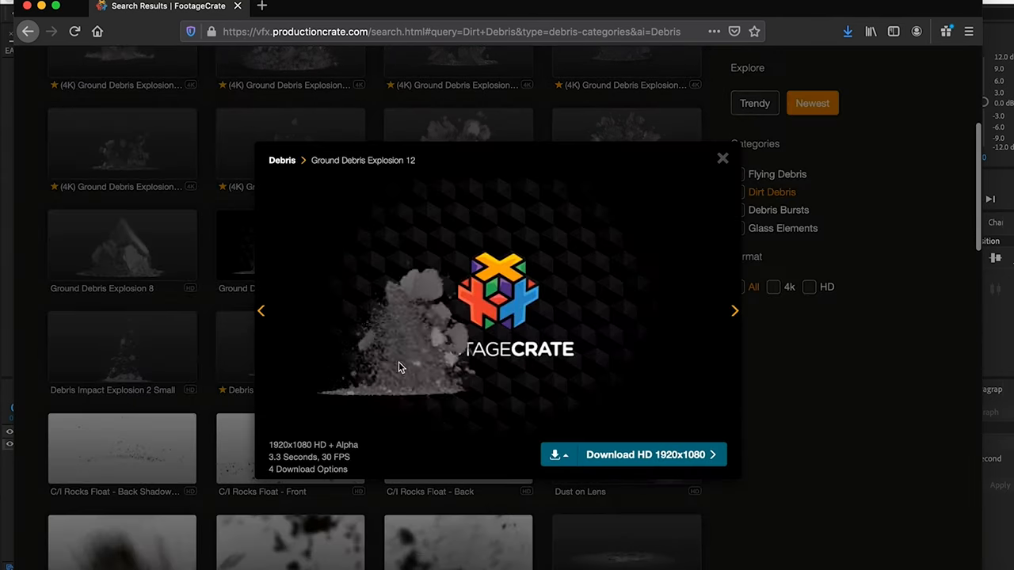
pyautogui.click(721, 157)
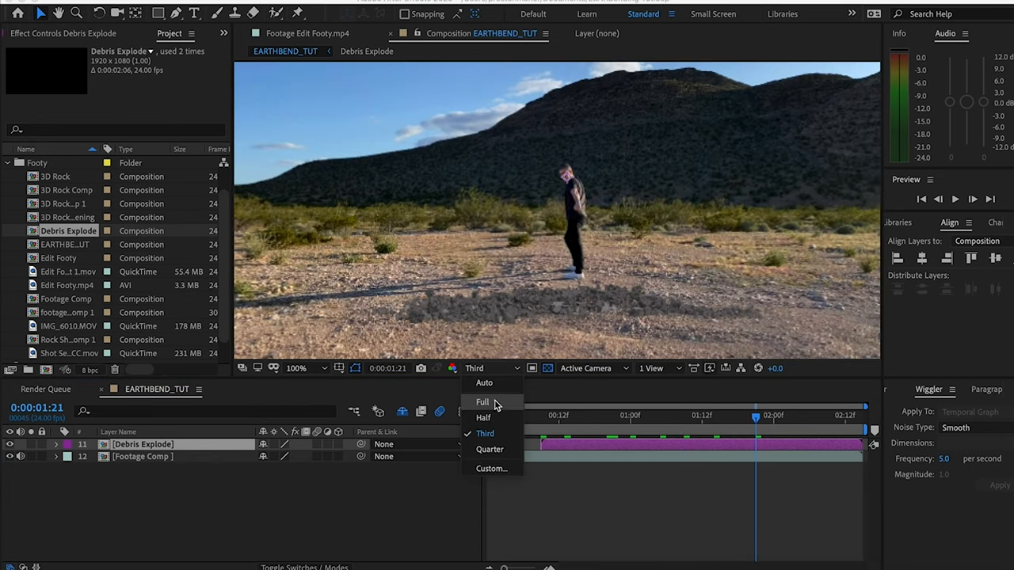
# Step: Render the EARTHBEND_TUT preview at full resolution and zoom out to the debris pile
pyautogui.click(482, 401)
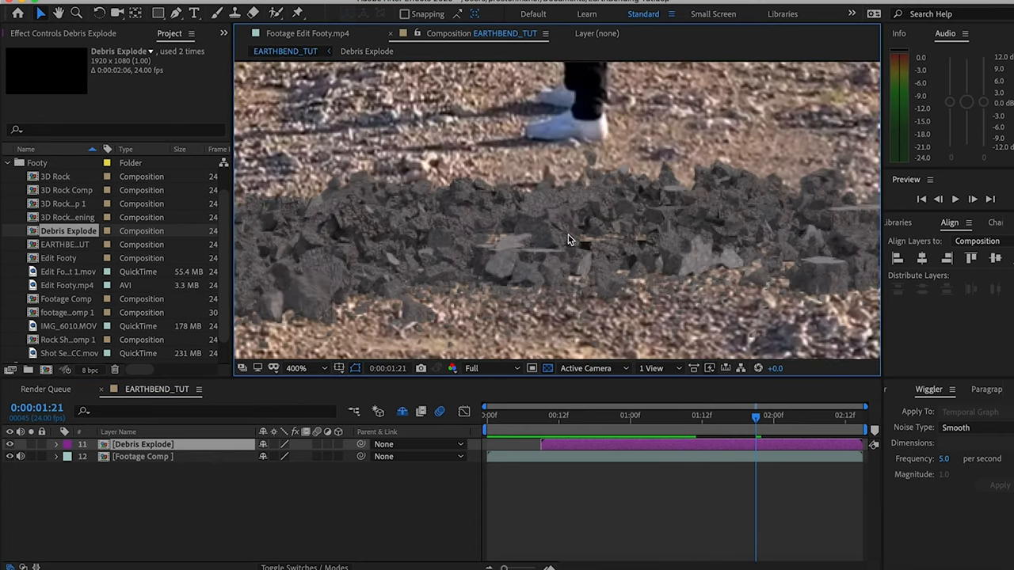
pyautogui.click(297, 367)
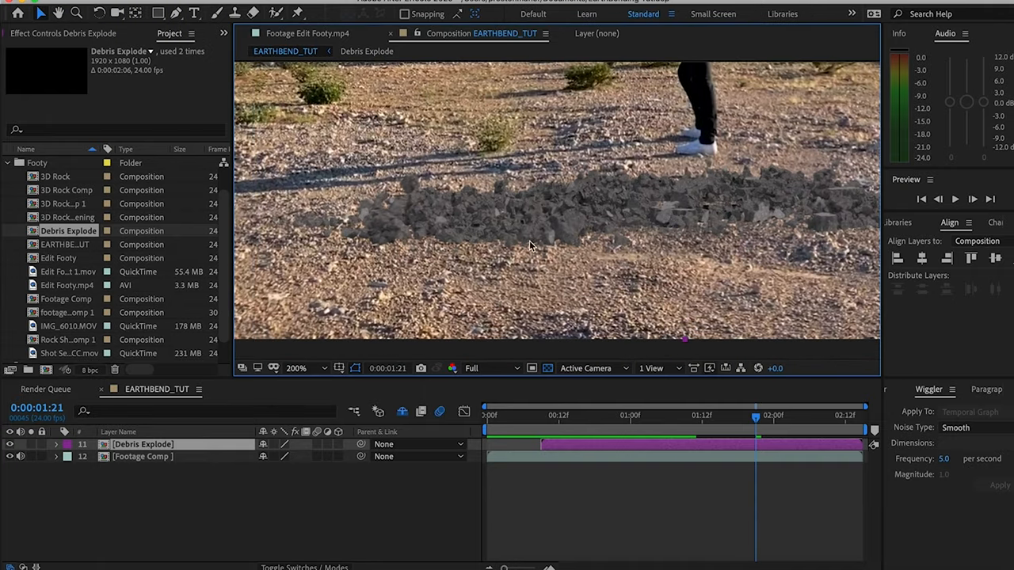
pyautogui.moveTo(673, 229)
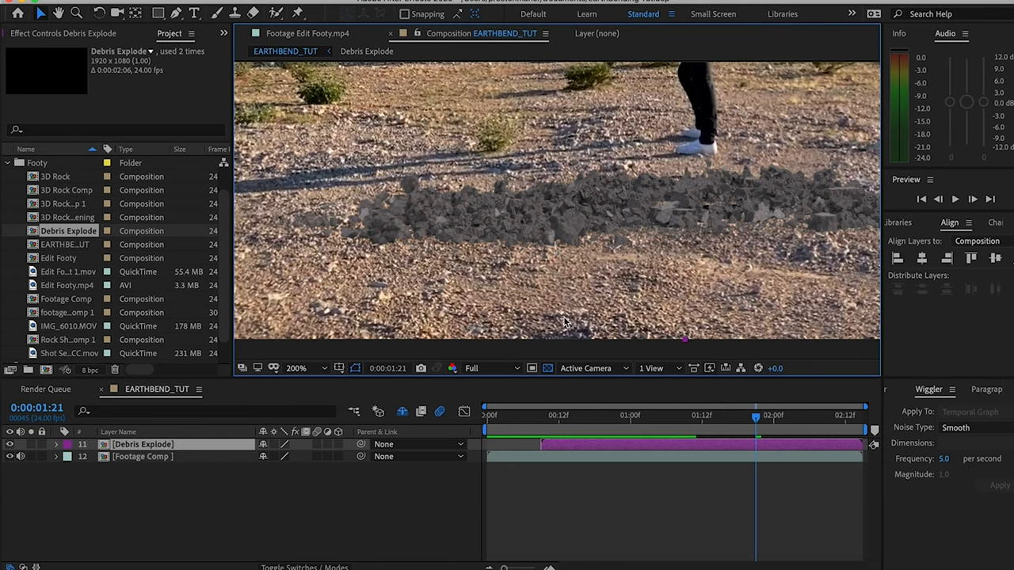
pyautogui.moveTo(722, 220)
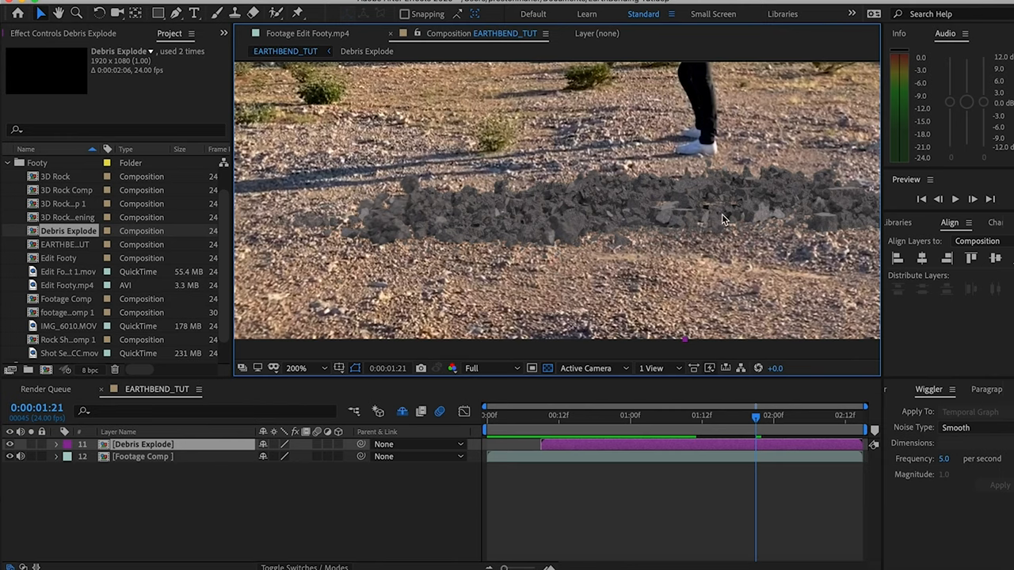
pyautogui.moveTo(719, 230)
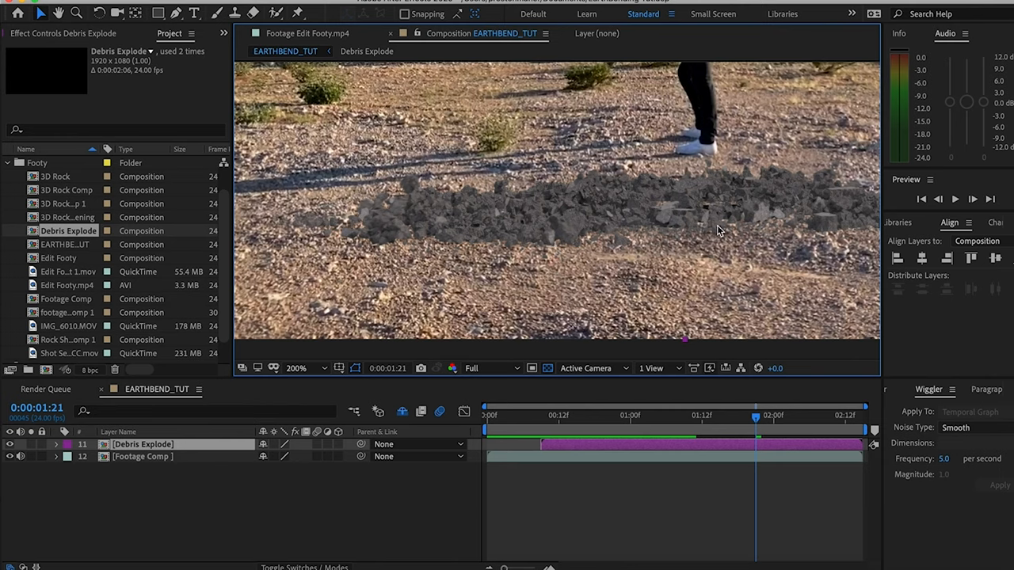
pyautogui.moveTo(697, 226)
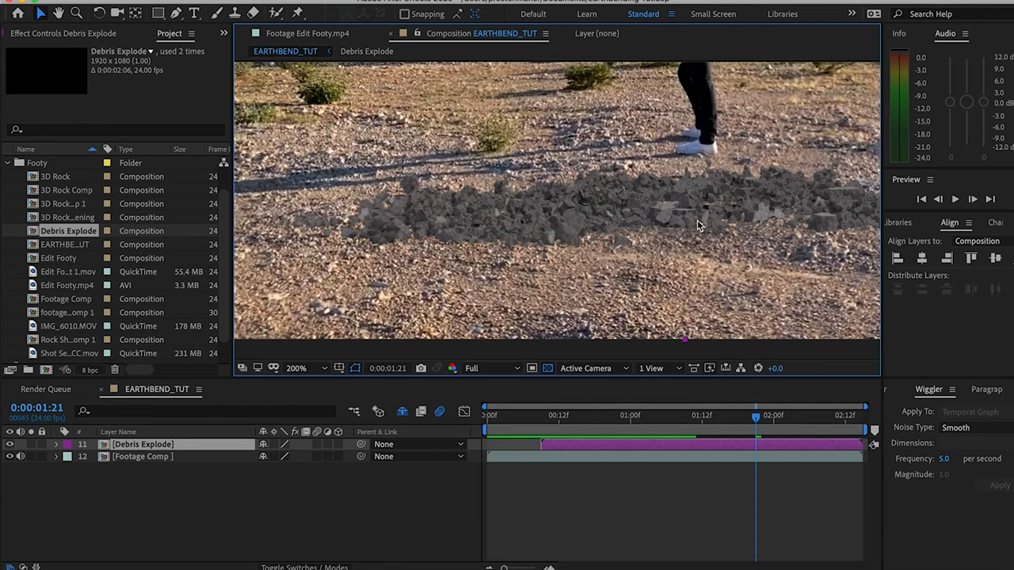
pyautogui.moveTo(698, 257)
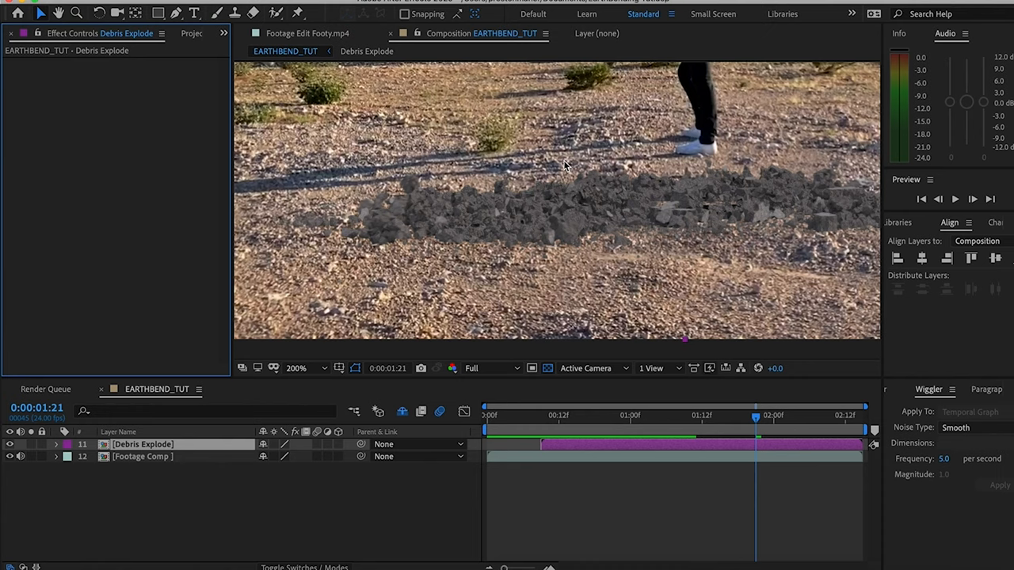
pyautogui.moveTo(554, 254)
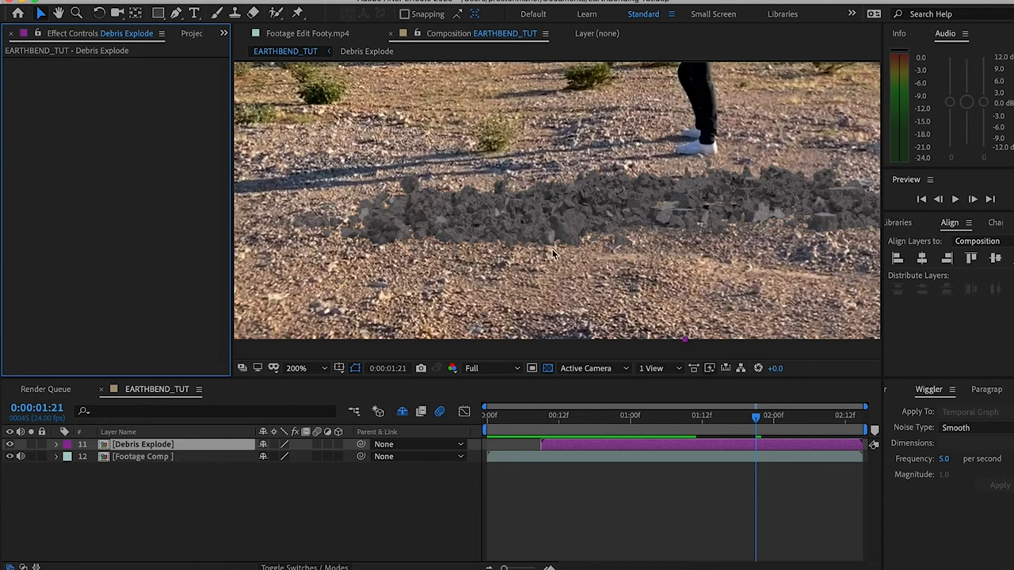
# Step: Add CC Toner and Texturize with Footage Comp texture at contrast 0.2 to Debris Explode
pyautogui.write('cc to')
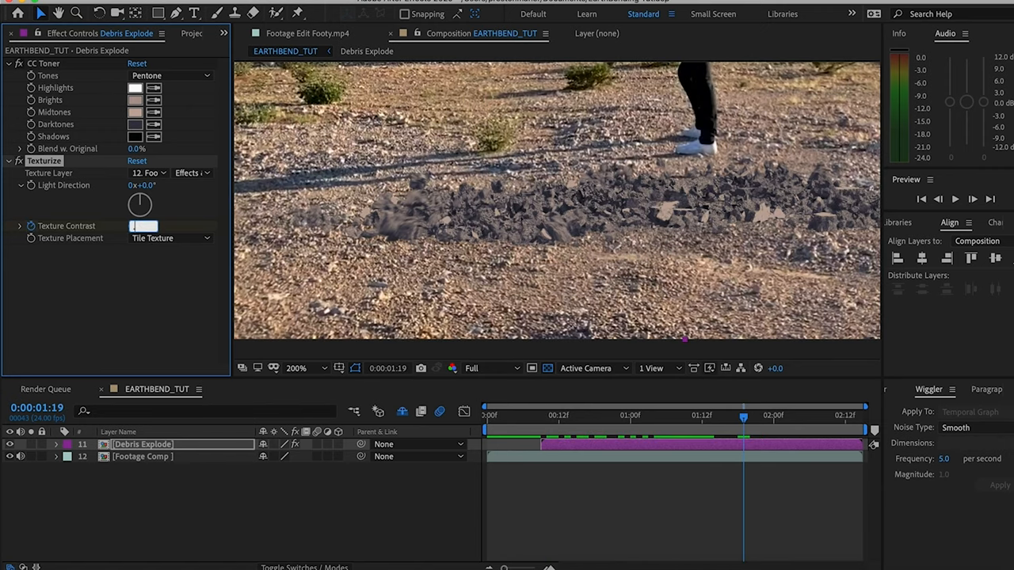
pyautogui.write('0.2')
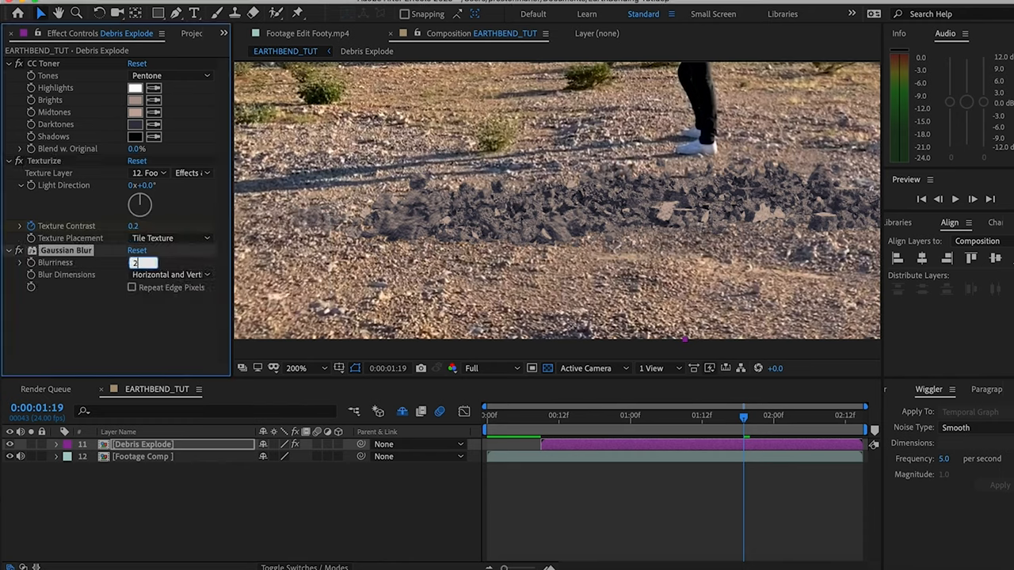
# Step: Apply a slightly reshaped Curves and a Tritone effect to the debris
pyautogui.write('curv')
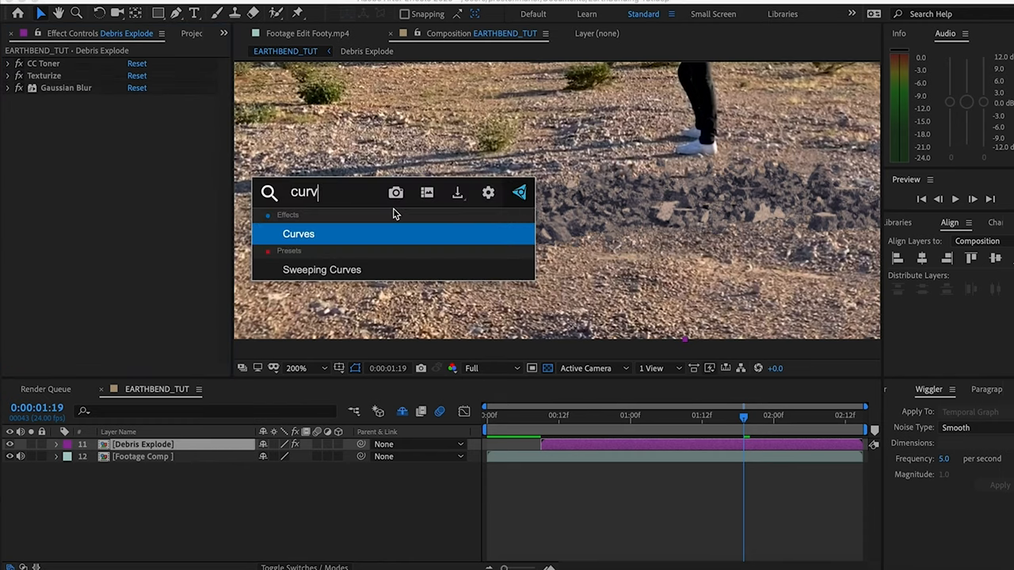
pyautogui.click(298, 234)
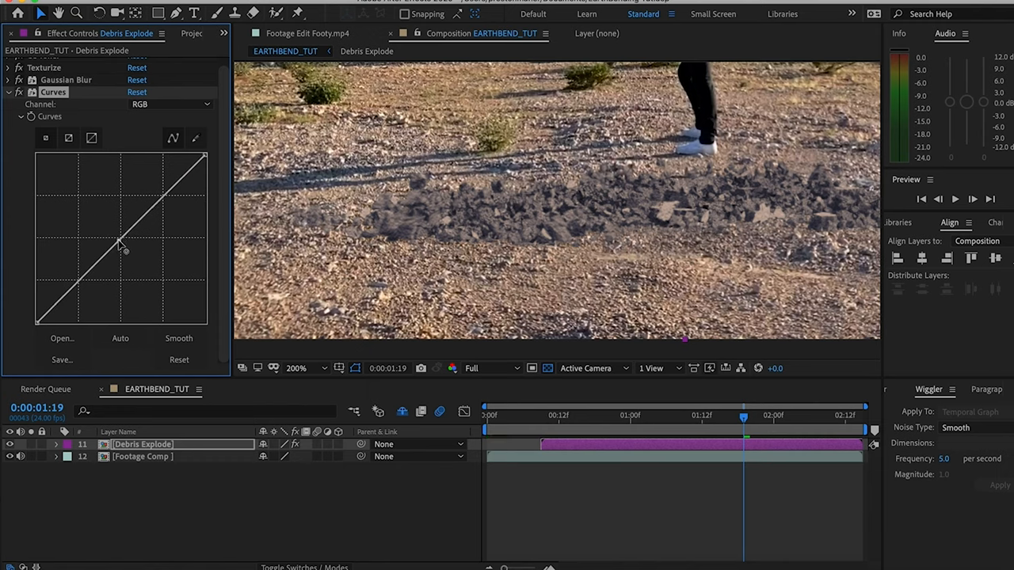
pyautogui.moveTo(119, 238); pyautogui.dragTo(118, 242)
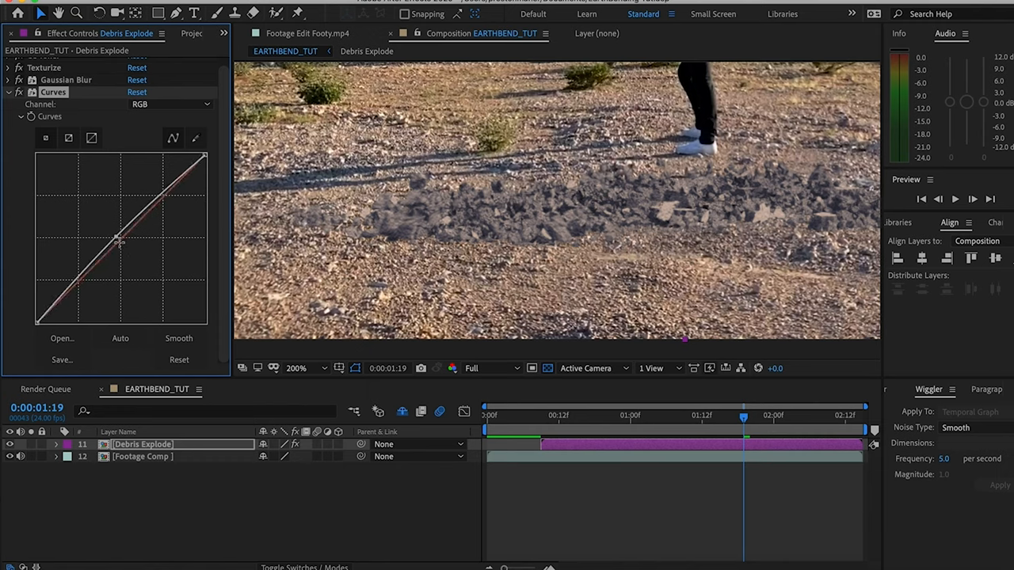
pyautogui.click(170, 103)
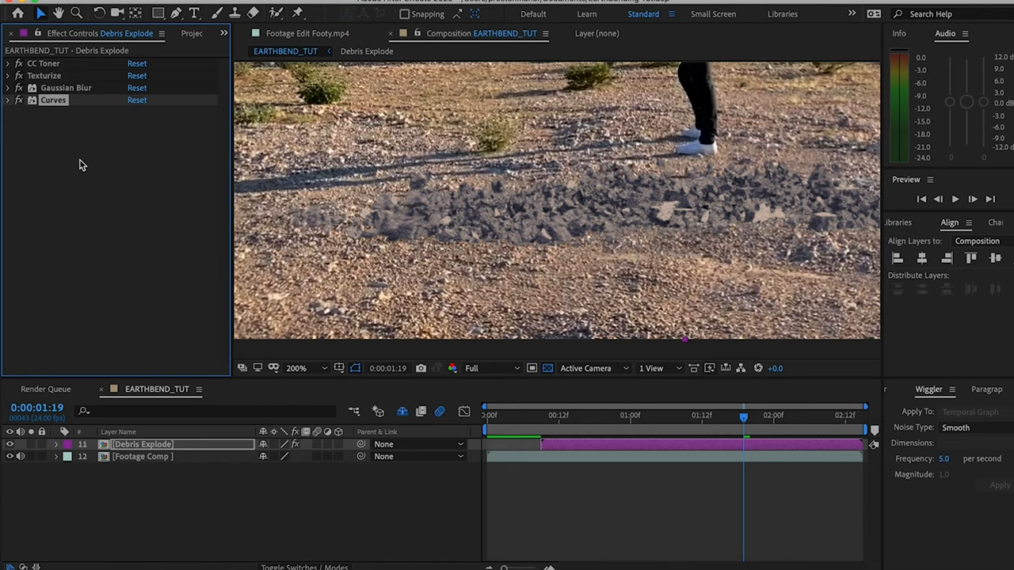
pyautogui.write('tru')
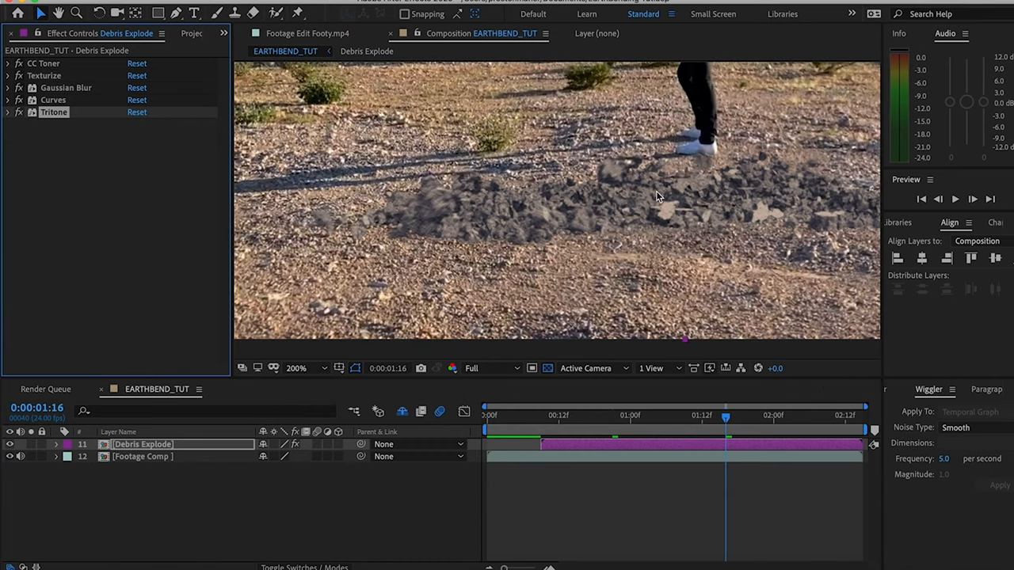
pyautogui.moveTo(693, 271)
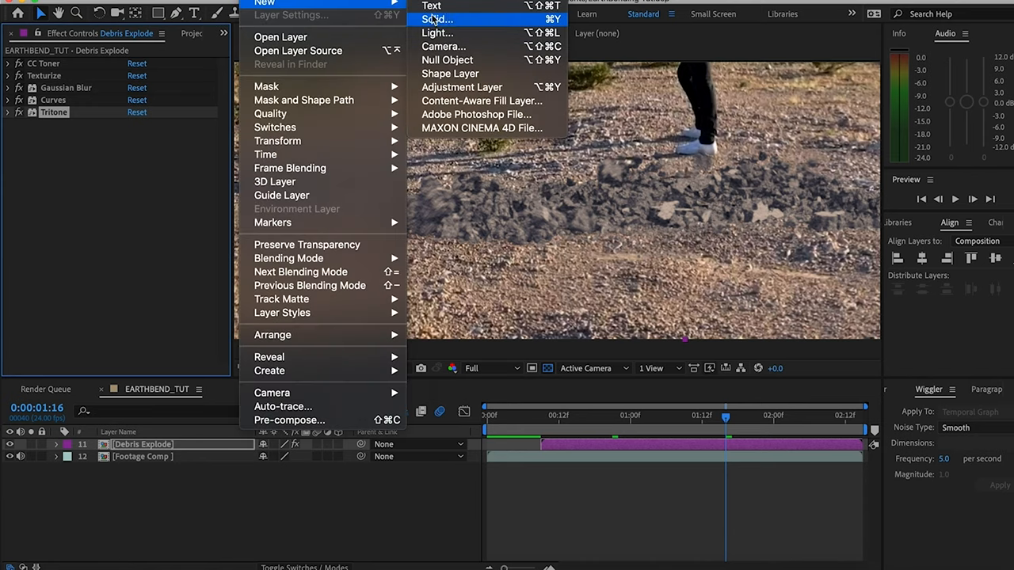
# Step: Create a solid with Fractal Noise set to Rocky and open its transform settings
pyautogui.click(437, 19)
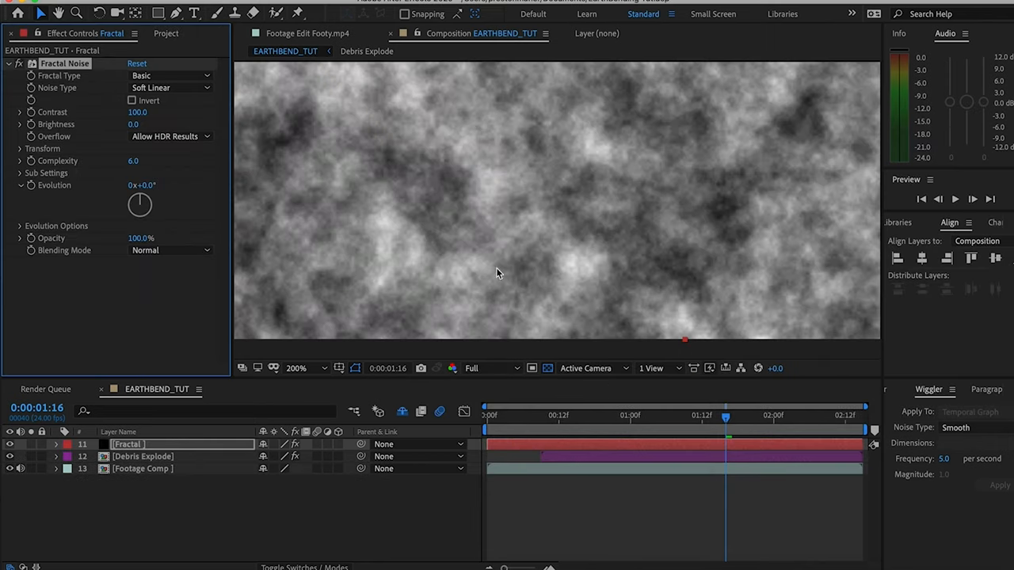
pyautogui.click(170, 75)
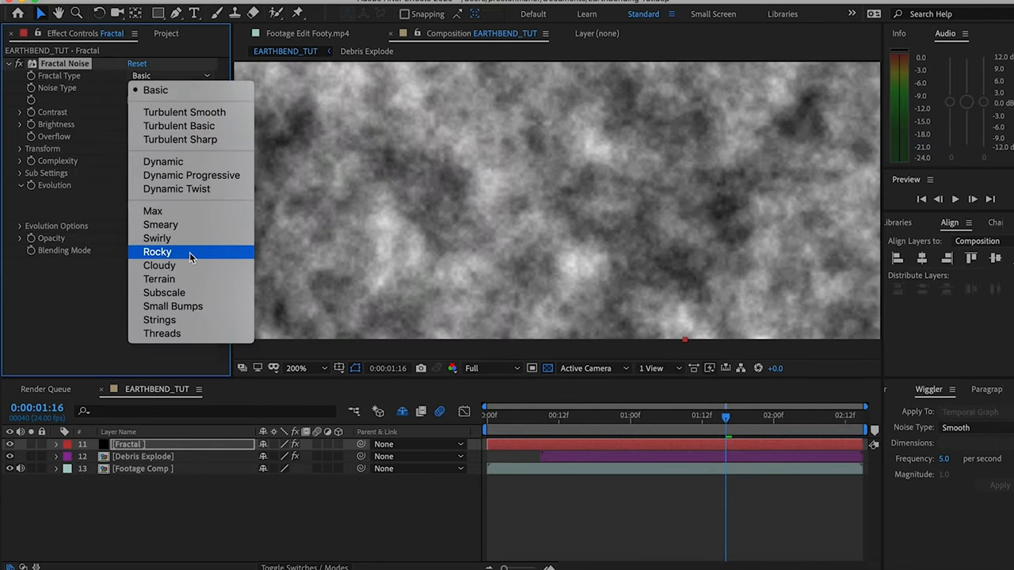
pyautogui.click(157, 252)
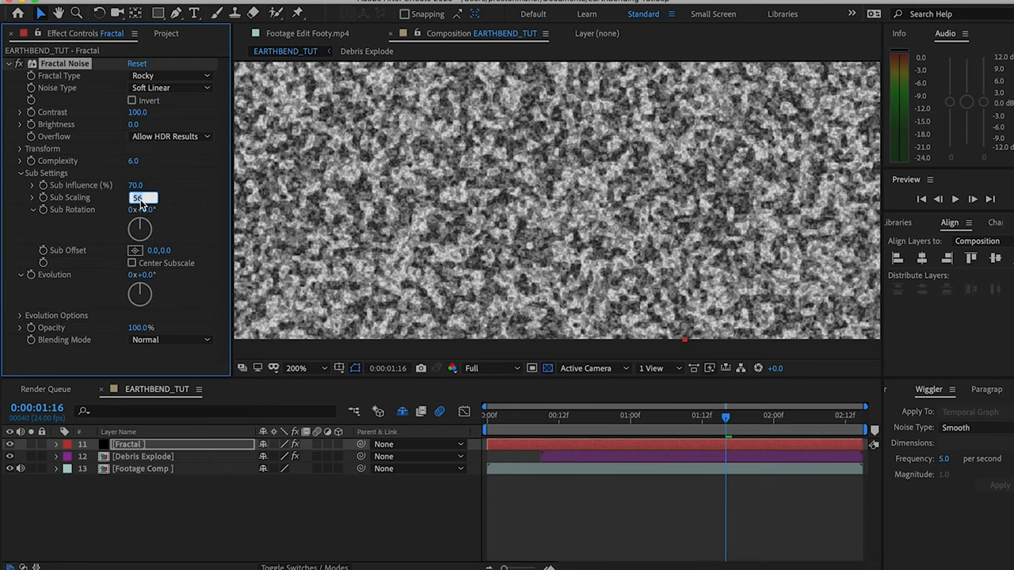
pyautogui.click(20, 173)
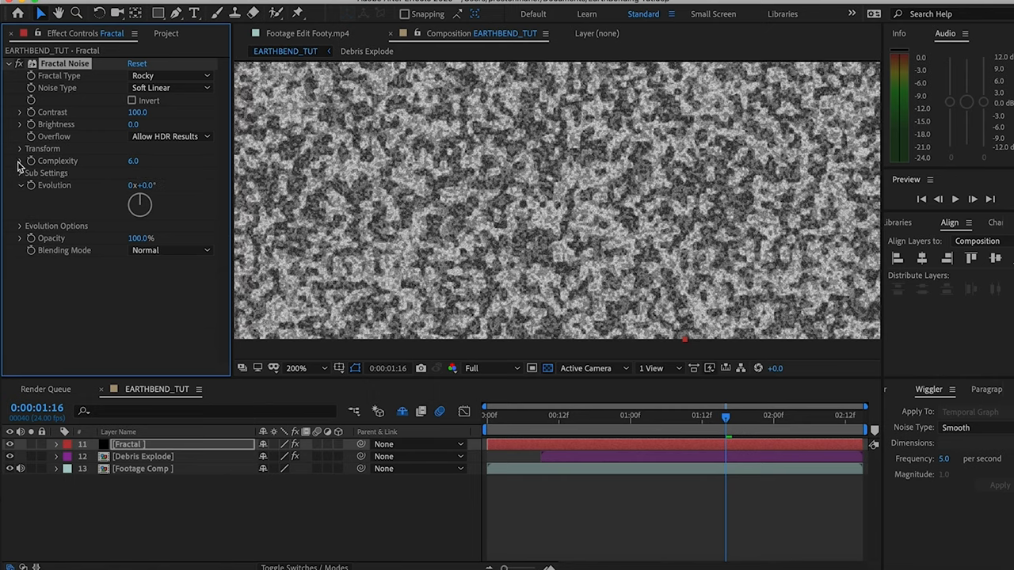
pyautogui.click(19, 149)
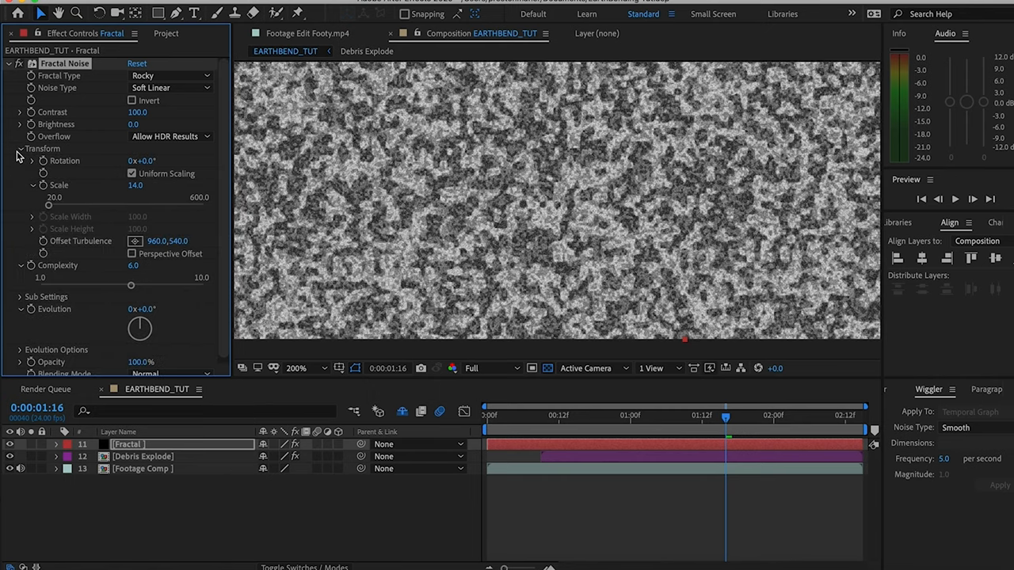
pyautogui.moveTo(632, 419)
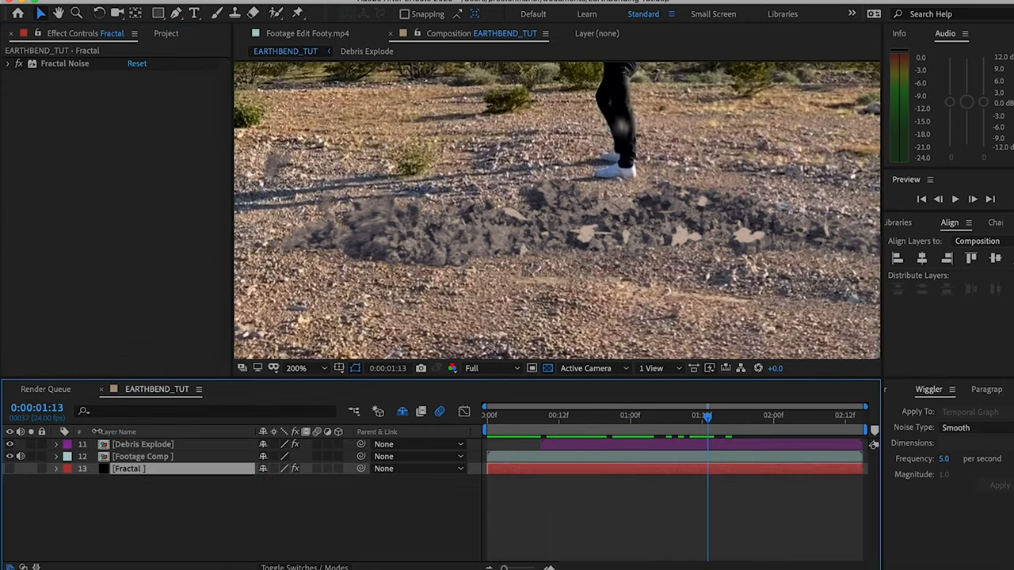
# Step: Texturize the debris with the Fractal layer at light direction 245°
pyautogui.click(143, 444)
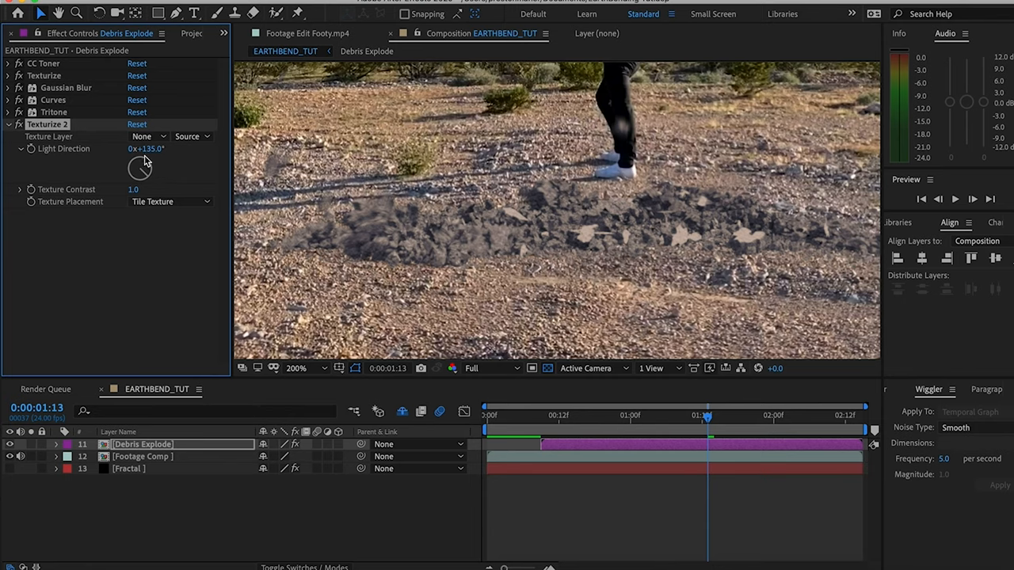
pyautogui.click(147, 136)
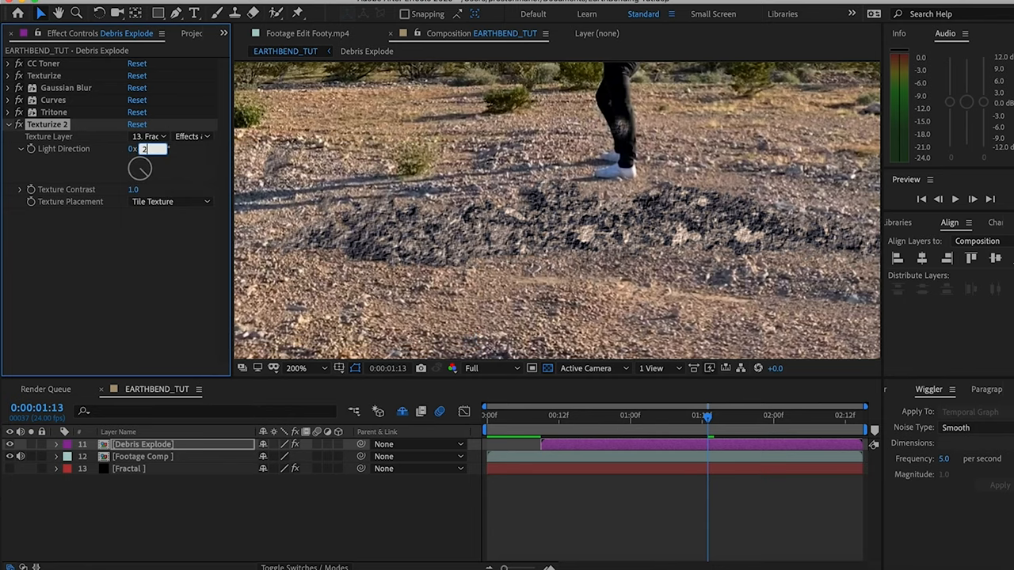
pyautogui.write('245')
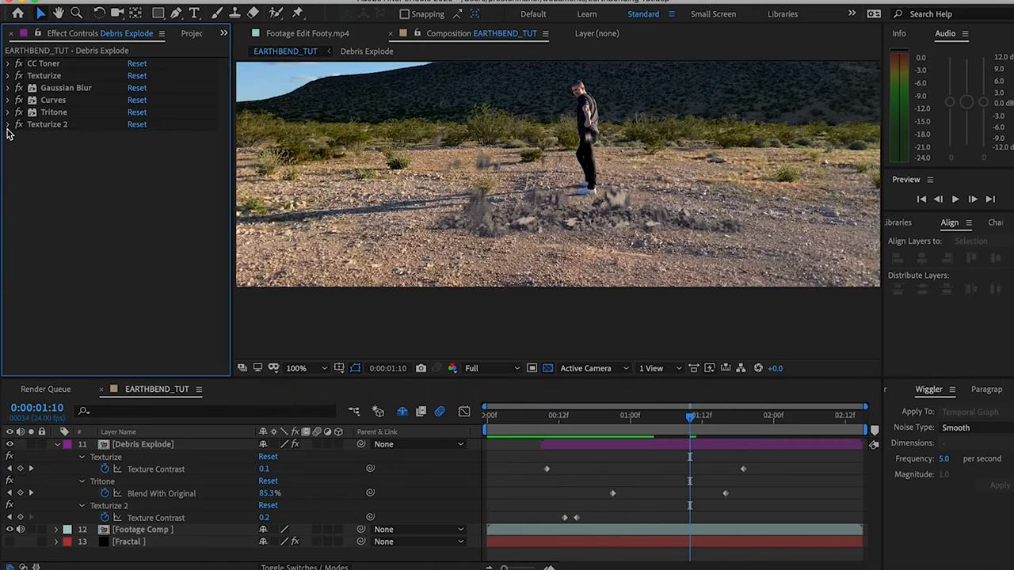
# Step: Apply Brightness & Contrast at 15 brightness and 15 contrast to Debris Explode
pyautogui.write('bri')
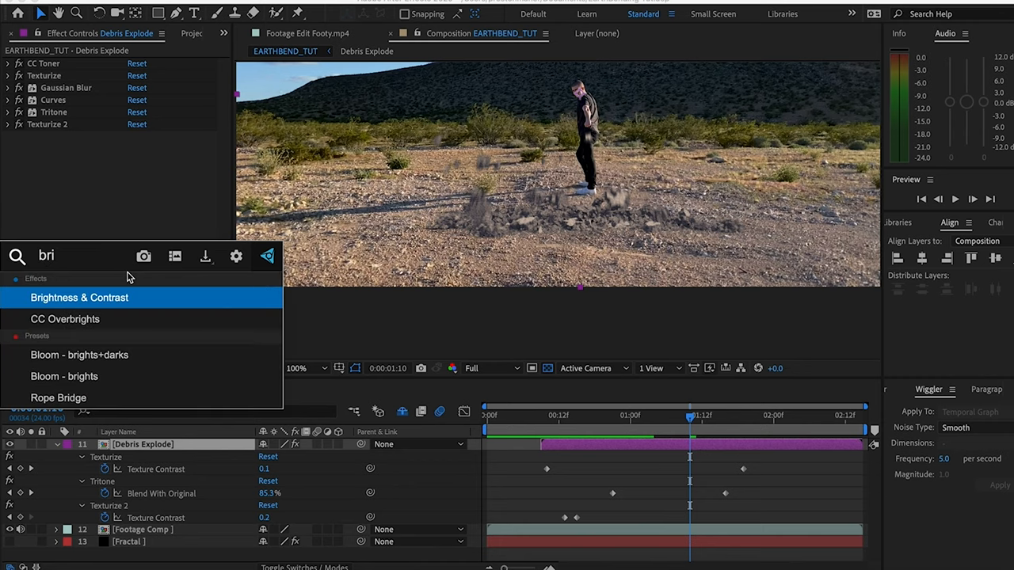
pyautogui.doubleClick(79, 297)
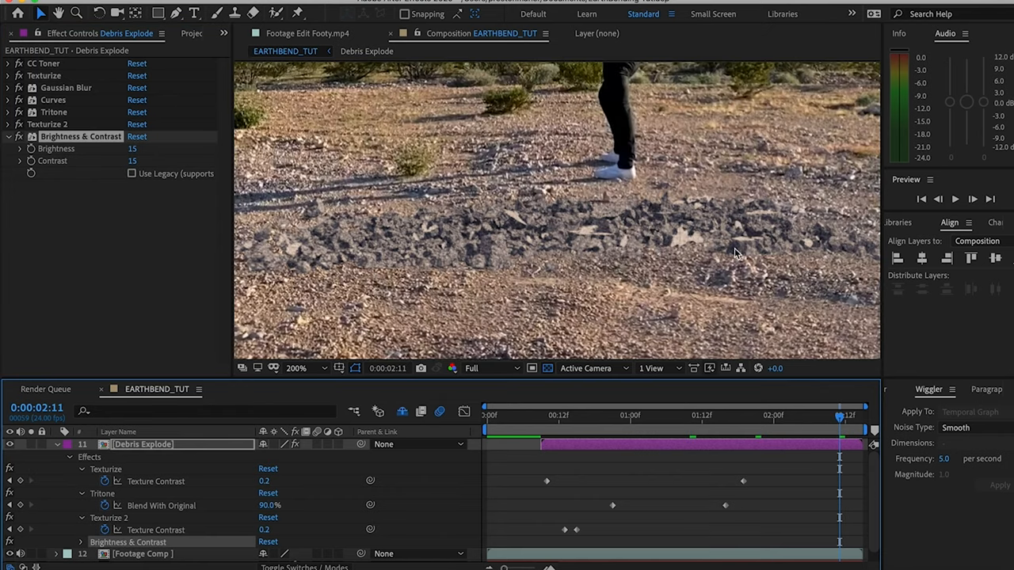
pyautogui.click(297, 367)
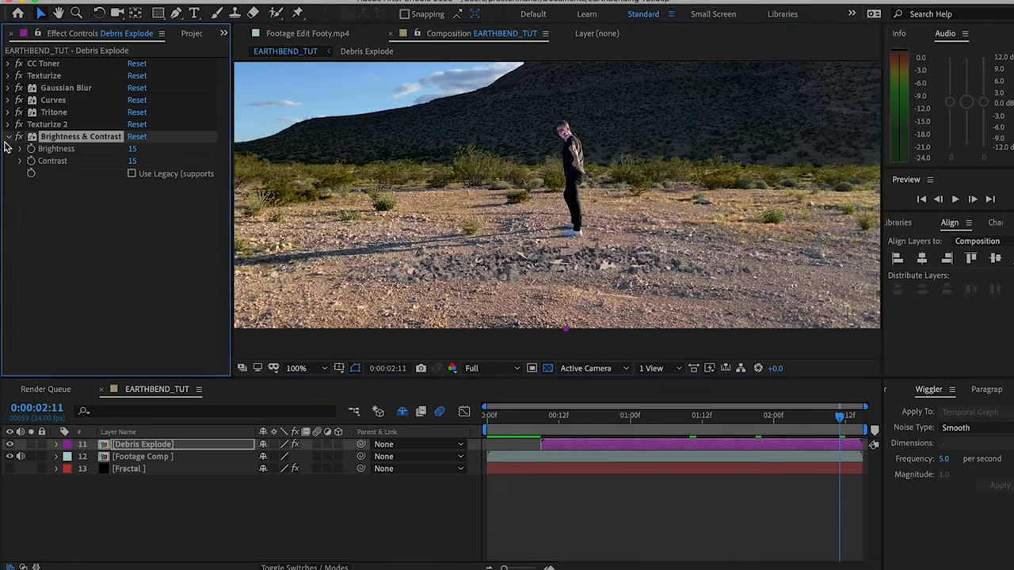
pyautogui.click(8, 136)
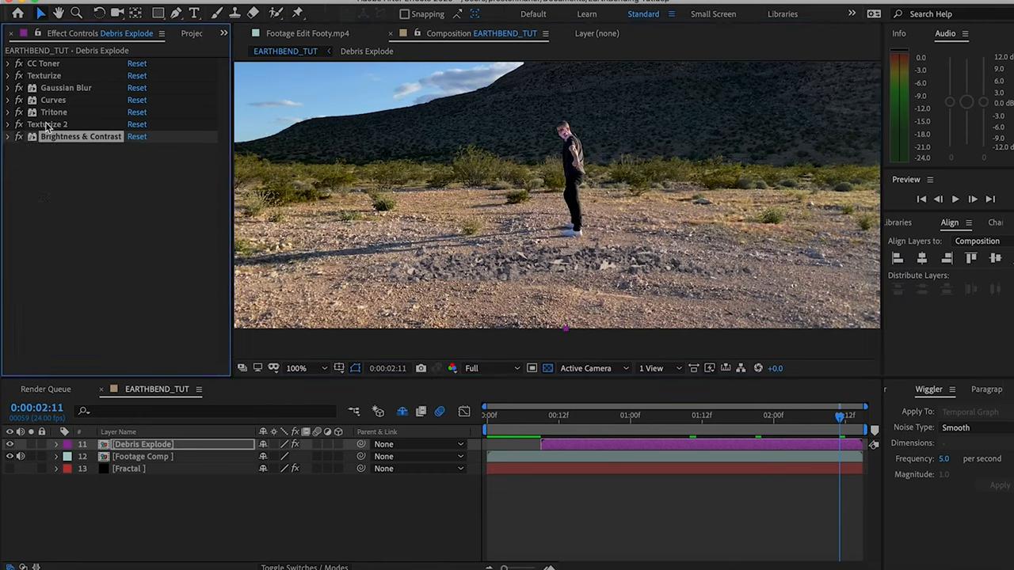
pyautogui.moveTo(80, 64)
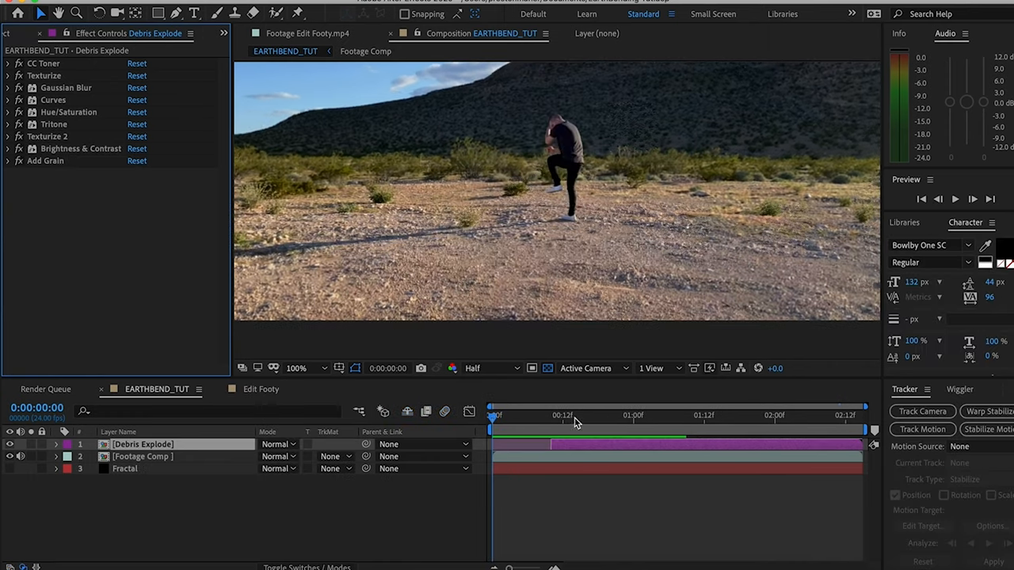
pyautogui.click(768, 415)
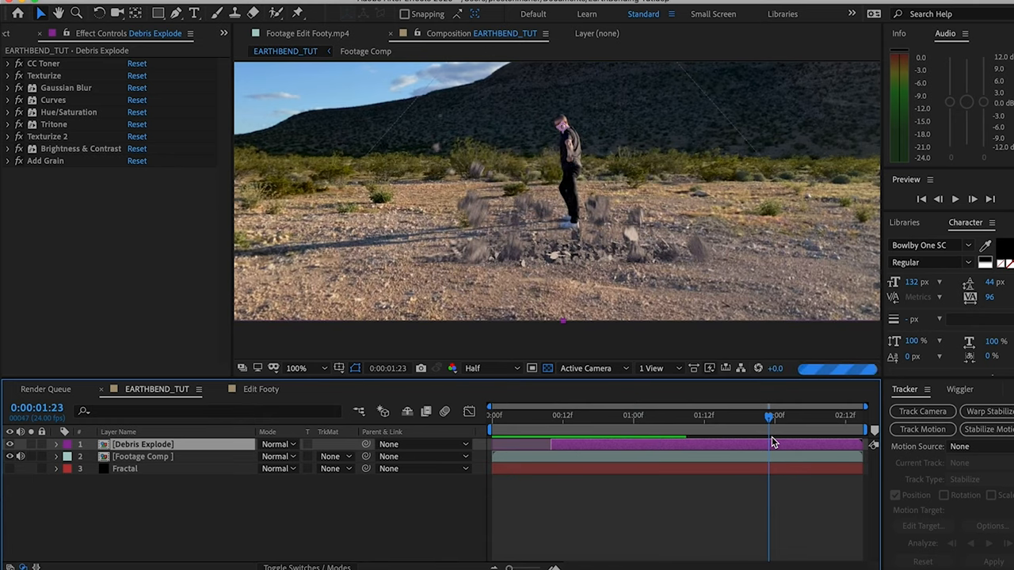
pyautogui.moveTo(594, 430)
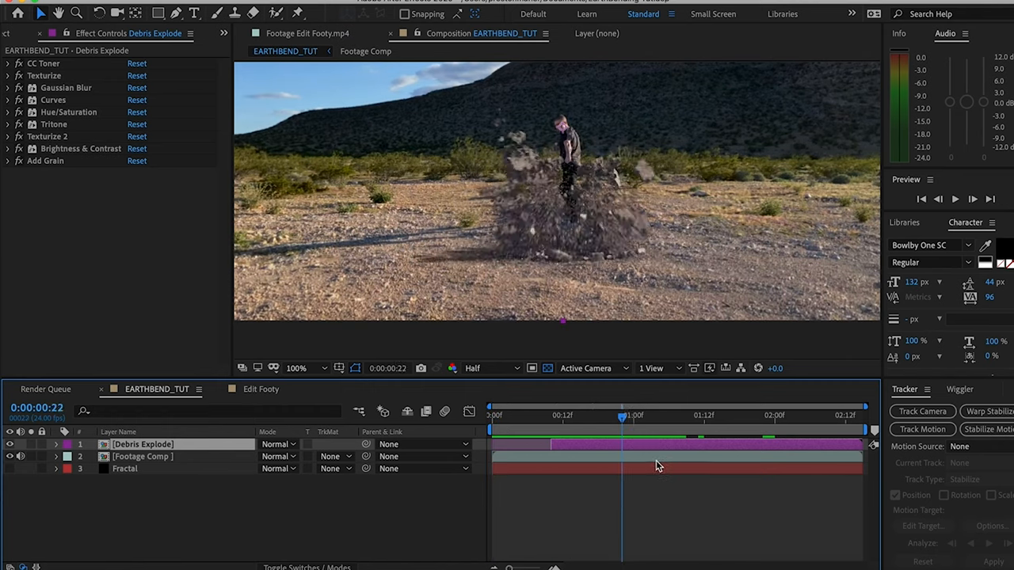
pyautogui.moveTo(621, 415); pyautogui.dragTo(576, 415)
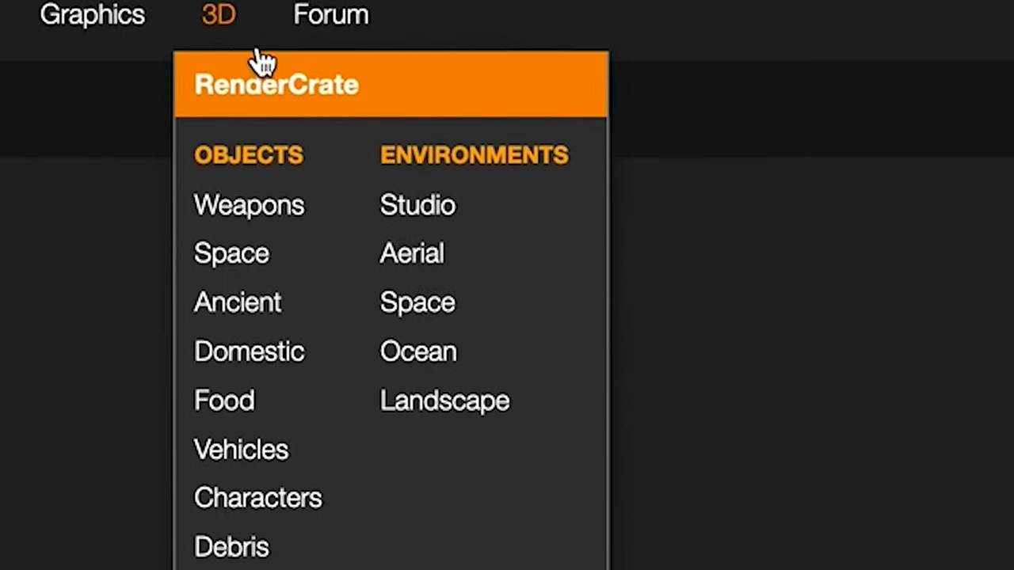
# Step: Open RenderCrate's Nature Landscape collection and scroll to the granite rock models
pyautogui.scroll(-3)
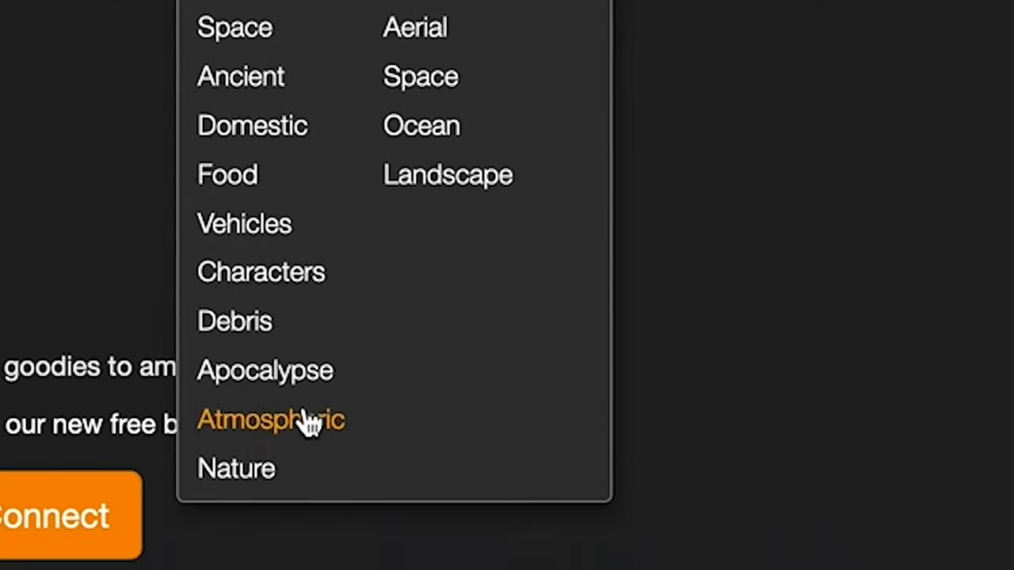
pyautogui.click(448, 174)
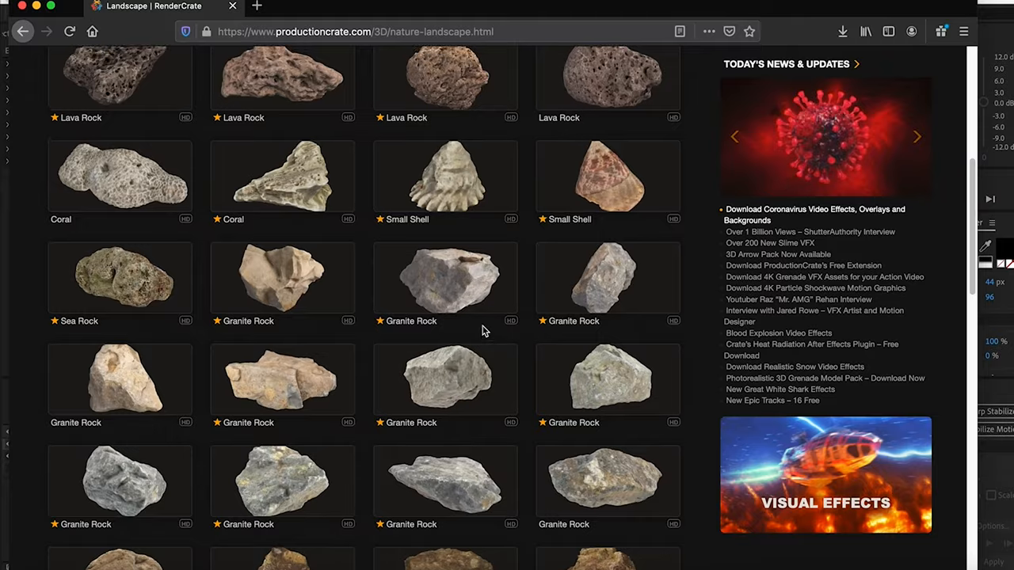
pyautogui.scroll(-3)
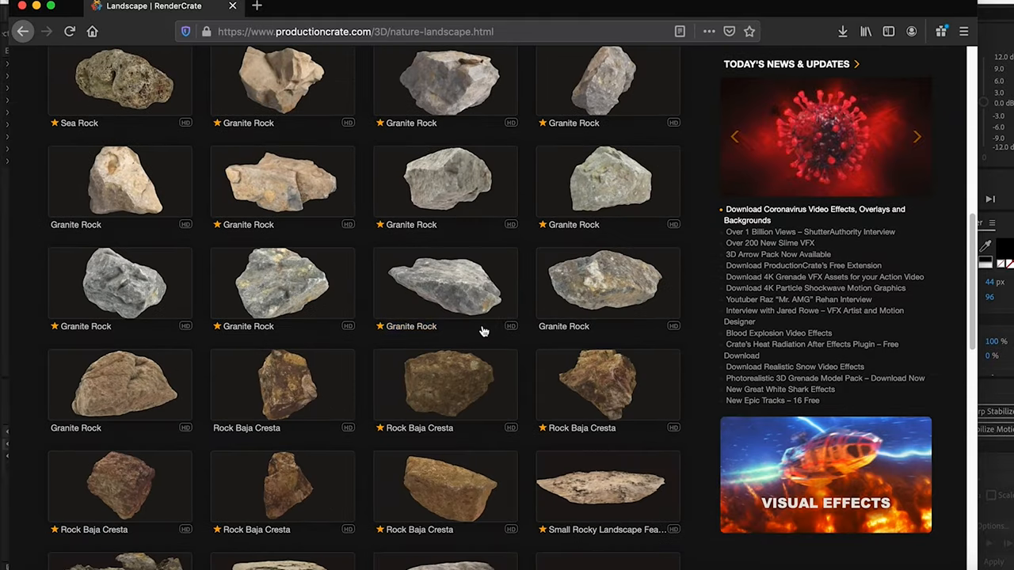
pyautogui.moveTo(337, 251)
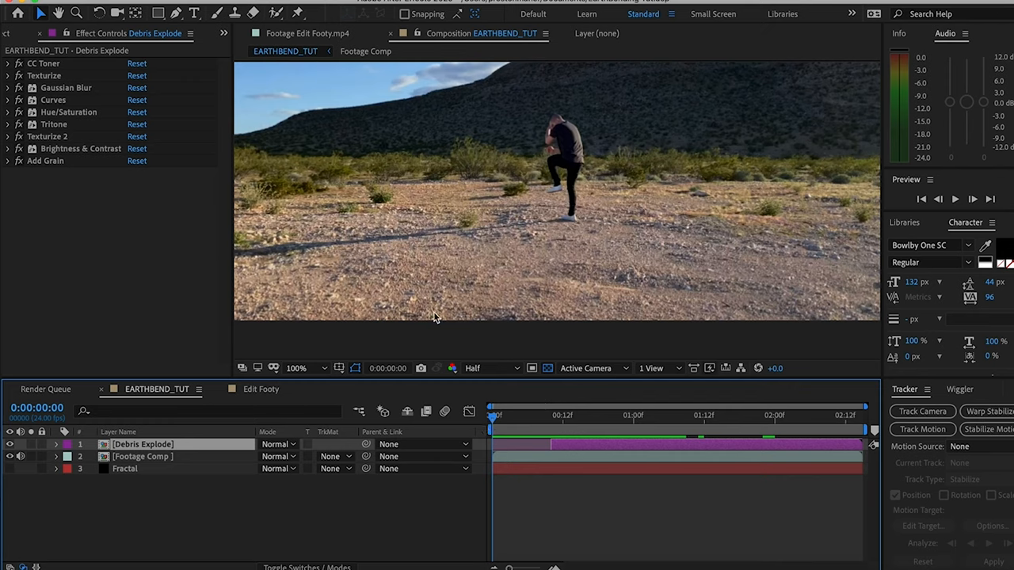
# Step: Create a 3D Rock solid, move about one second in, and apply Element 3D
pyautogui.click(264, 4)
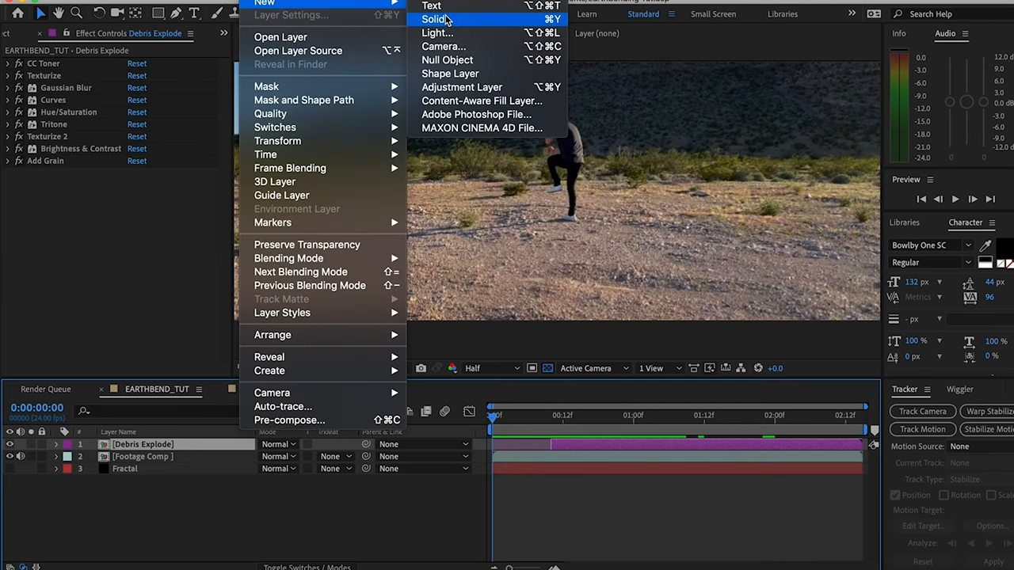
pyautogui.click(434, 19)
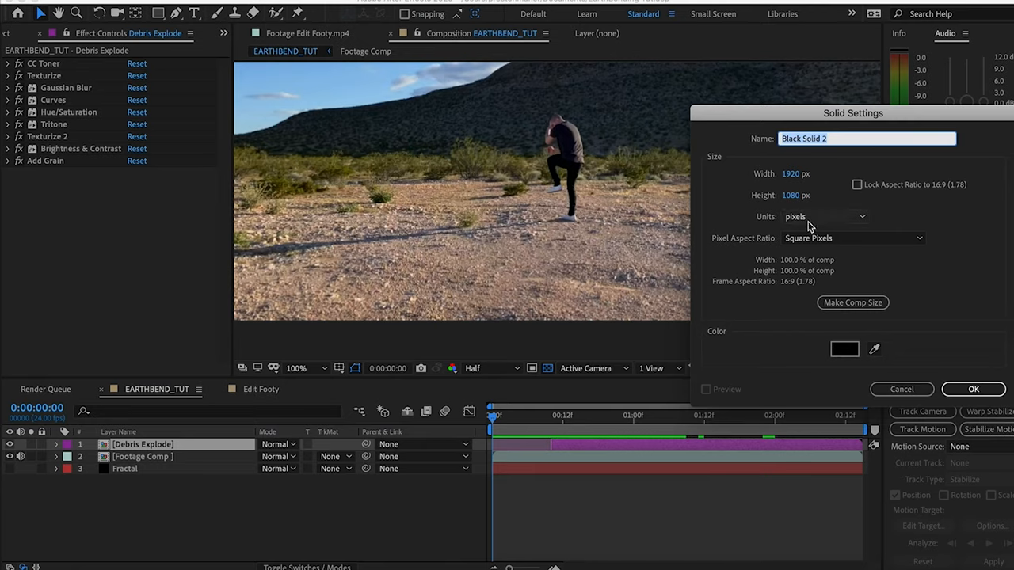
pyautogui.click(973, 389)
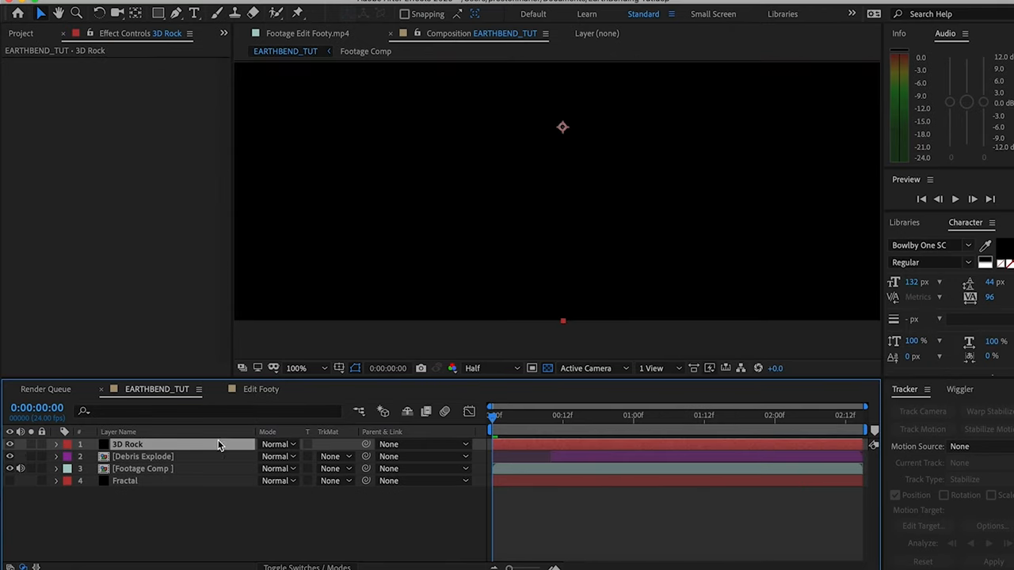
pyautogui.click(634, 415)
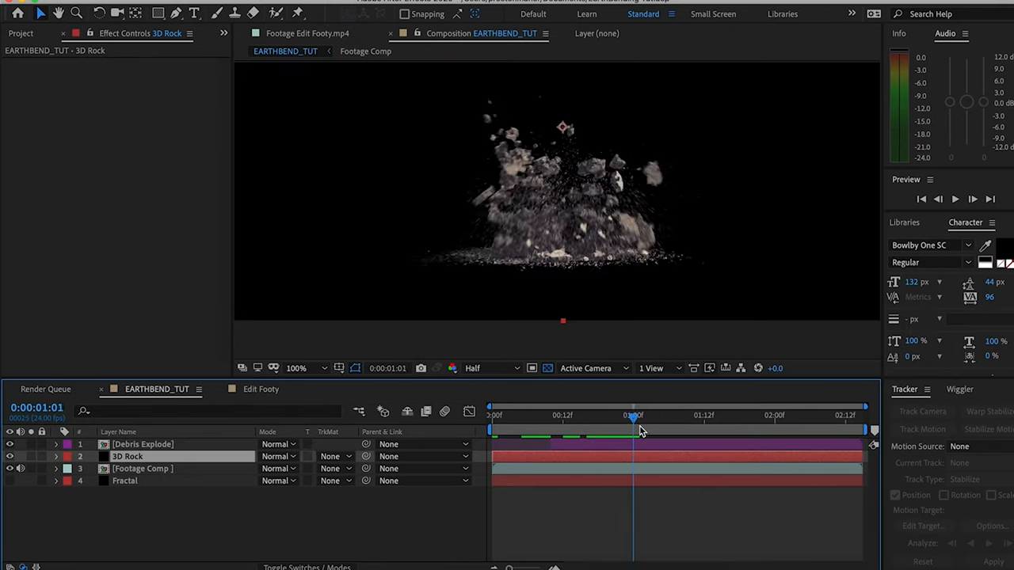
pyautogui.moveTo(634, 417); pyautogui.dragTo(679, 417)
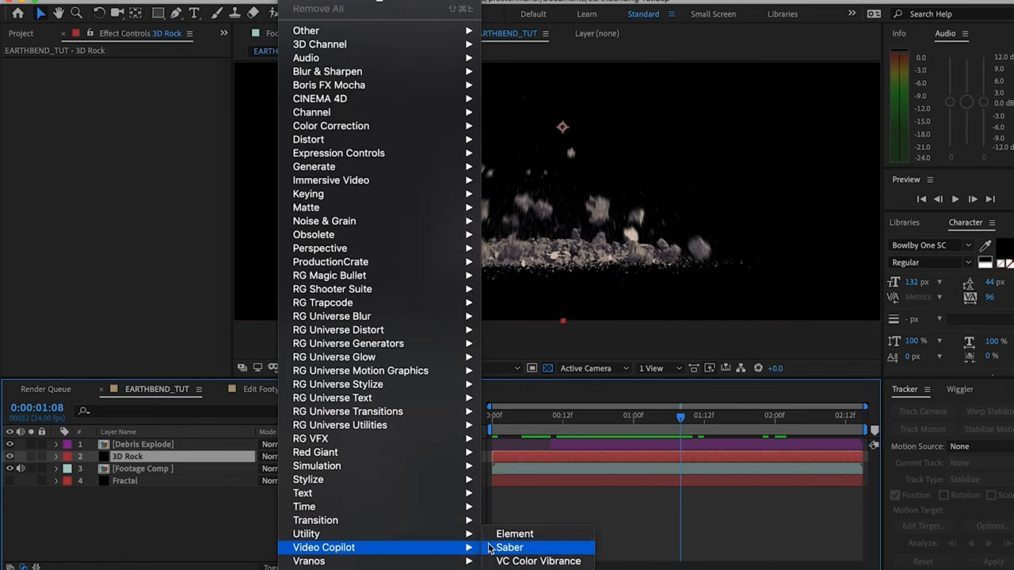
pyautogui.click(515, 533)
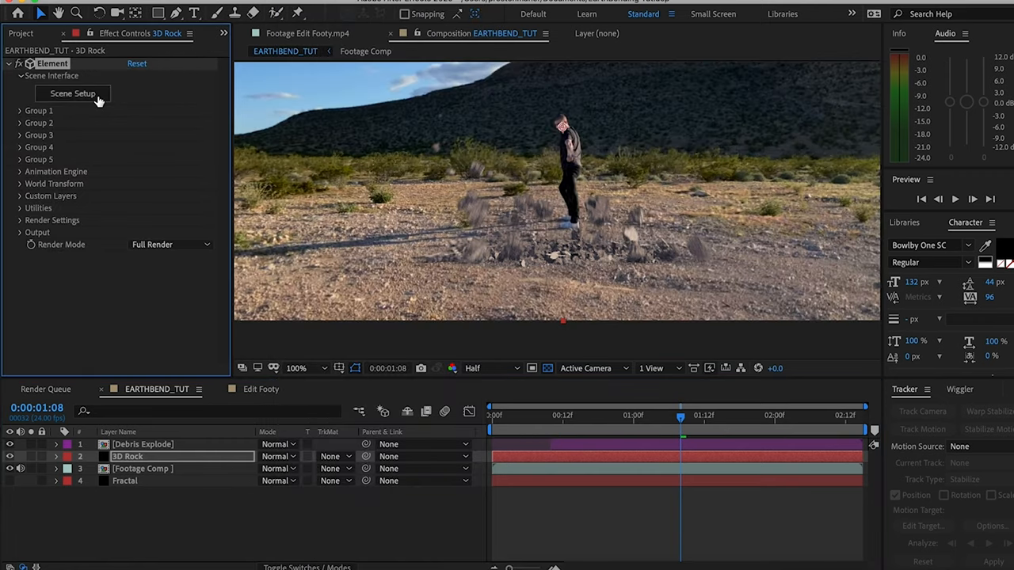
# Step: Import RenderCrate-Granite_Rock_7.obj through Element's Scene Setup with Normalize Size enabled
pyautogui.click(72, 94)
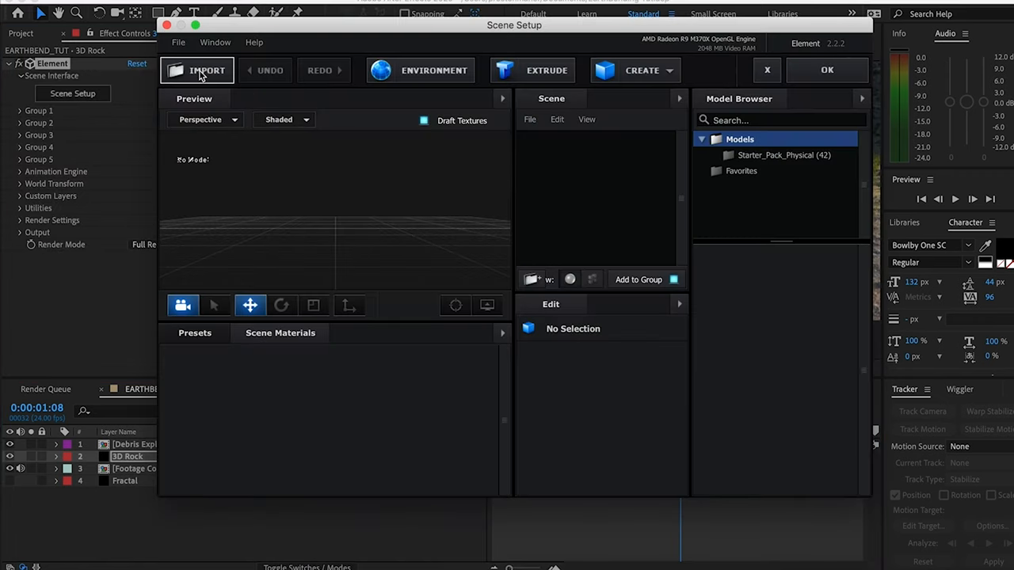
pyautogui.click(206, 70)
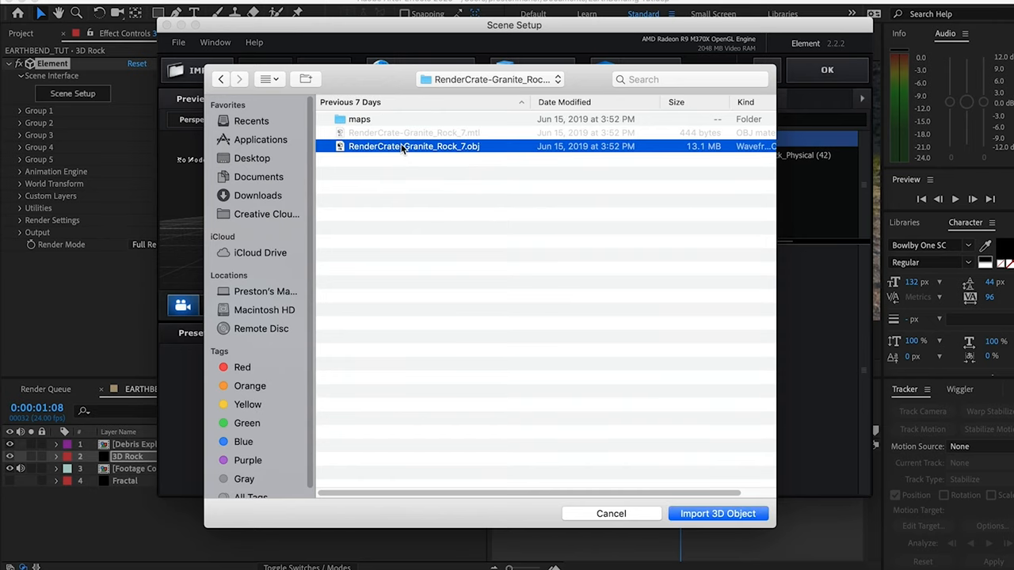
pyautogui.click(717, 513)
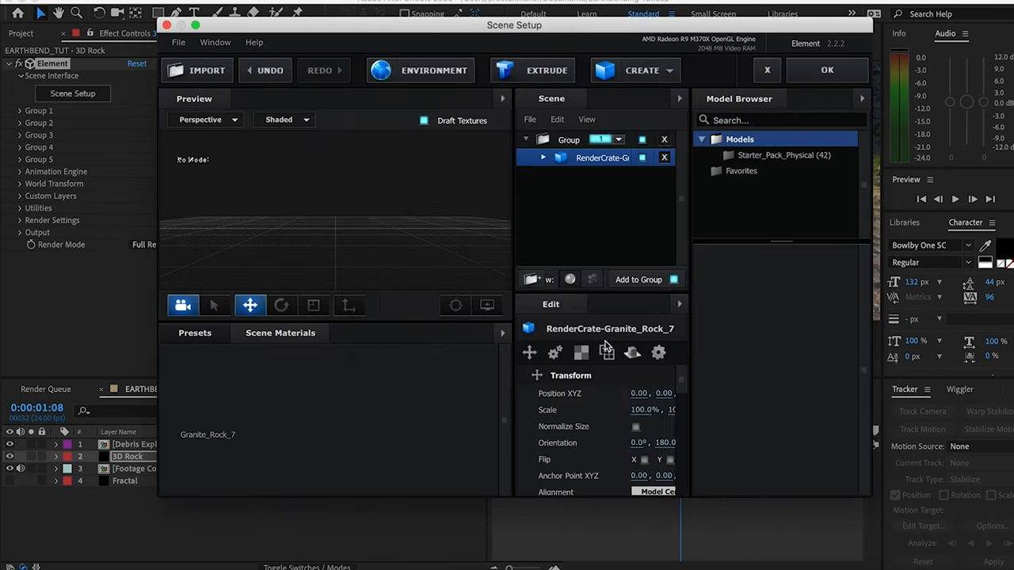
pyautogui.moveTo(165, 375)
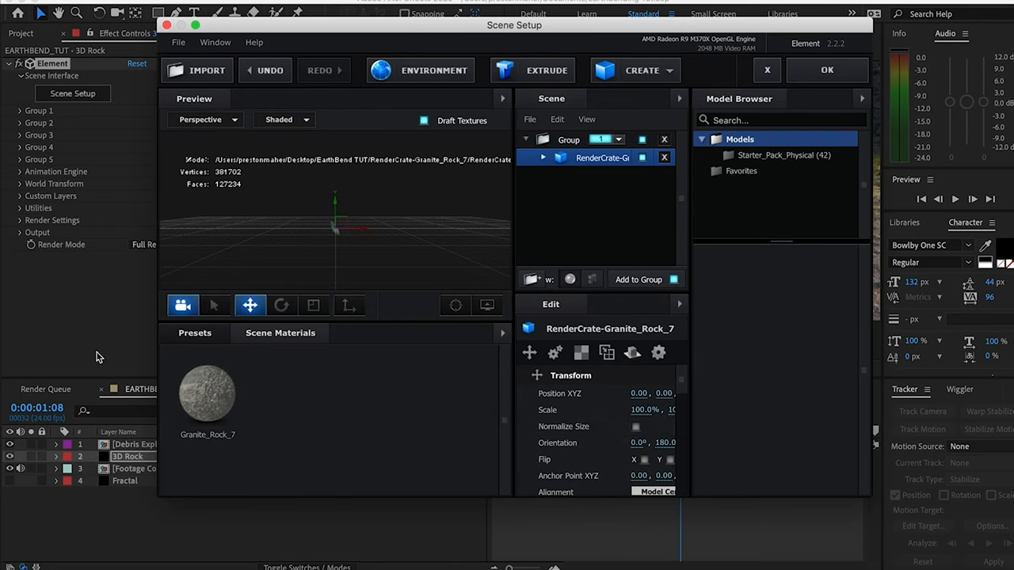
pyautogui.moveTo(635, 427)
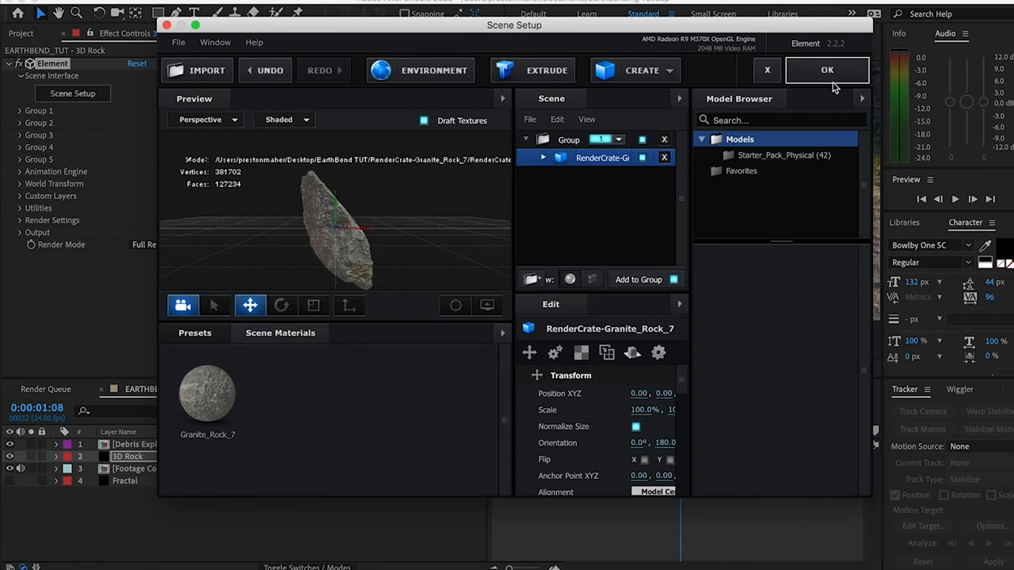
pyautogui.click(826, 70)
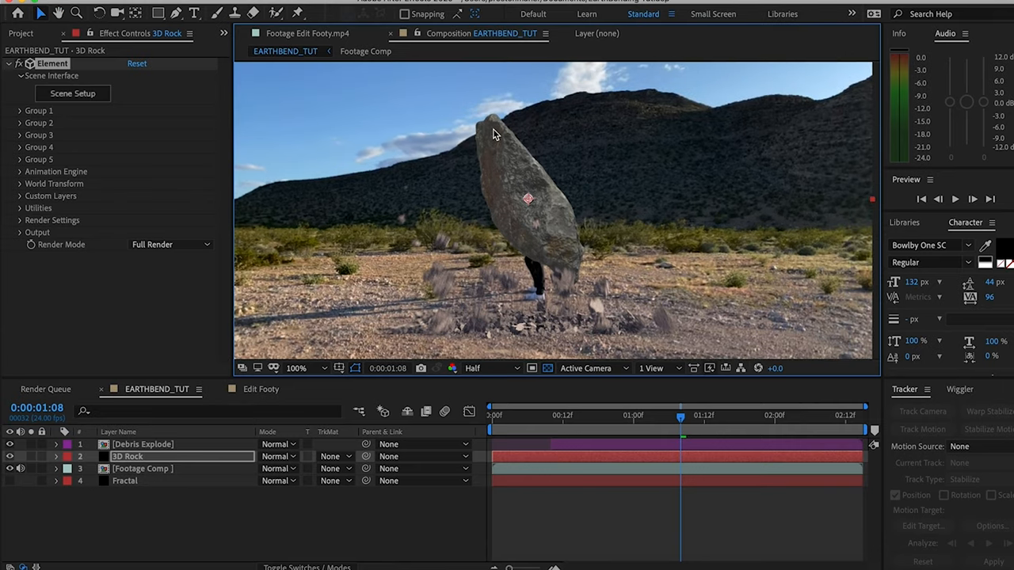
pyautogui.moveTo(20, 111)
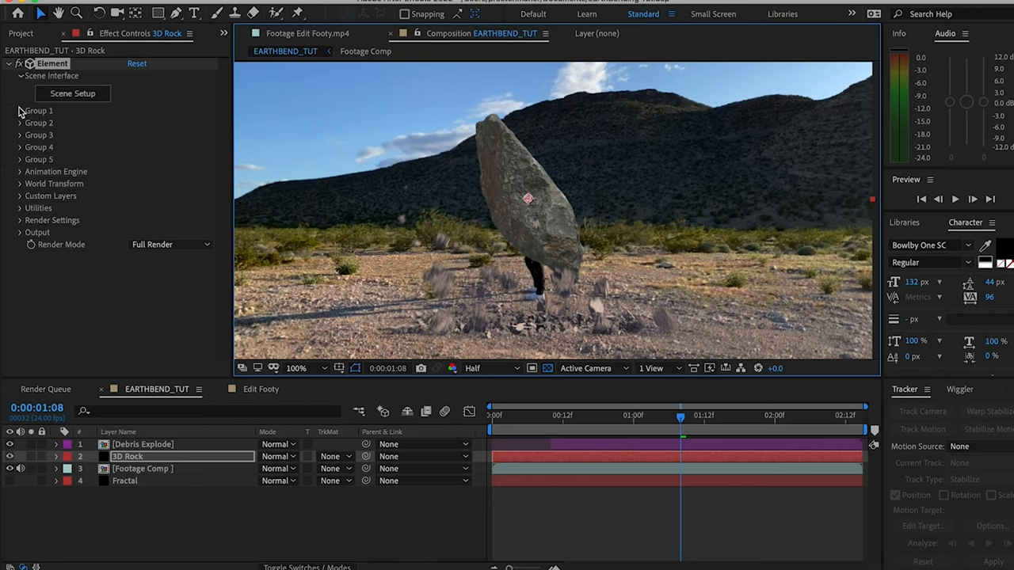
# Step: Add a Null Object layer named Rock Null above the 3D Rock layer
pyautogui.click(20, 111)
pyautogui.write('Rock Null')
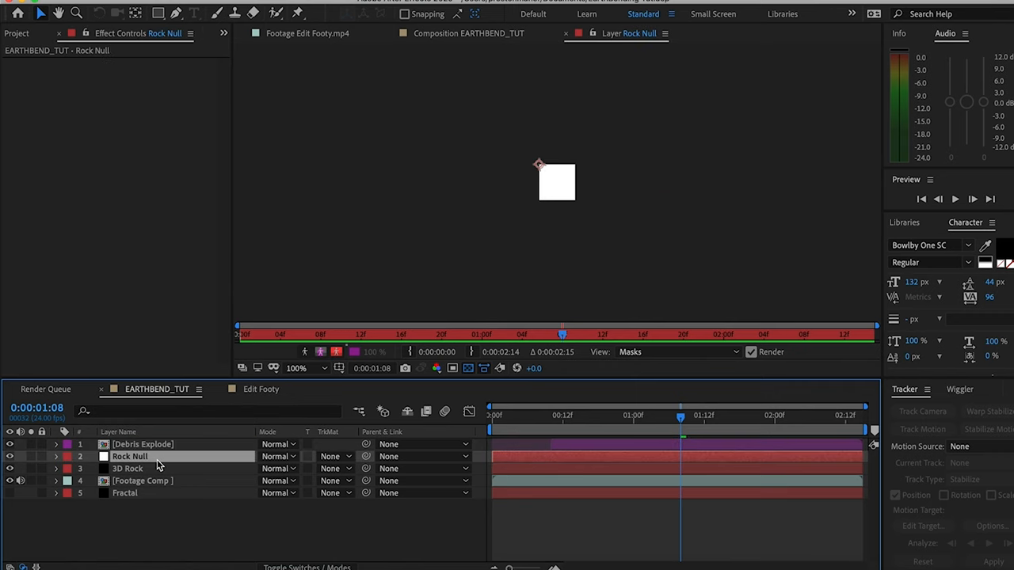
# Step: Keyframe Rock Null's Position so the linked granite rock rises from below the ground
pyautogui.click(307, 34)
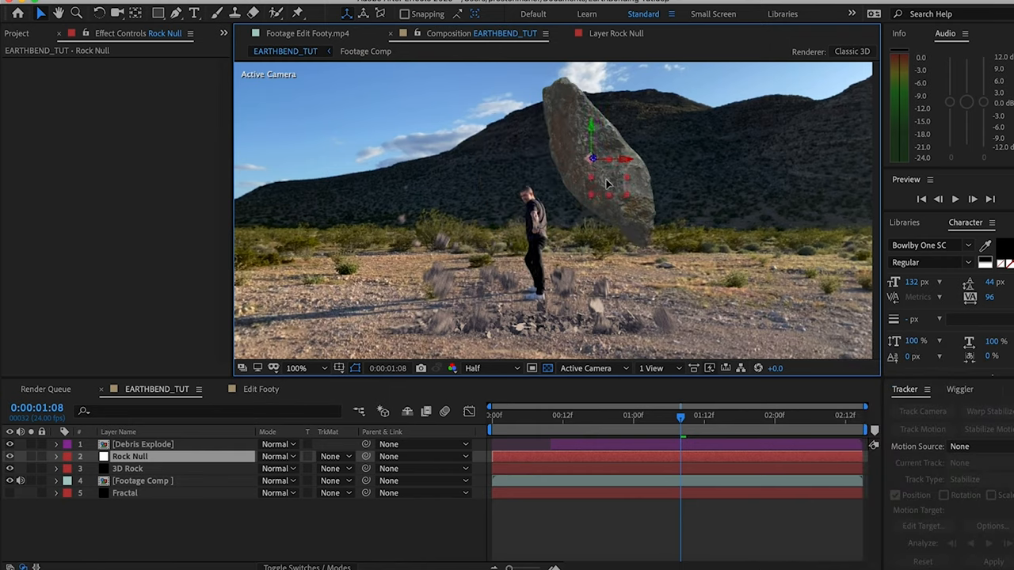
pyautogui.click(56, 456)
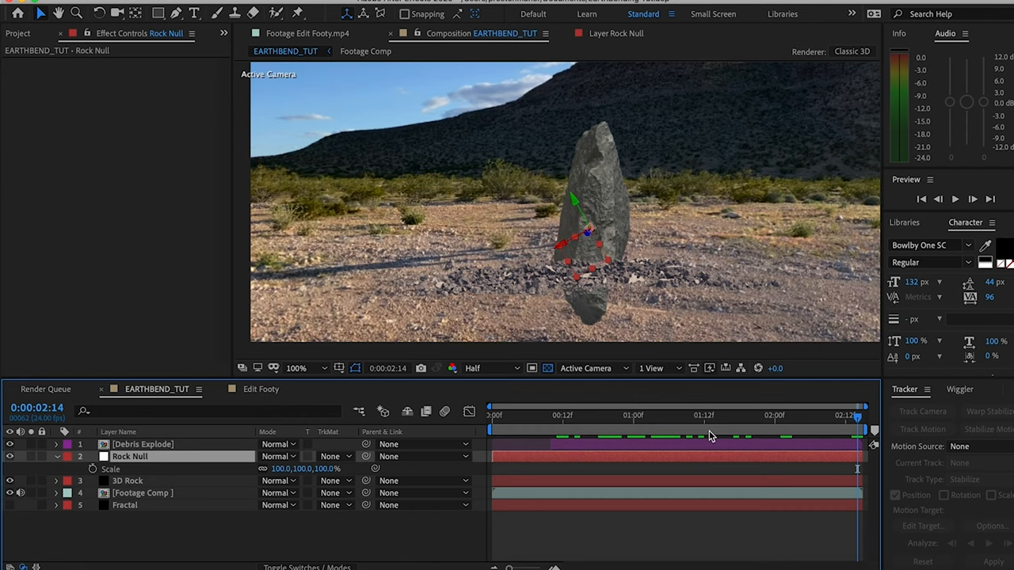
pyautogui.moveTo(616, 428)
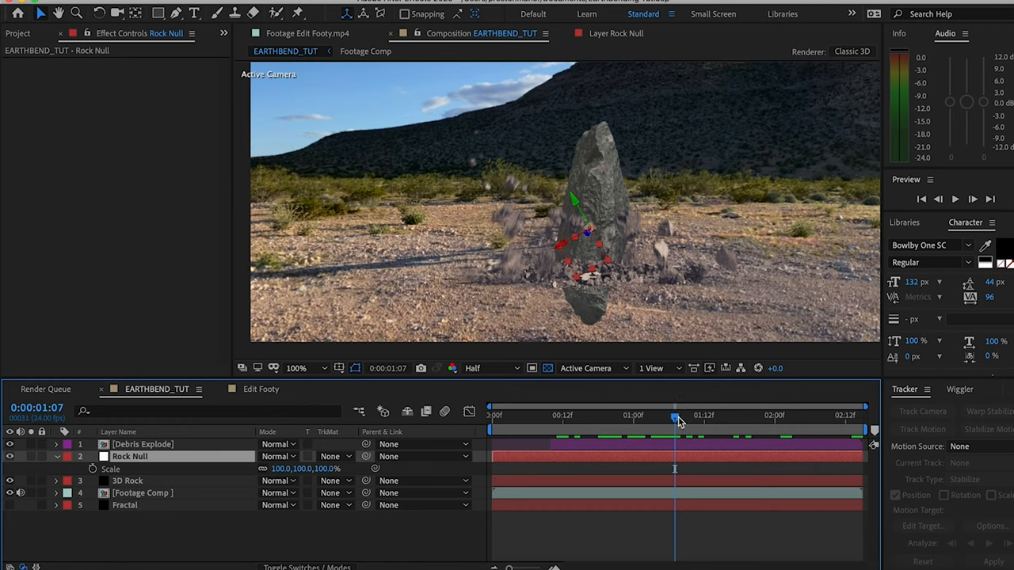
pyautogui.moveTo(673, 415); pyautogui.dragTo(646, 415)
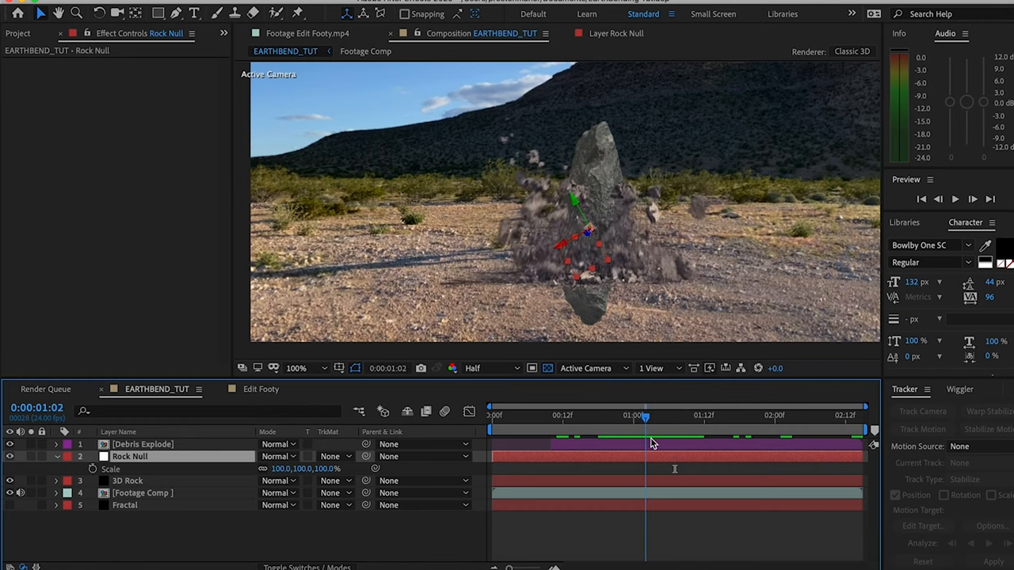
pyautogui.moveTo(646, 415); pyautogui.dragTo(570, 415)
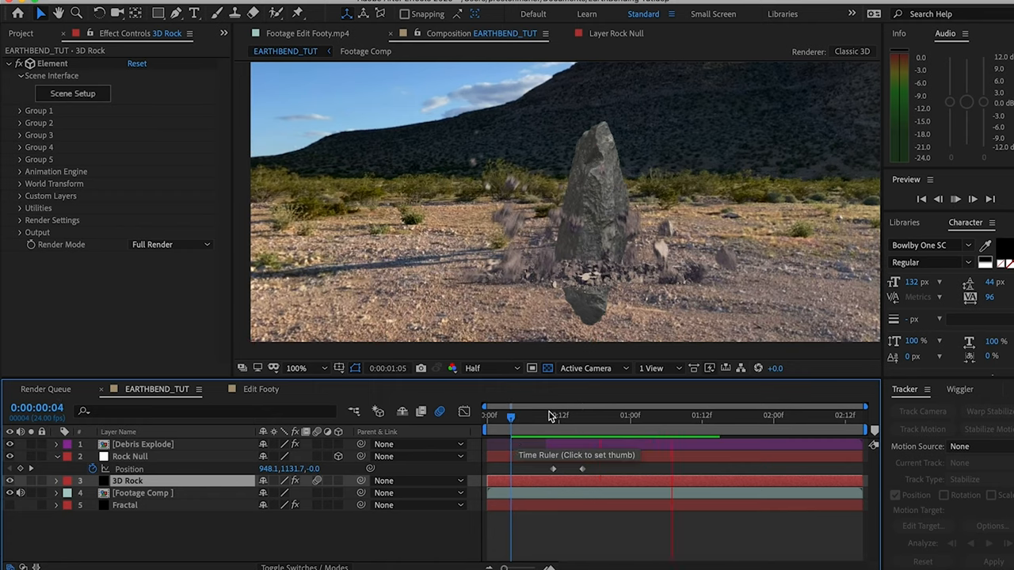
pyautogui.click(562, 415)
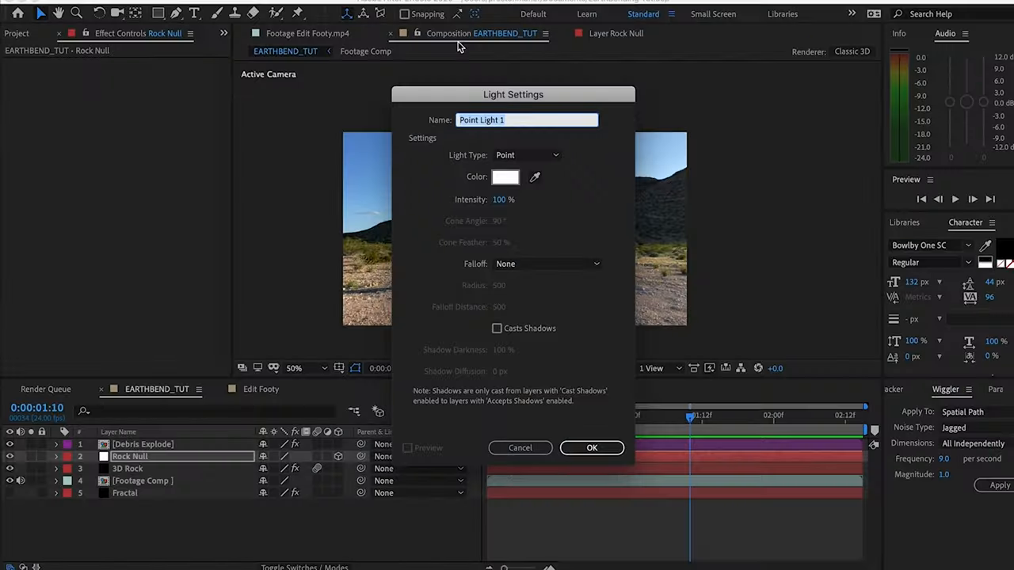
# Step: Create a Point light and raise it above the mountain and the top of the frame
pyautogui.click(592, 448)
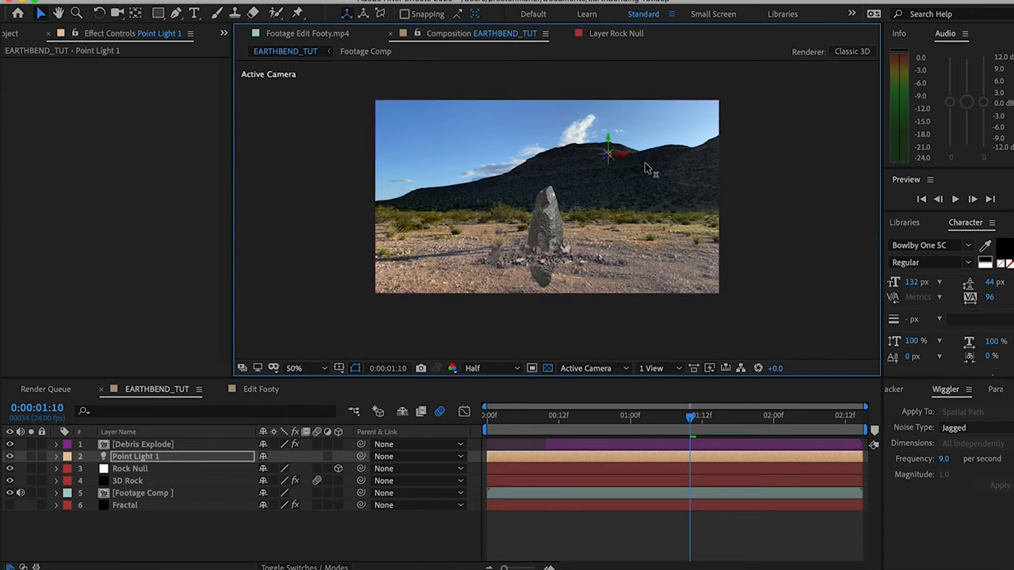
pyautogui.moveTo(608, 155); pyautogui.dragTo(624, 111)
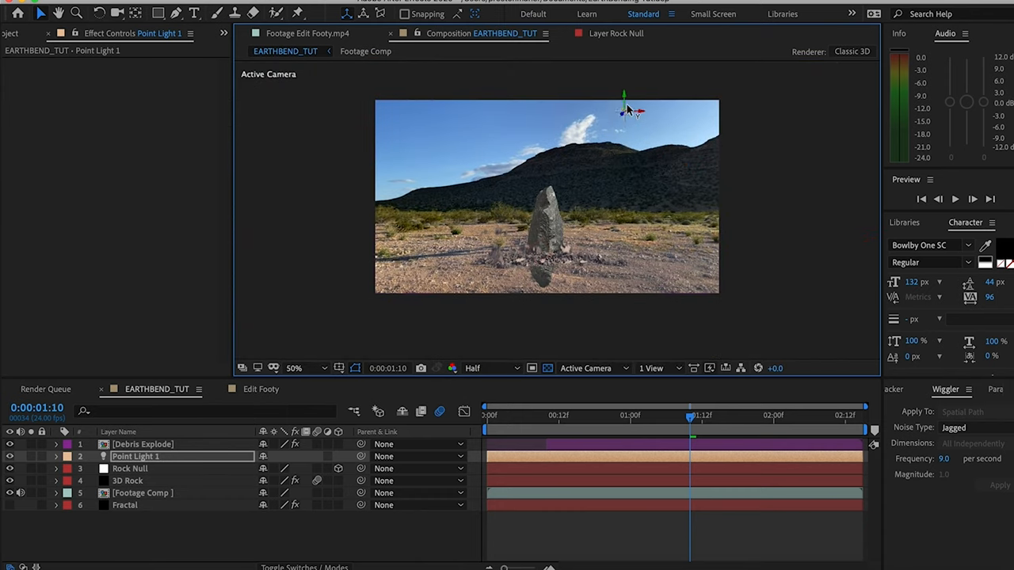
pyautogui.moveTo(625, 107); pyautogui.dragTo(675, 111)
pyautogui.write('3D')
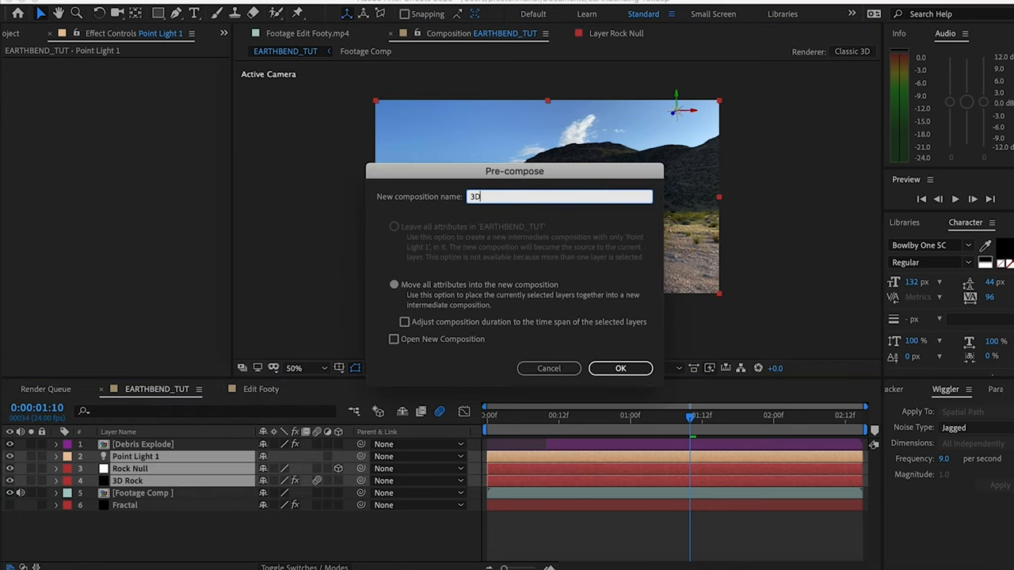
# Step: Pre-compose rock, null and light into 3D Rock Comp and add a Subtract mask along the ground
pyautogui.click(621, 367)
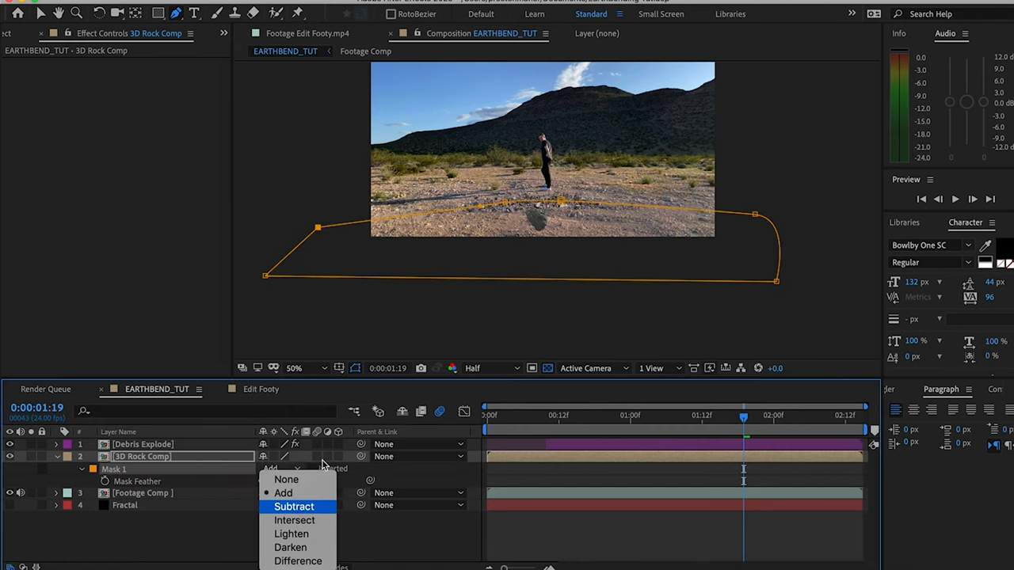
pyautogui.click(294, 506)
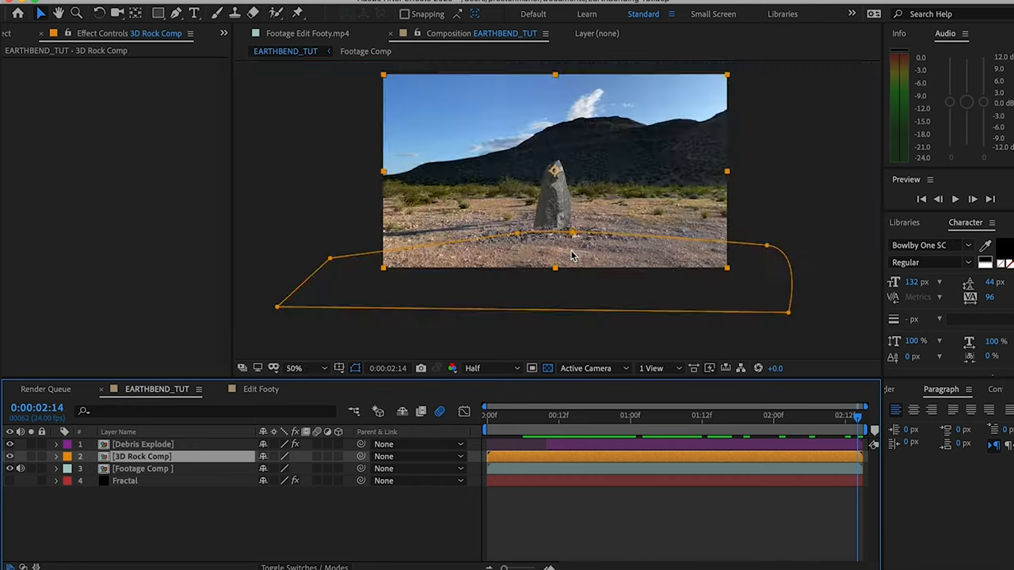
# Step: Zoom to 100% and add Tritone, Levels and Gaussian Blur to 3D Rock Comp
pyautogui.click(294, 367)
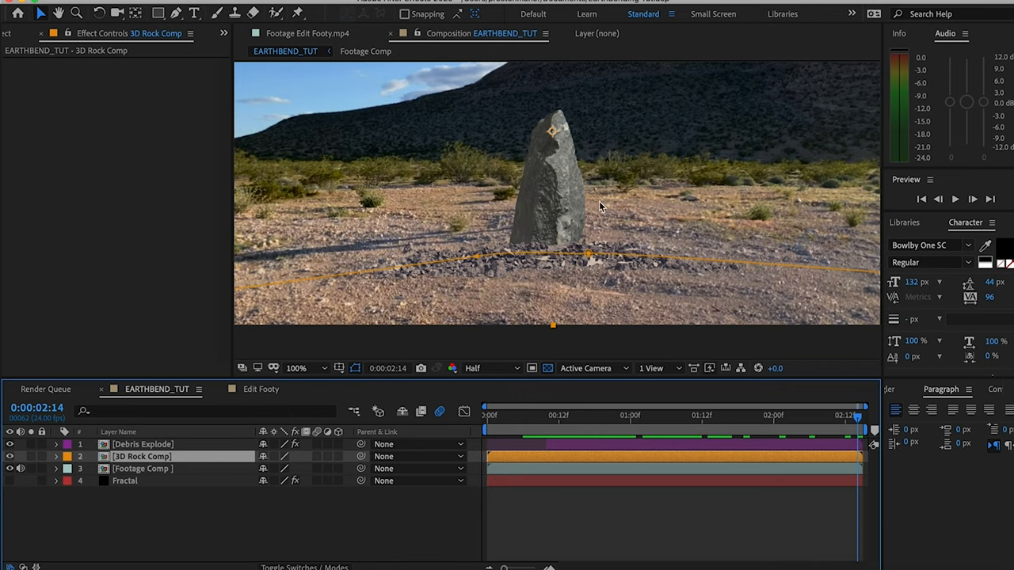
pyautogui.click(296, 367)
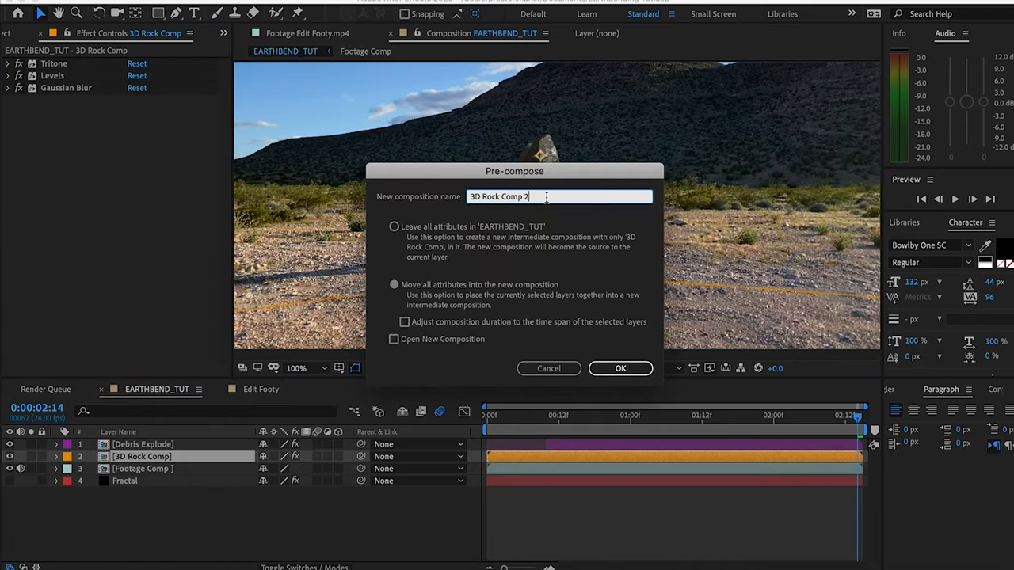
# Step: Duplicate 3D Rock Comp, rename the copy Rock Shadow AE, and enable its 3D switch
pyautogui.click(620, 368)
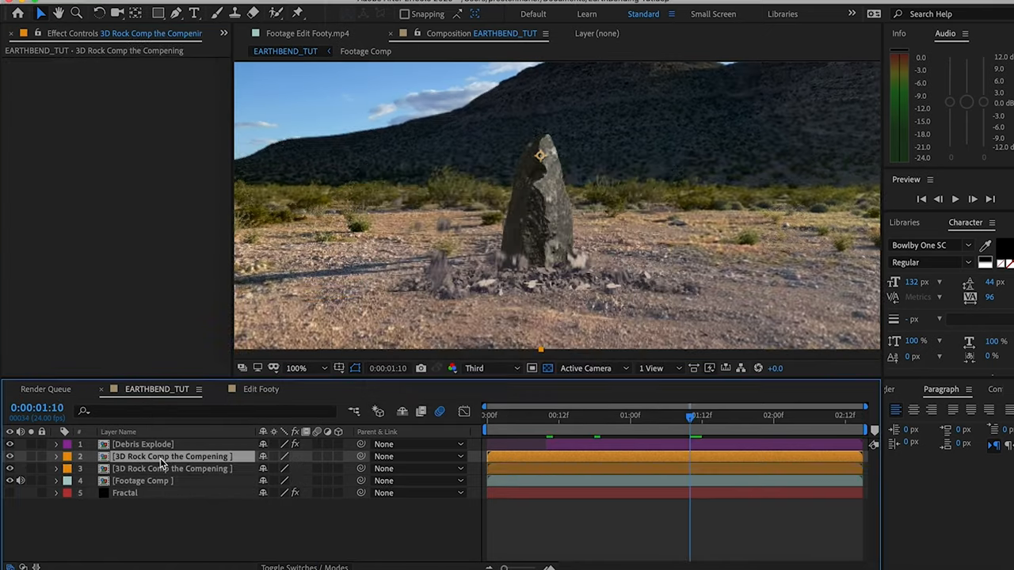
pyautogui.rightClick(172, 456)
pyautogui.write('Rcok')
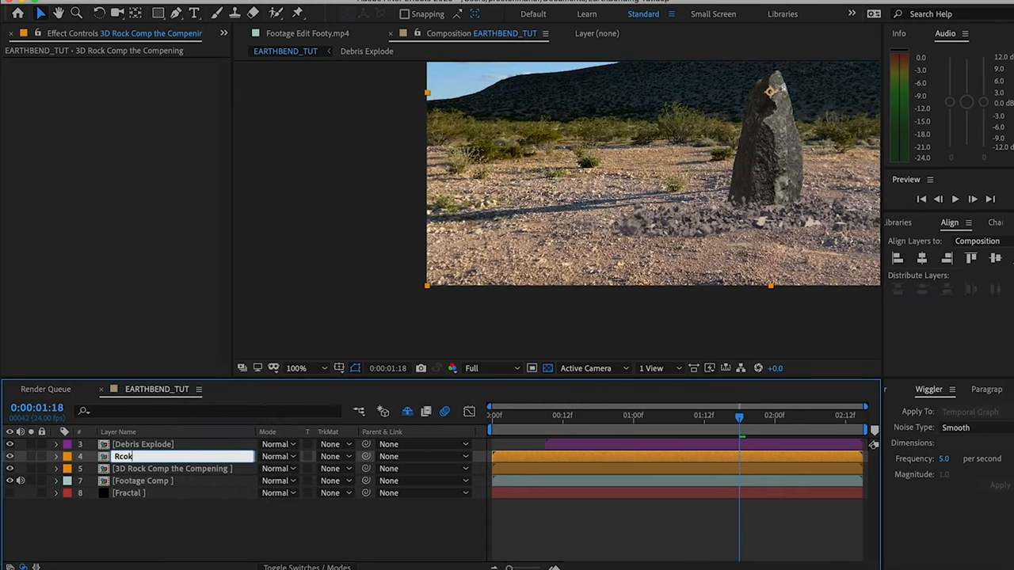
pyautogui.write('Rock Shadow AE')
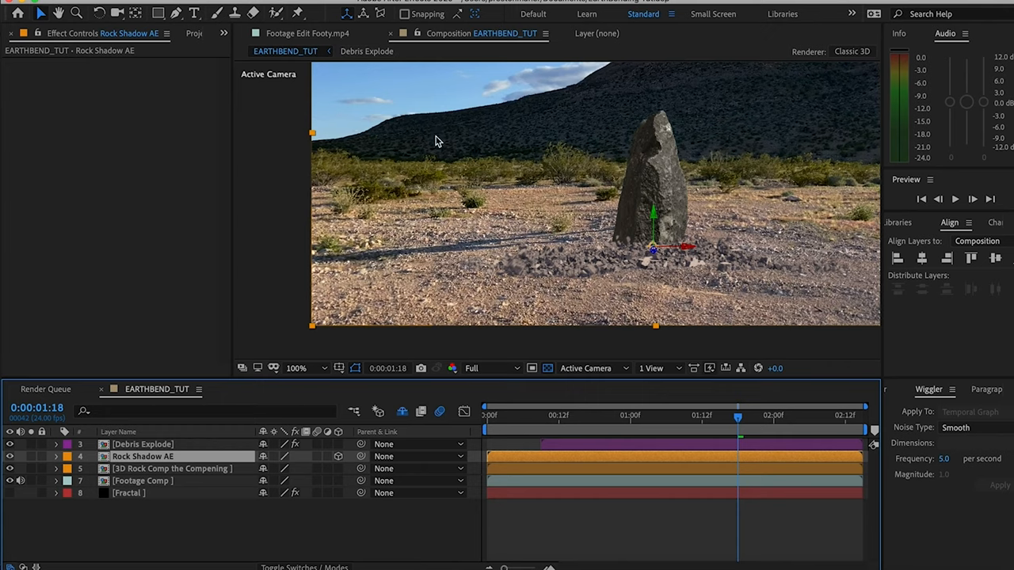
# Step: Tint Rock Shadow AE with Map White To black and rotate it flat onto the ground
pyautogui.click(142, 456)
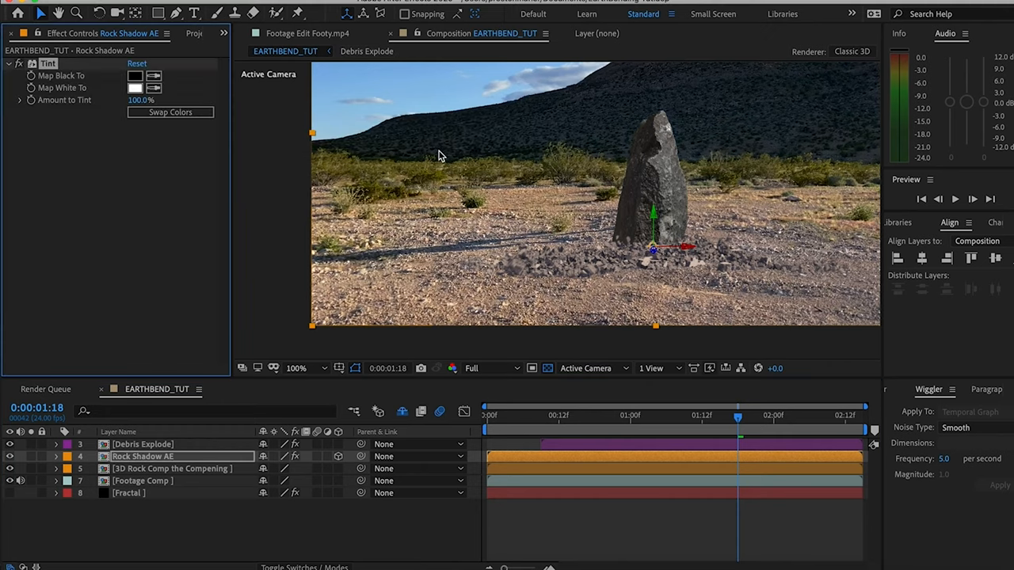
pyautogui.click(135, 87)
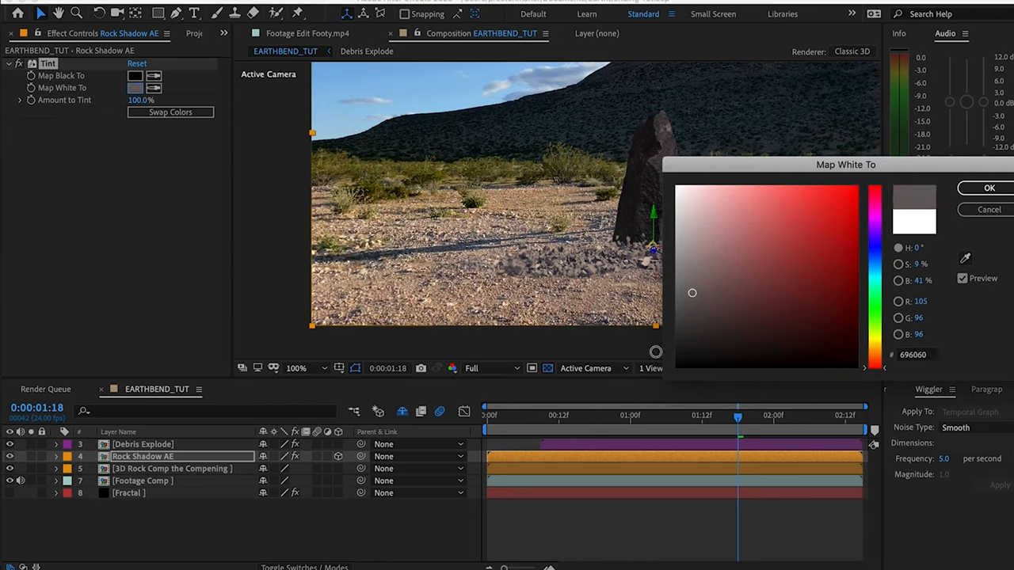
pyautogui.click(989, 188)
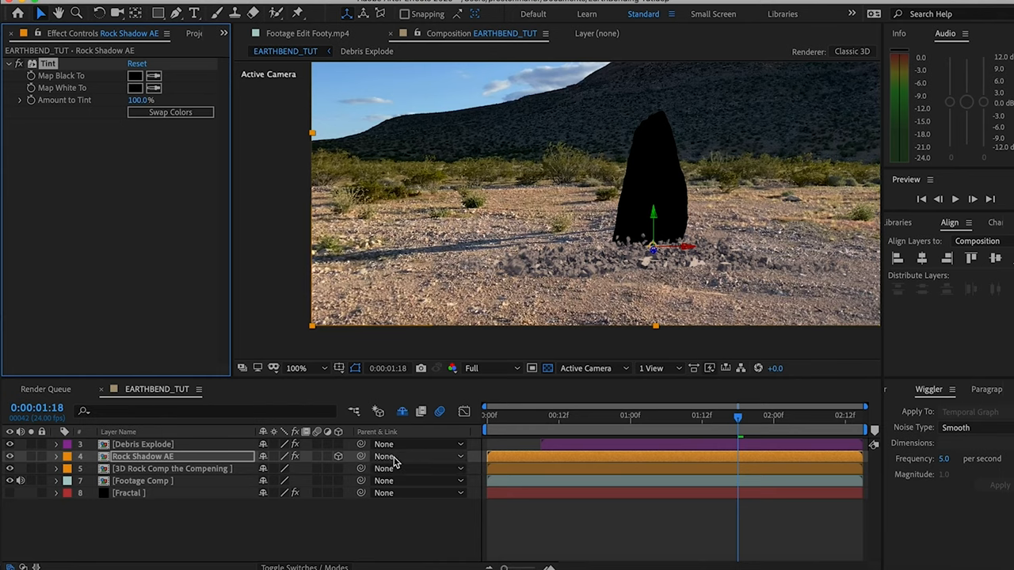
pyautogui.click(56, 456)
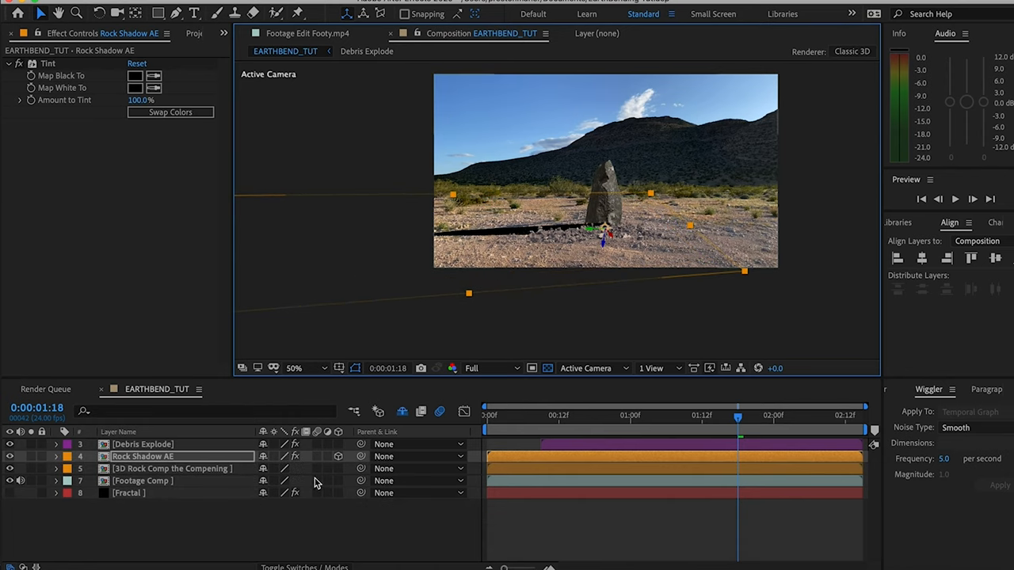
# Step: Give Rock Shadow AE Multiply mode, a radius-7 Fast Box Blur and 69% opacity
pyautogui.click(56, 456)
pyautogui.write('fas')
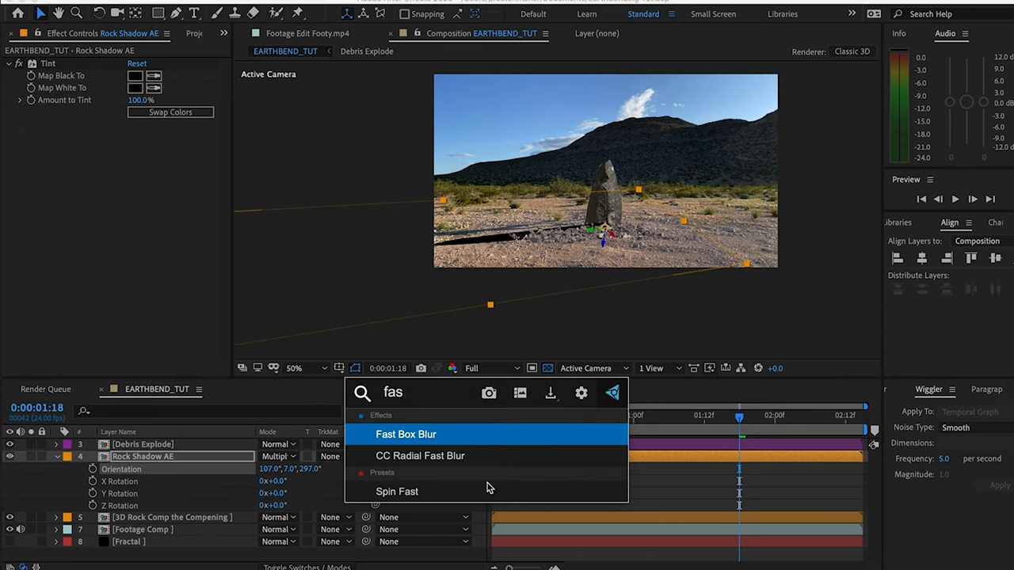
pyautogui.doubleClick(405, 434)
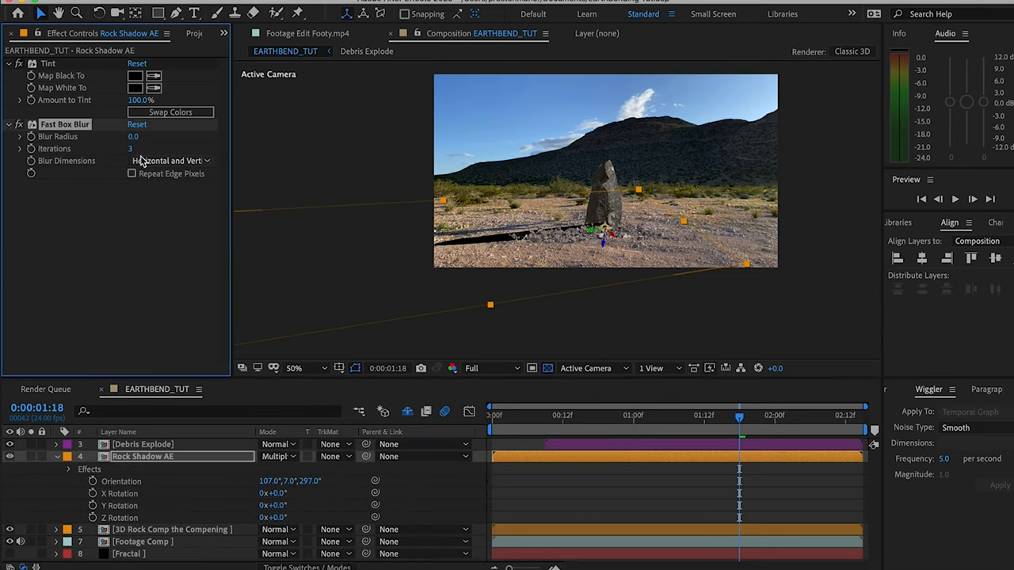
pyautogui.write('7.0')
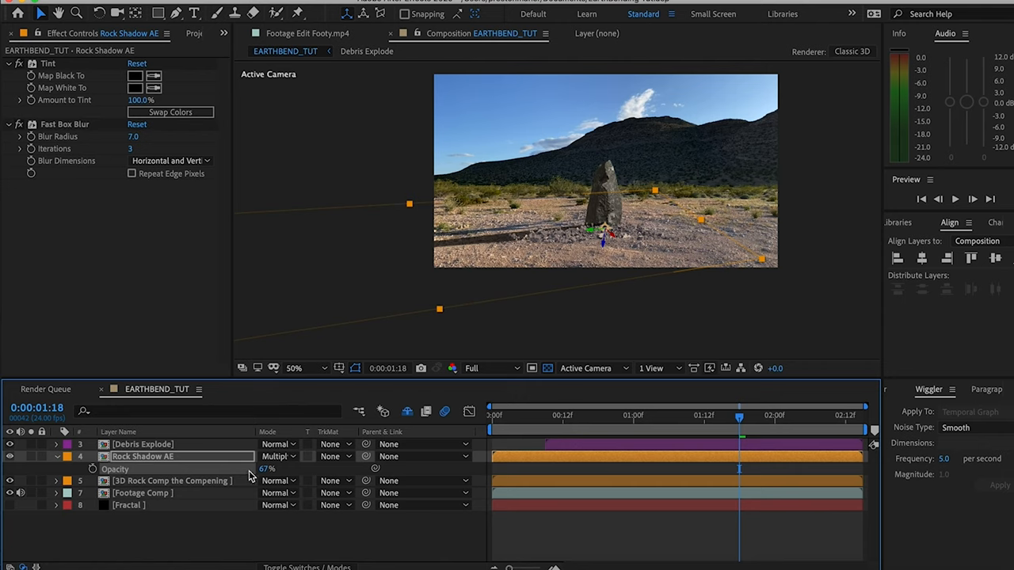
pyautogui.click(294, 367)
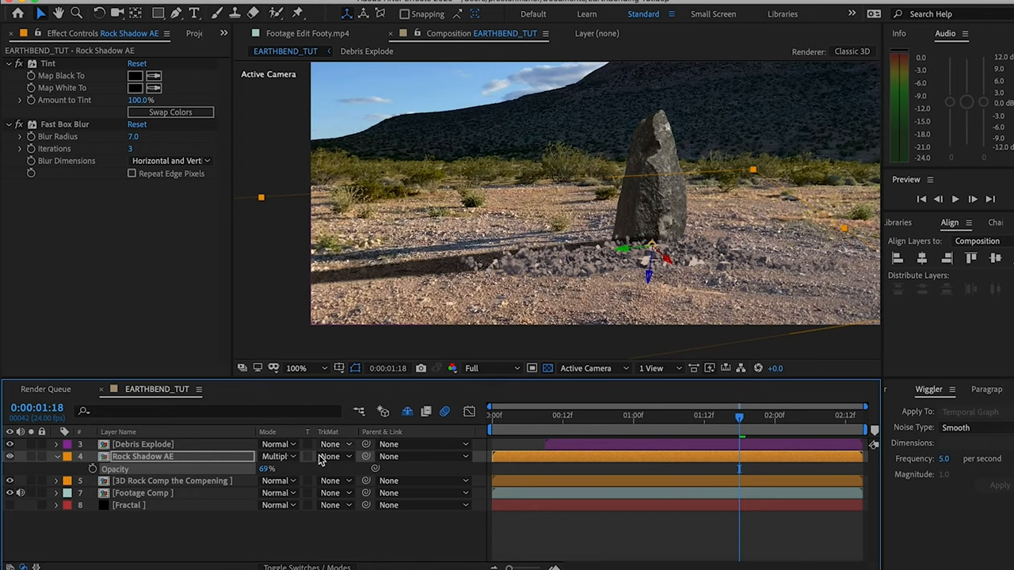
pyautogui.click(136, 76)
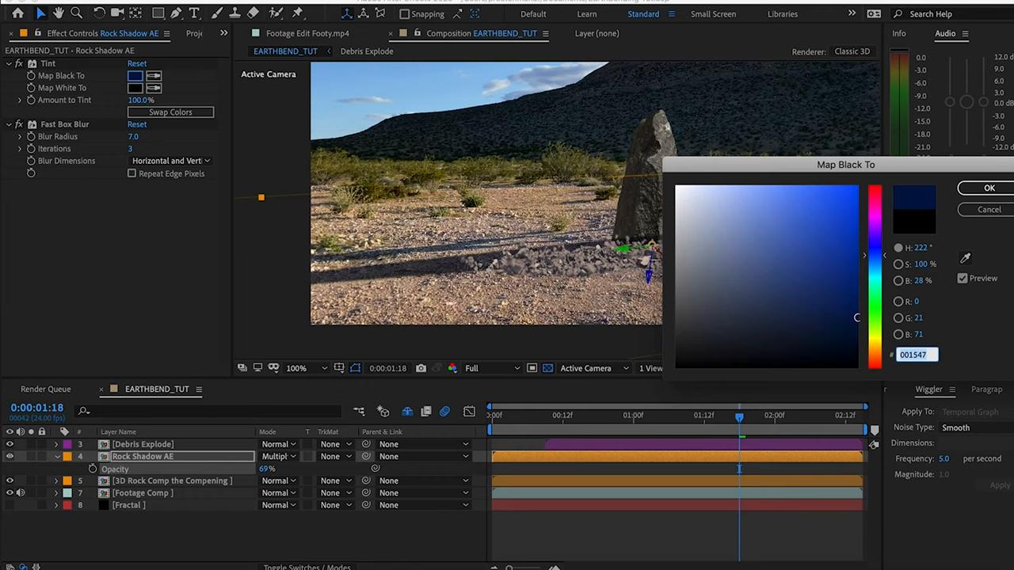
# Step: Set Map Black To #001547, duplicate the shadow, and keyframe both shadows' opacity (copy at 75%)
pyautogui.click(136, 88)
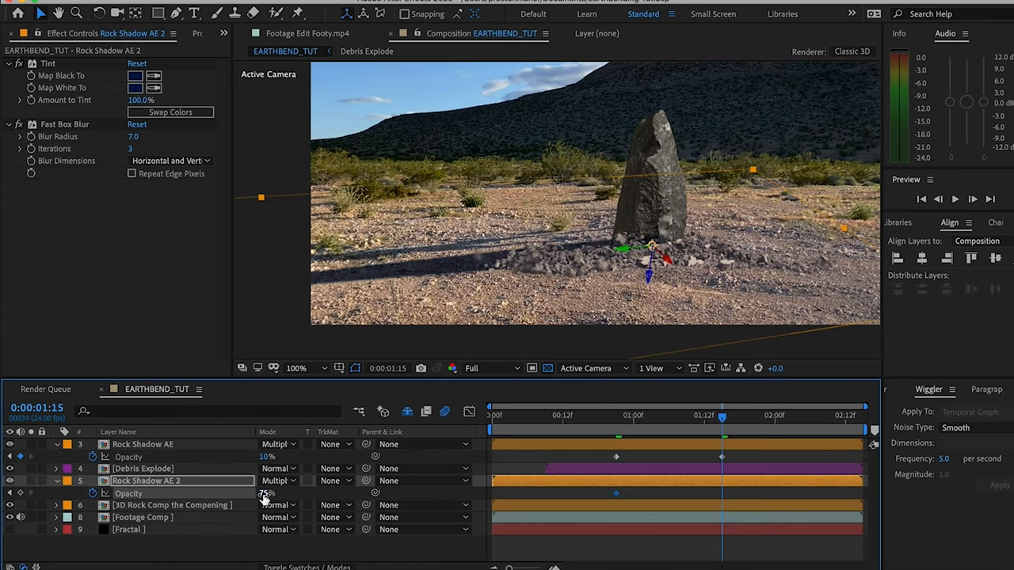
pyautogui.moveTo(268, 492); pyautogui.dragTo(267, 493)
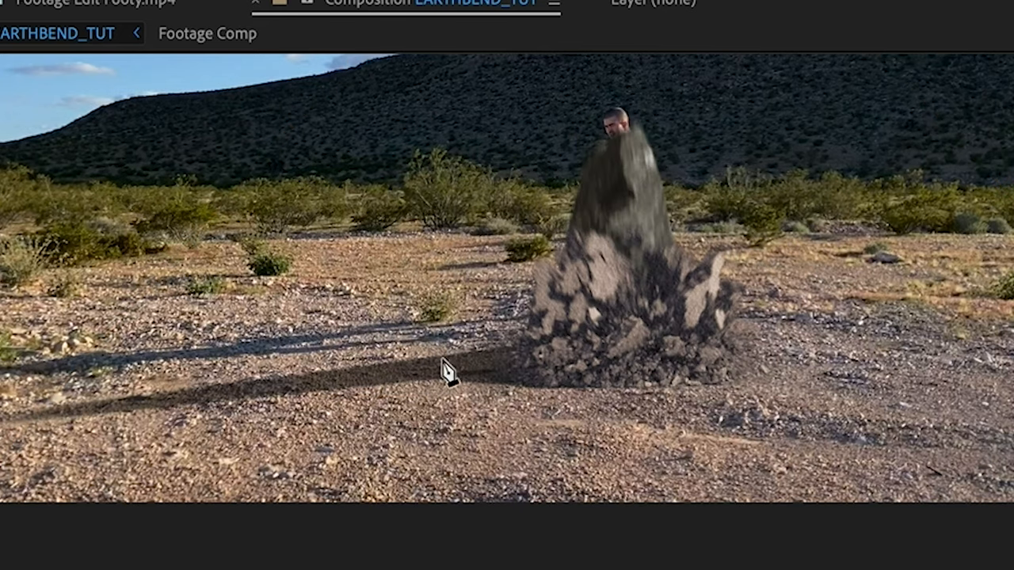
pyautogui.moveTo(406, 215)
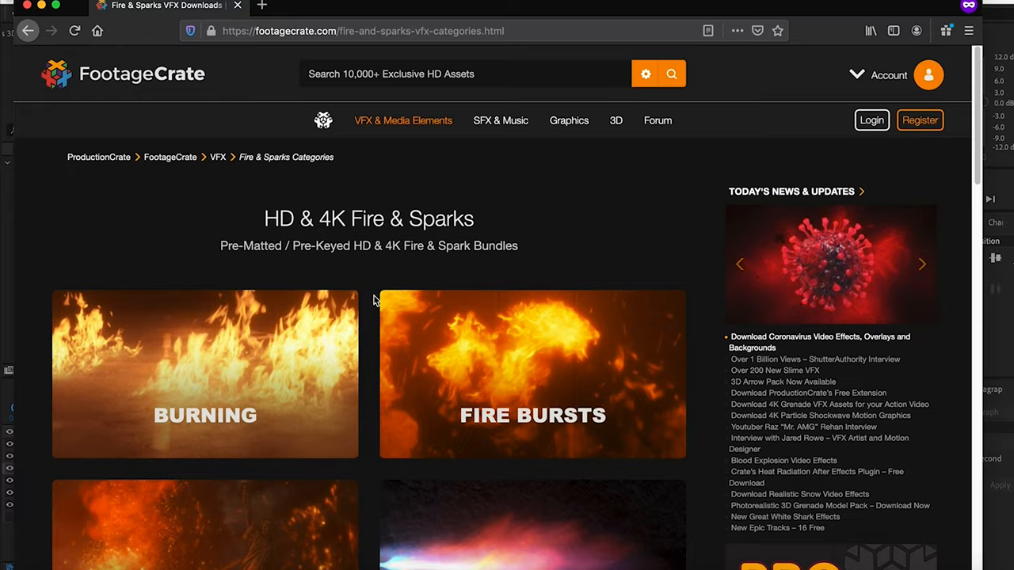
# Step: Browse past Fire & Sparks to Magic Powers and its fire and smoke effects
pyautogui.scroll(-3)
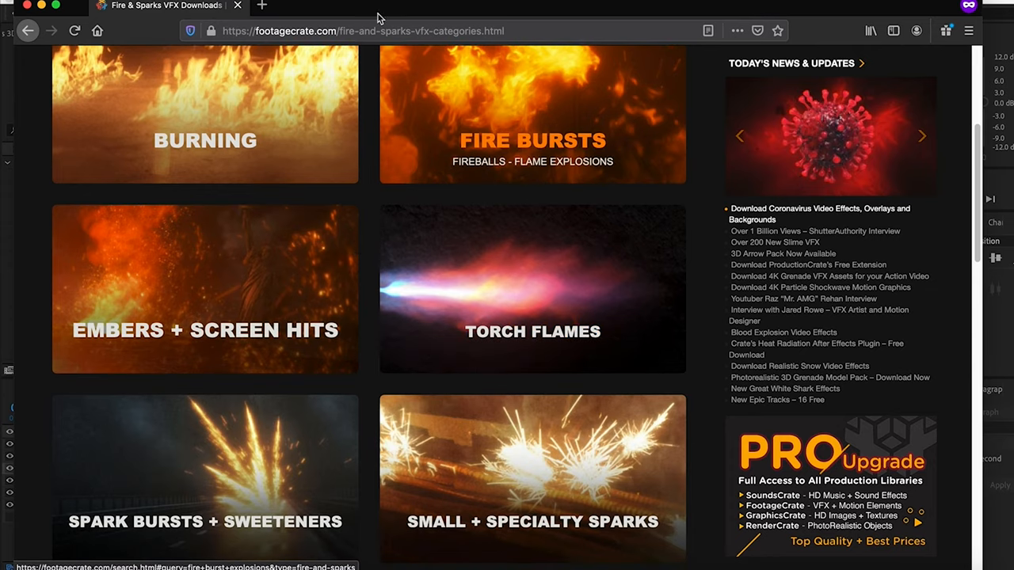
pyautogui.moveTo(547, 436)
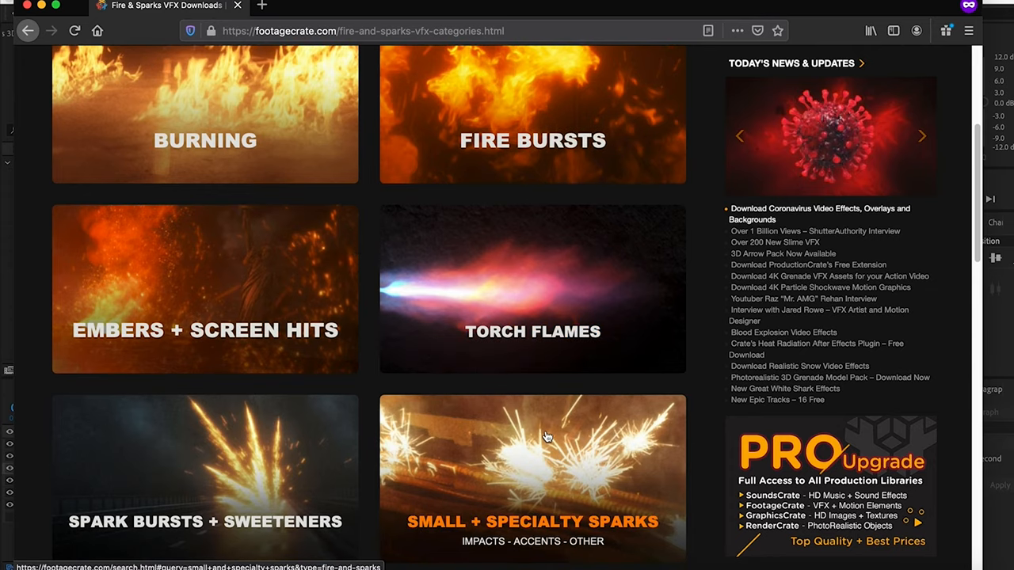
pyautogui.scroll(3)
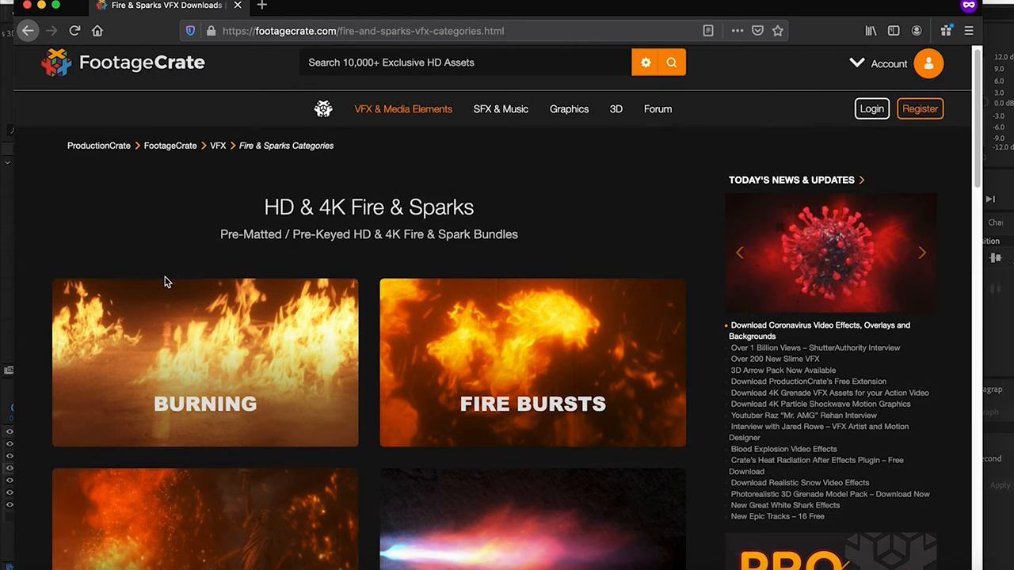
pyautogui.moveTo(408, 216)
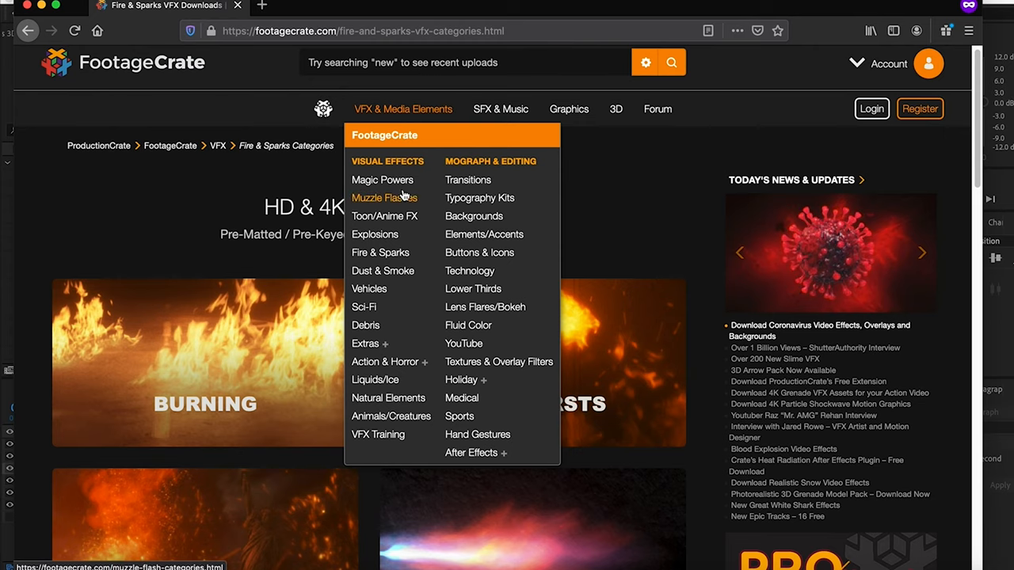
pyautogui.click(382, 180)
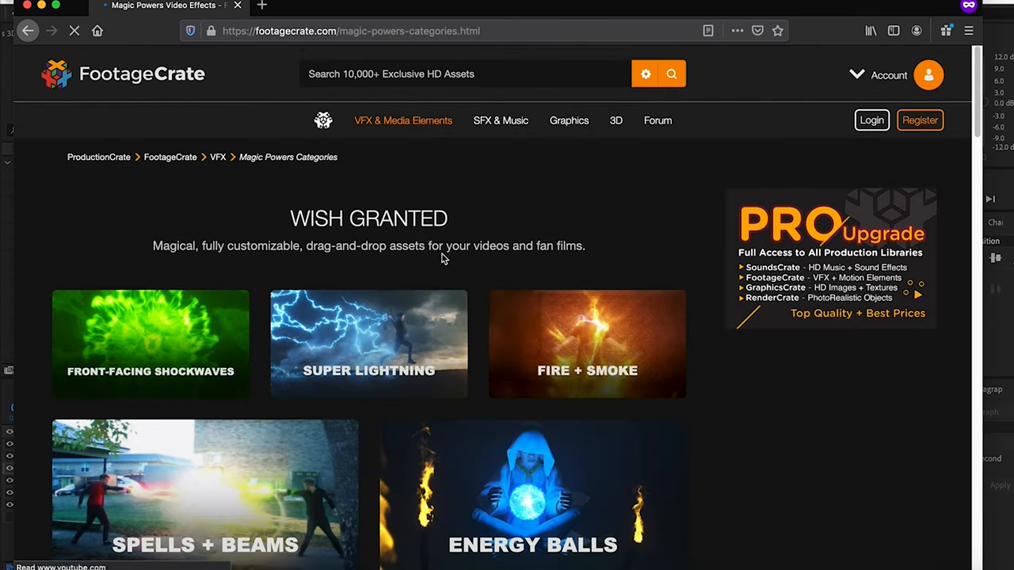
pyautogui.click(586, 343)
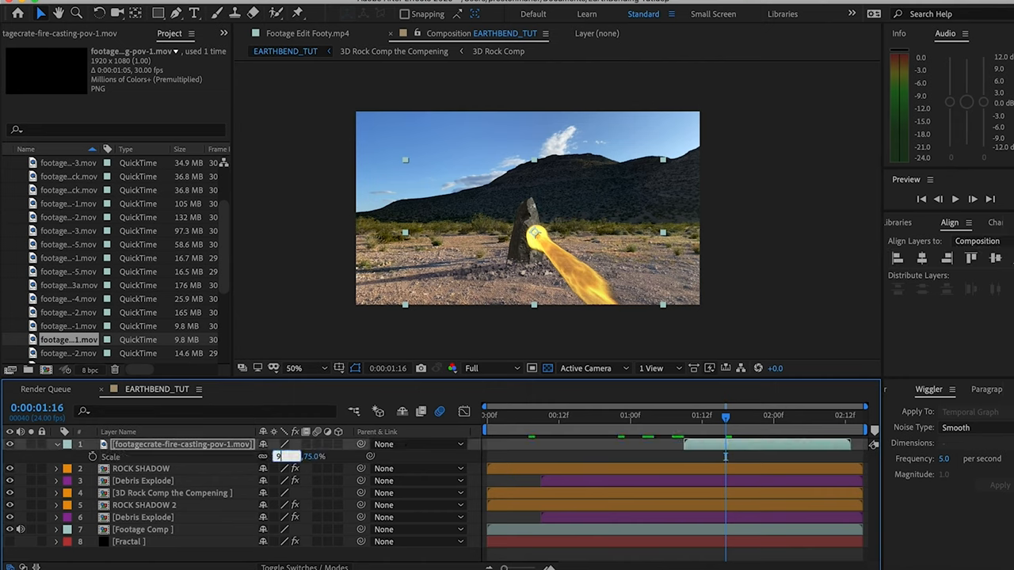
# Step: Scale the fire-casting clip to 80% and inspect the blast up close
pyautogui.click(743, 418)
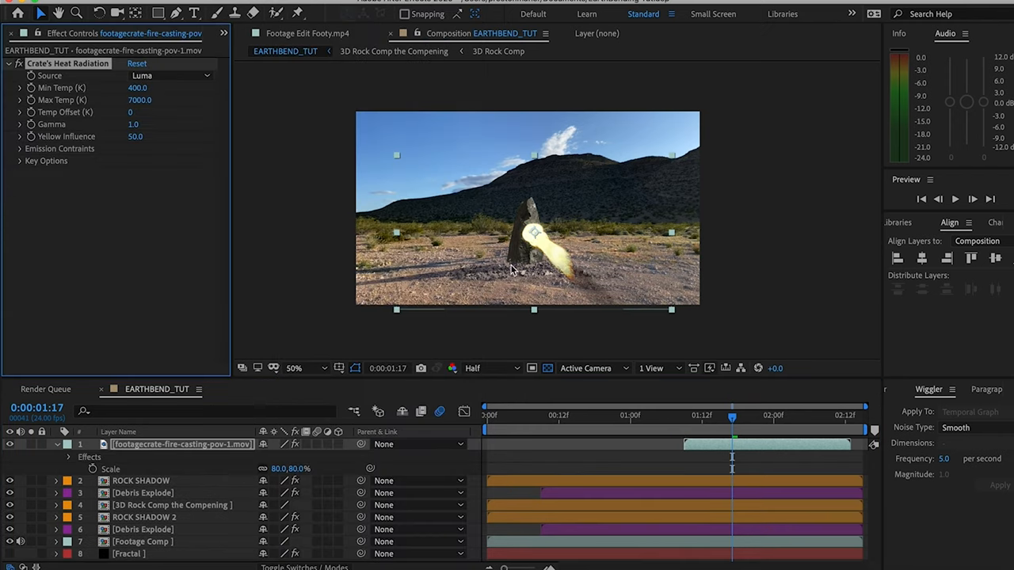
pyautogui.click(309, 367)
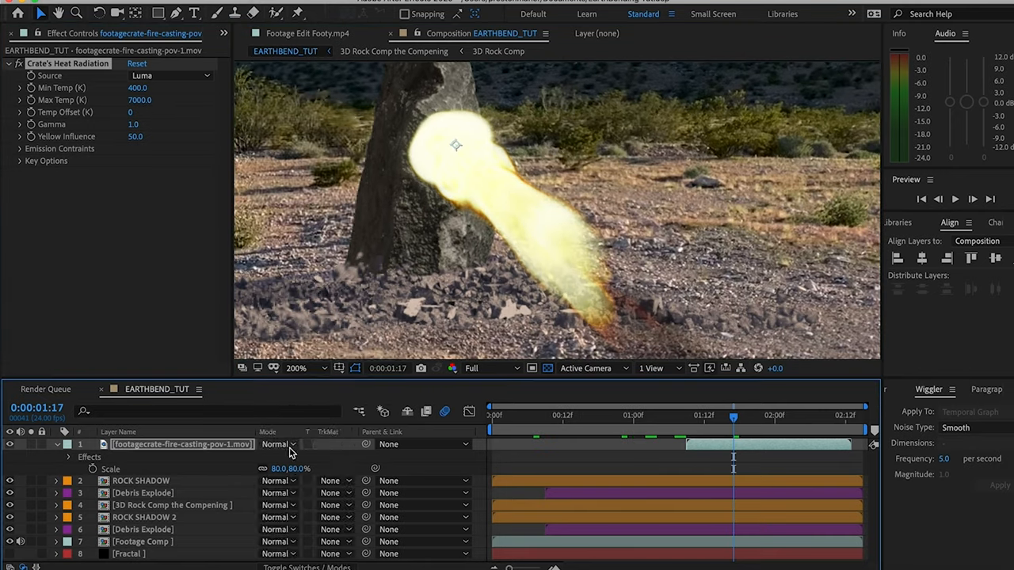
# Step: Set the fire clip's blend mode to Screen and Heat Radiation Max Temp to 5000
pyautogui.click(277, 443)
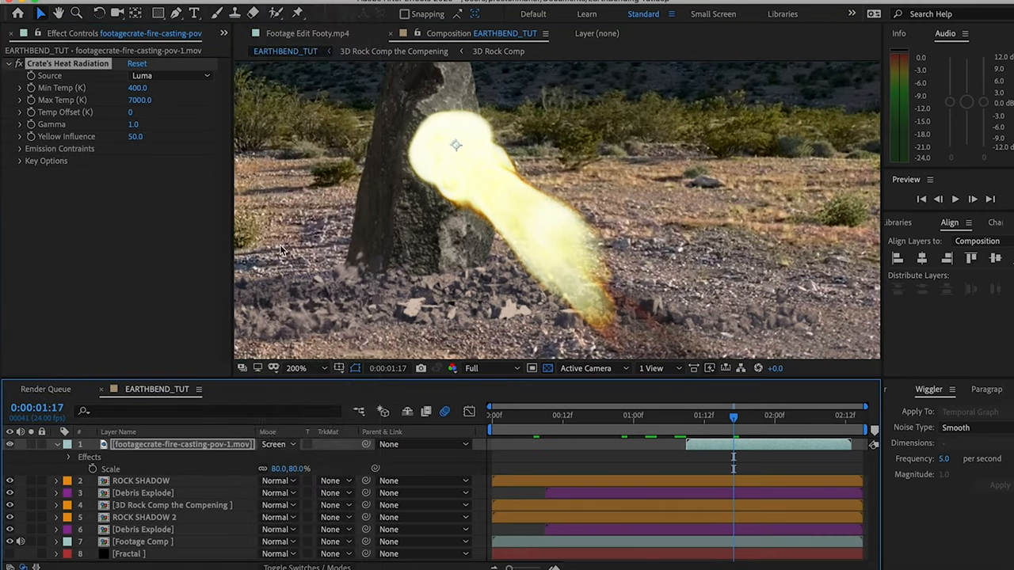
pyautogui.click(142, 100)
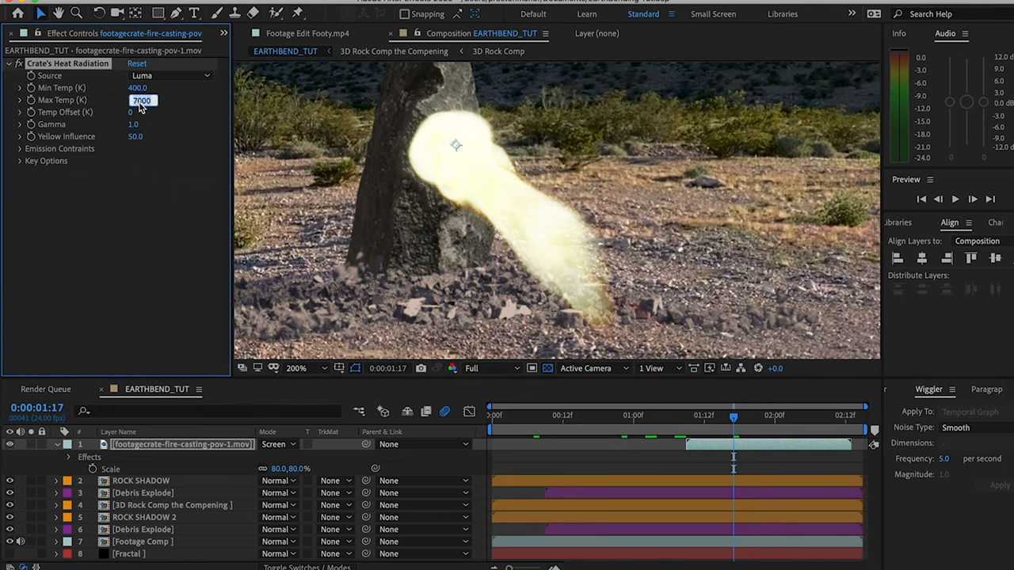
pyautogui.write('5000')
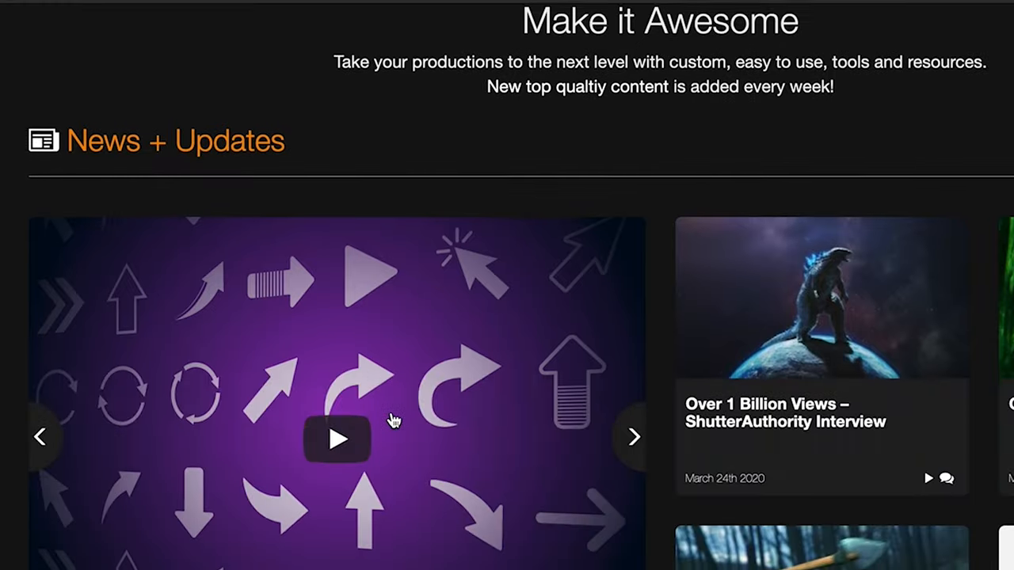
# Step: Browse the HD Visual Effects Archives, then go to SoundsCrate's sound effects and music
pyautogui.scroll(-3)
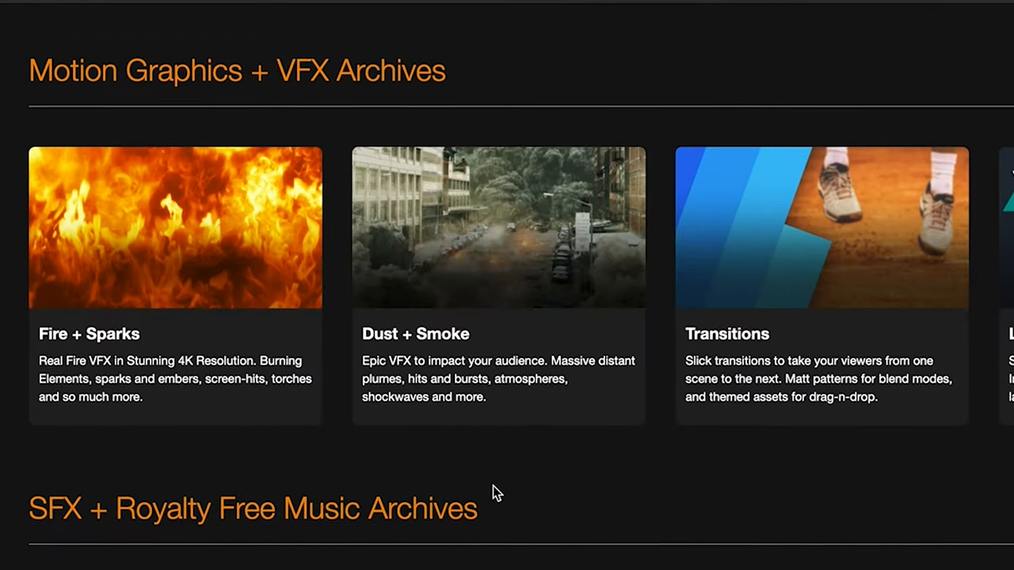
pyautogui.click(535, 108)
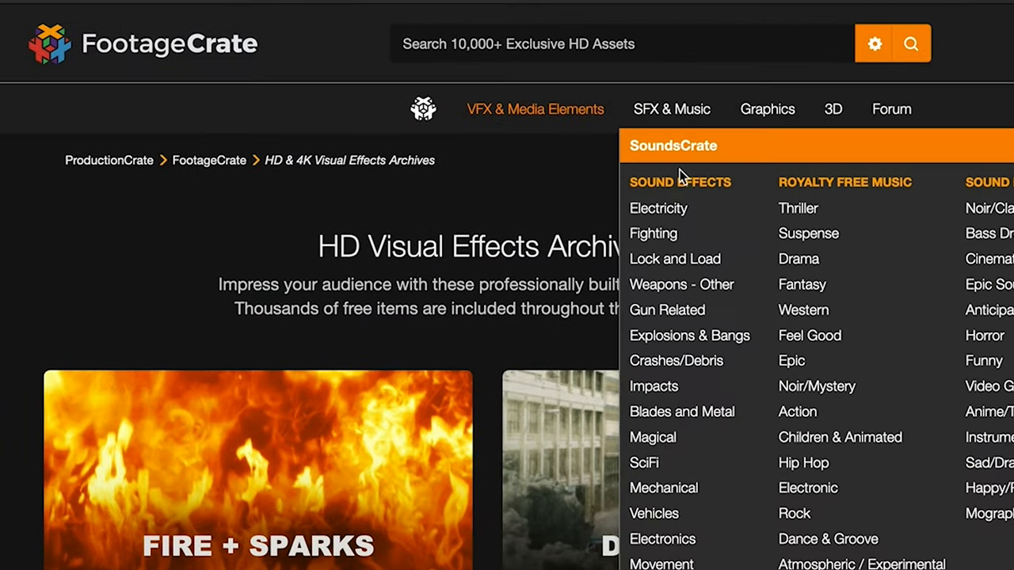
pyautogui.click(672, 109)
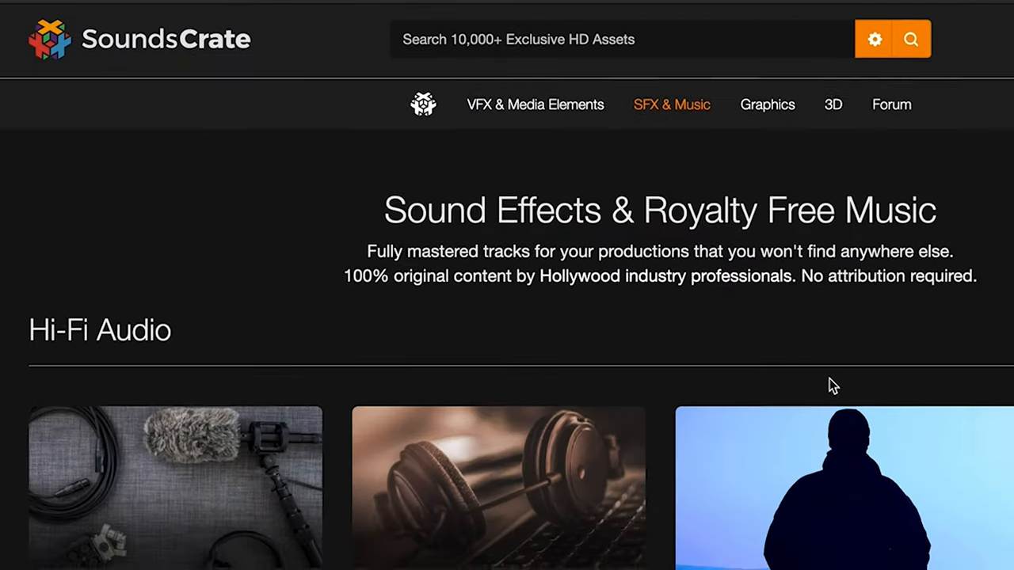